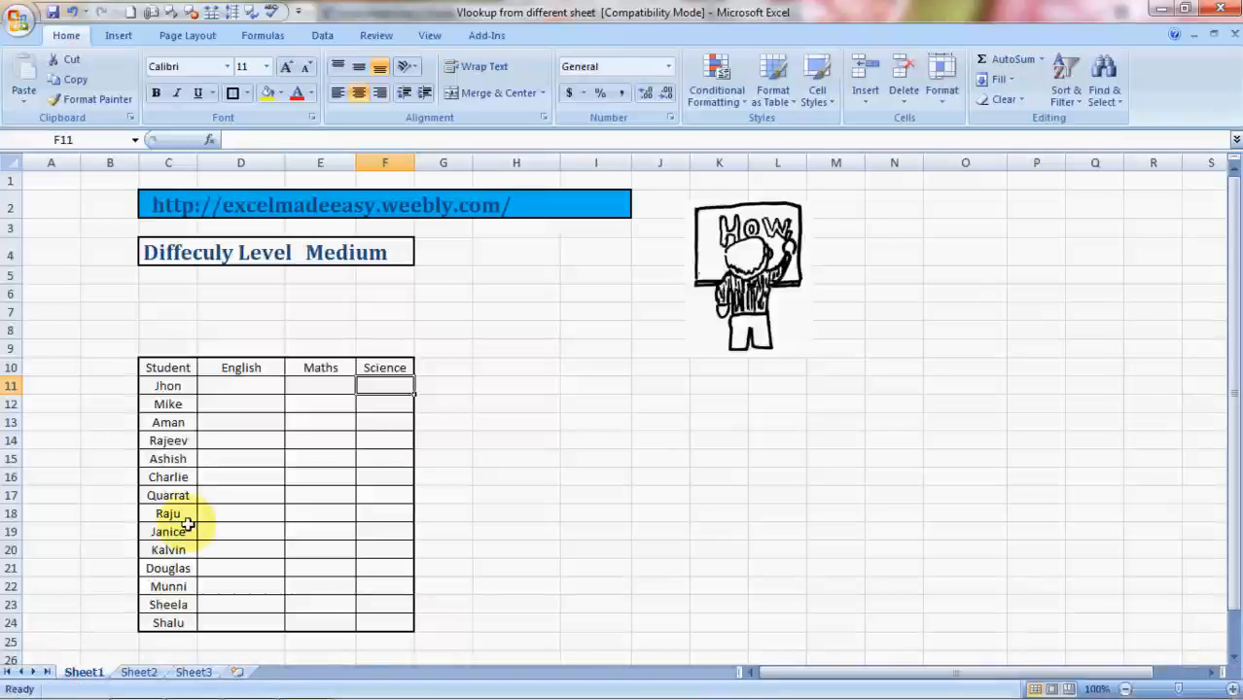
Review the Student and subject headers on Sheet1 and the marks data on Sheet3.
click(320, 386)
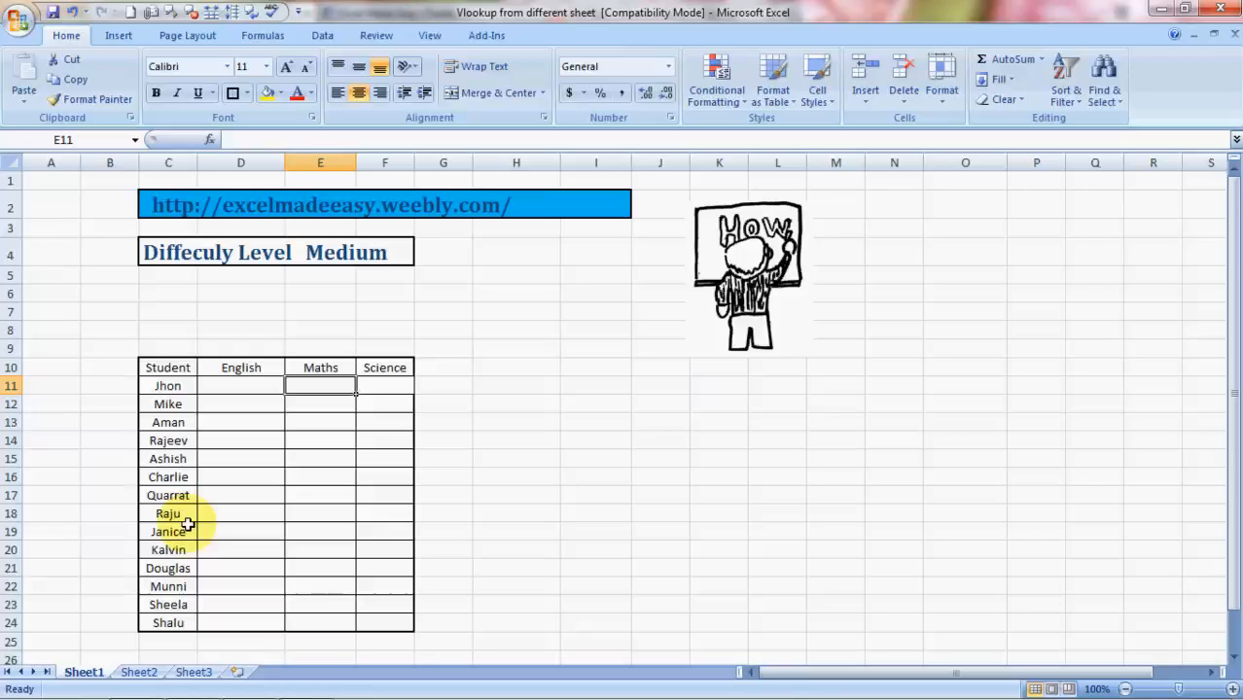
click(168, 367)
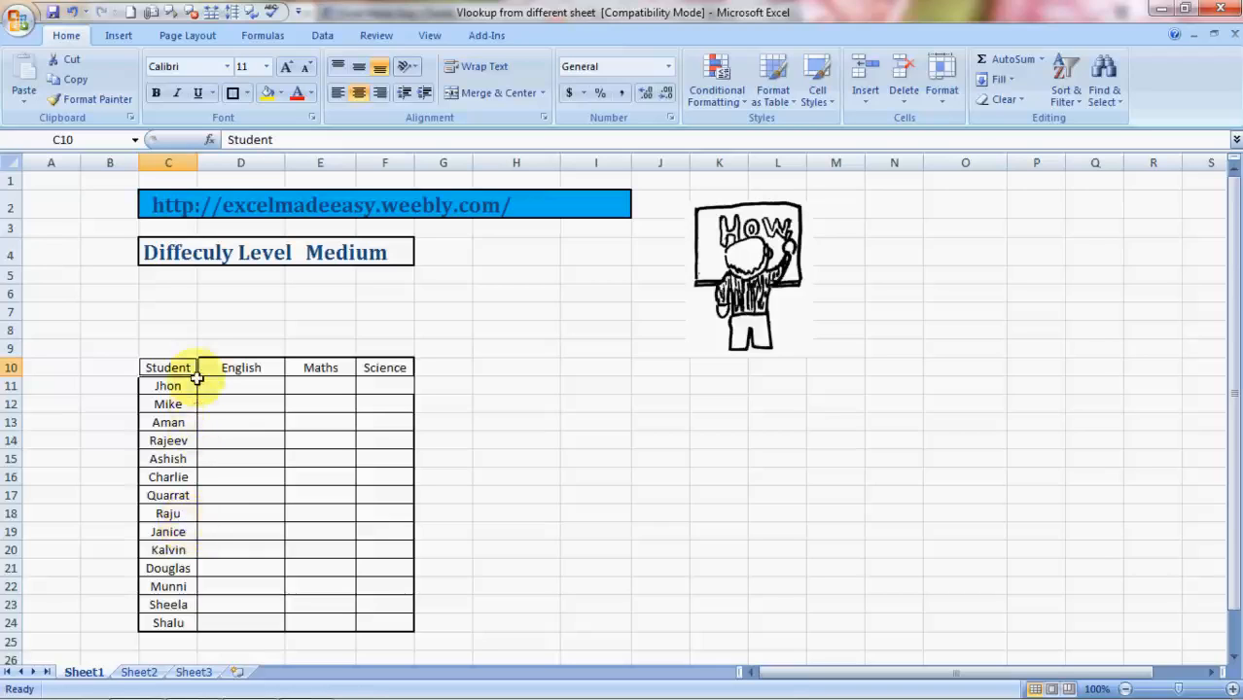
mouse_move(201, 462)
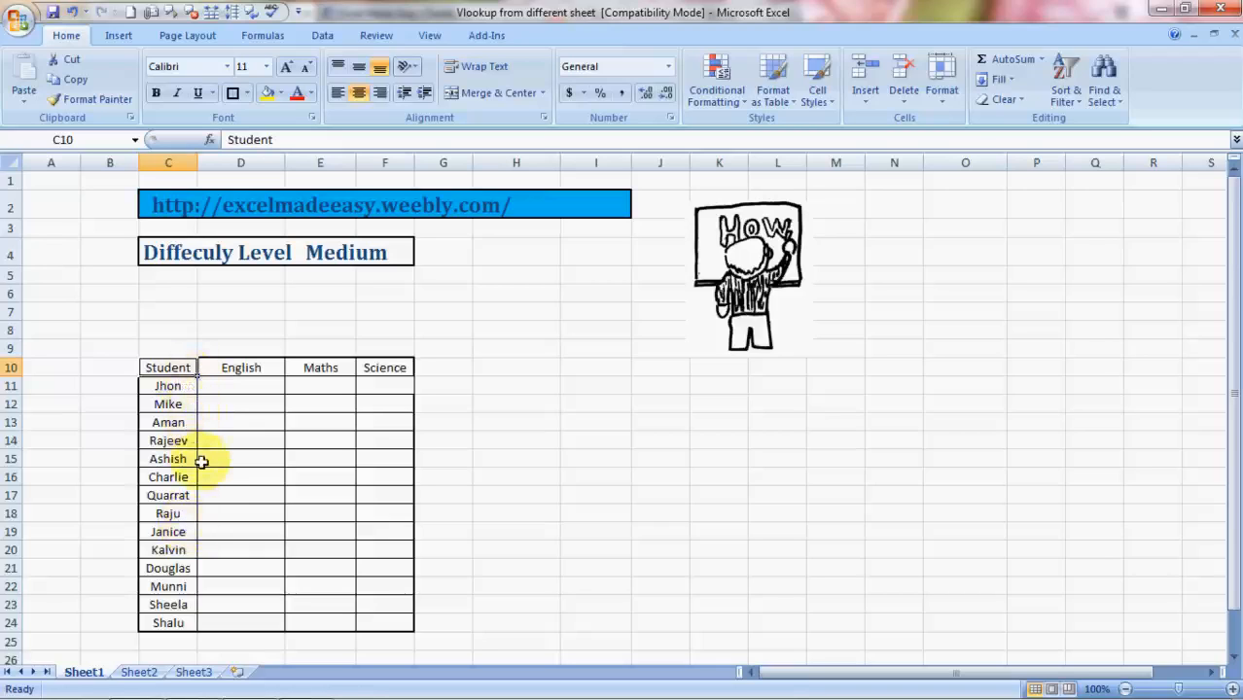
mouse_move(187, 514)
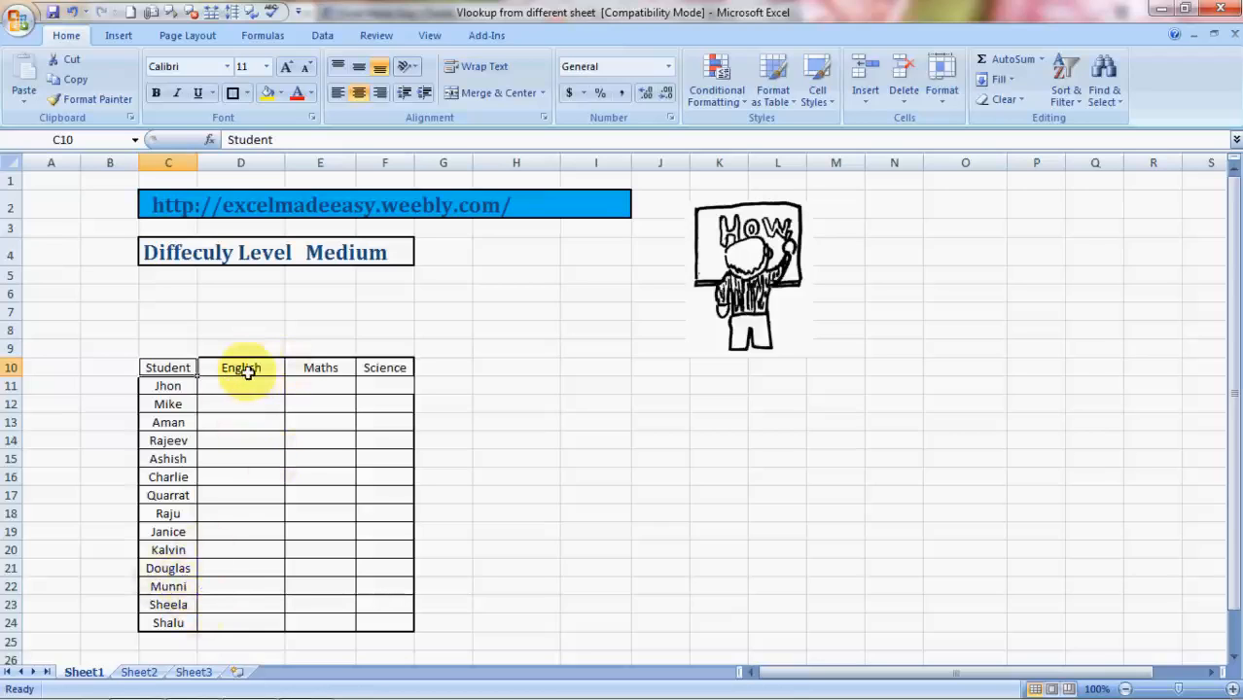
click(384, 368)
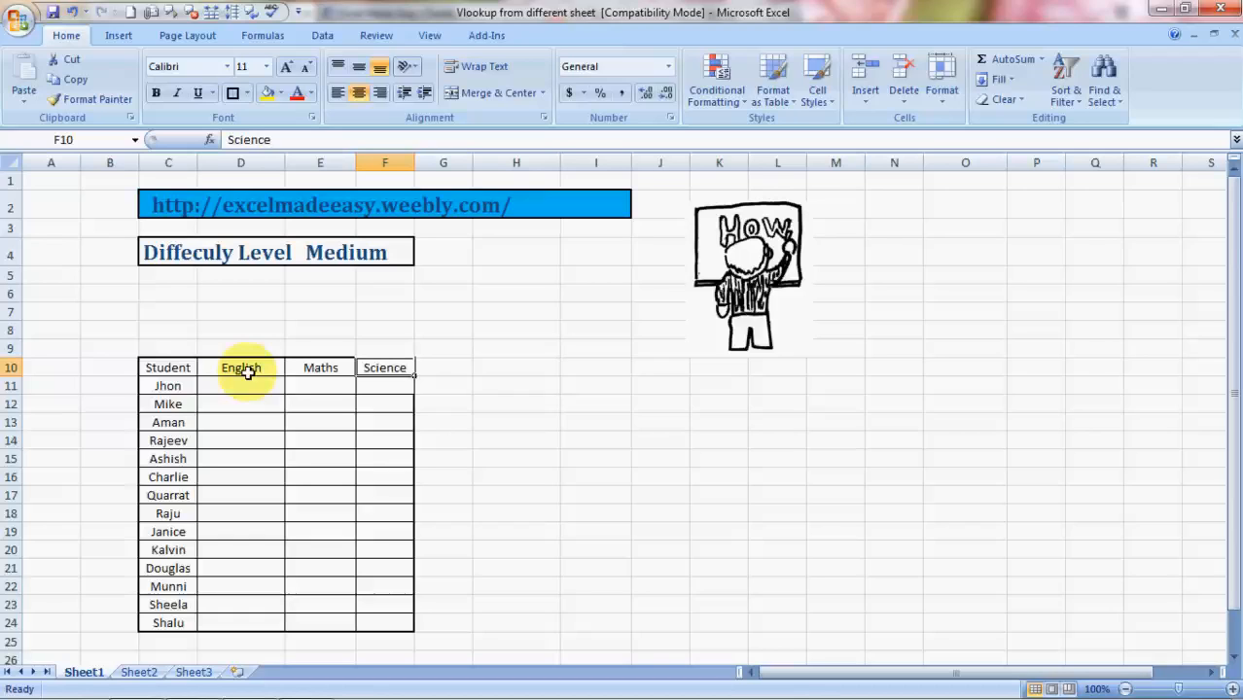
click(240, 403)
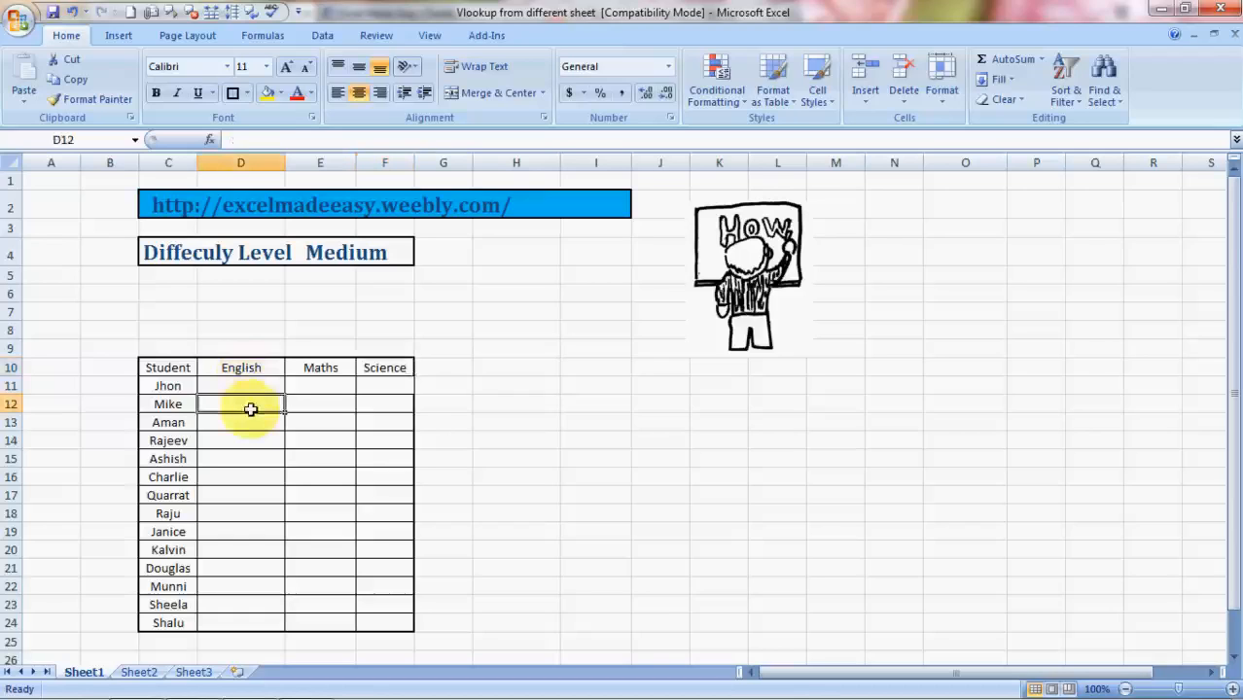
click(320, 422)
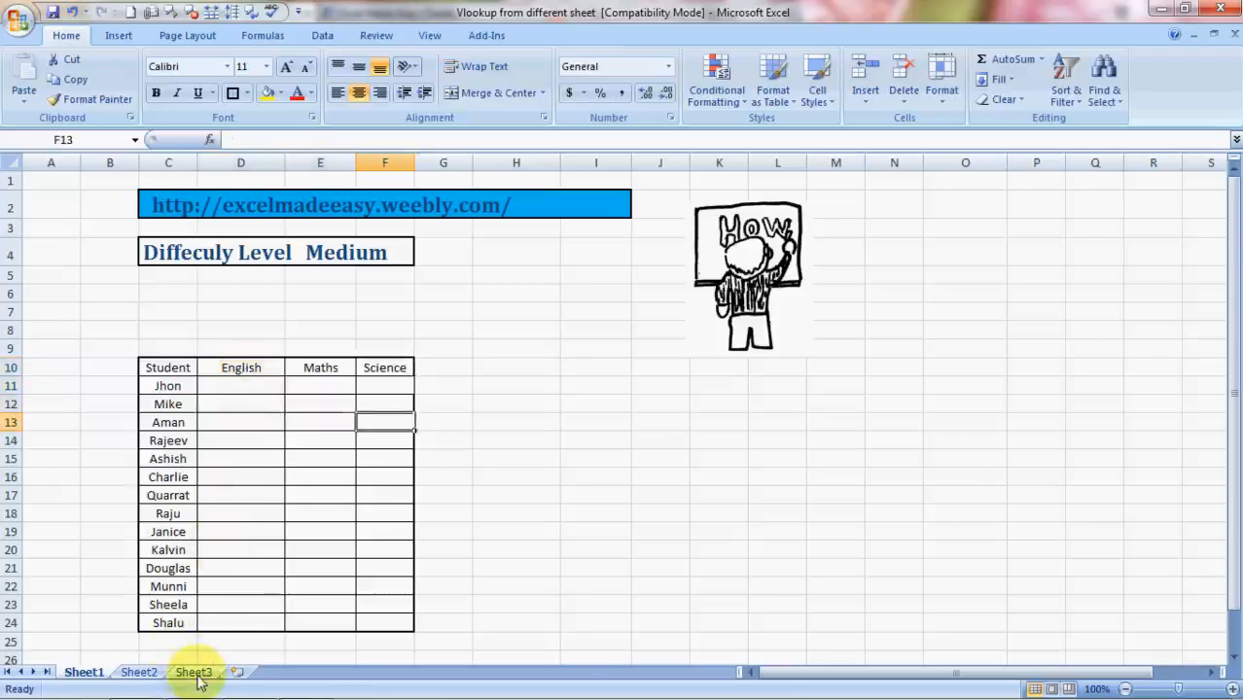
click(194, 673)
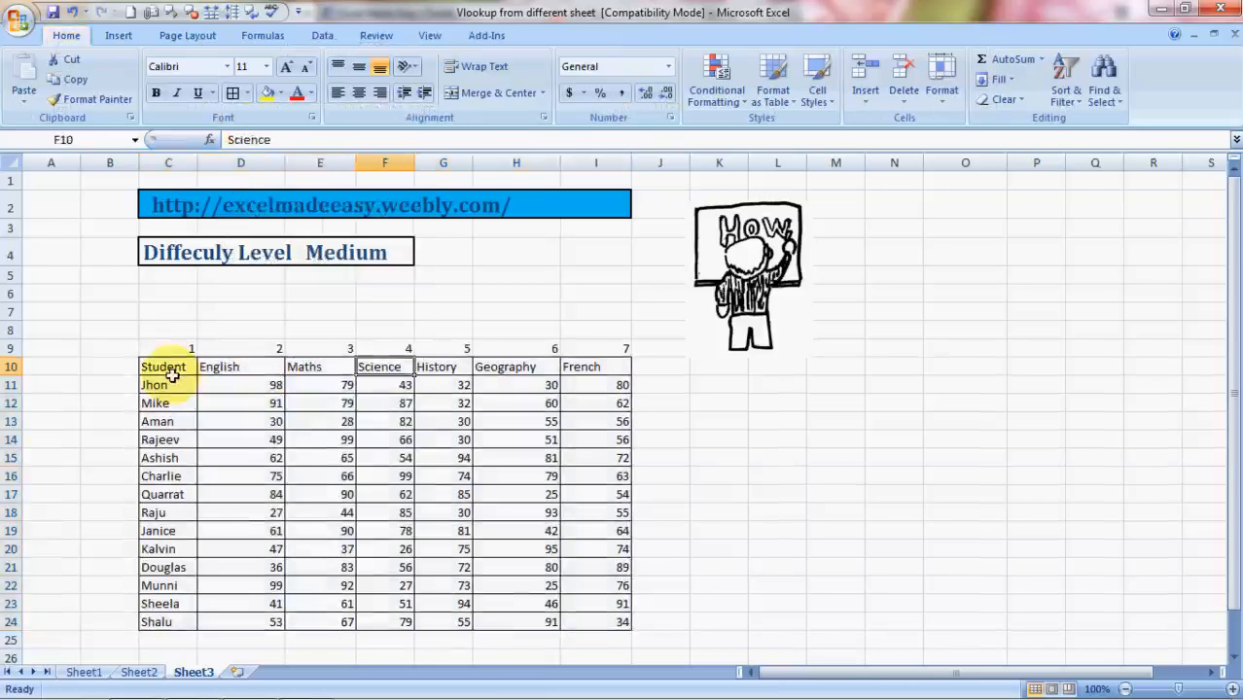
click(319, 367)
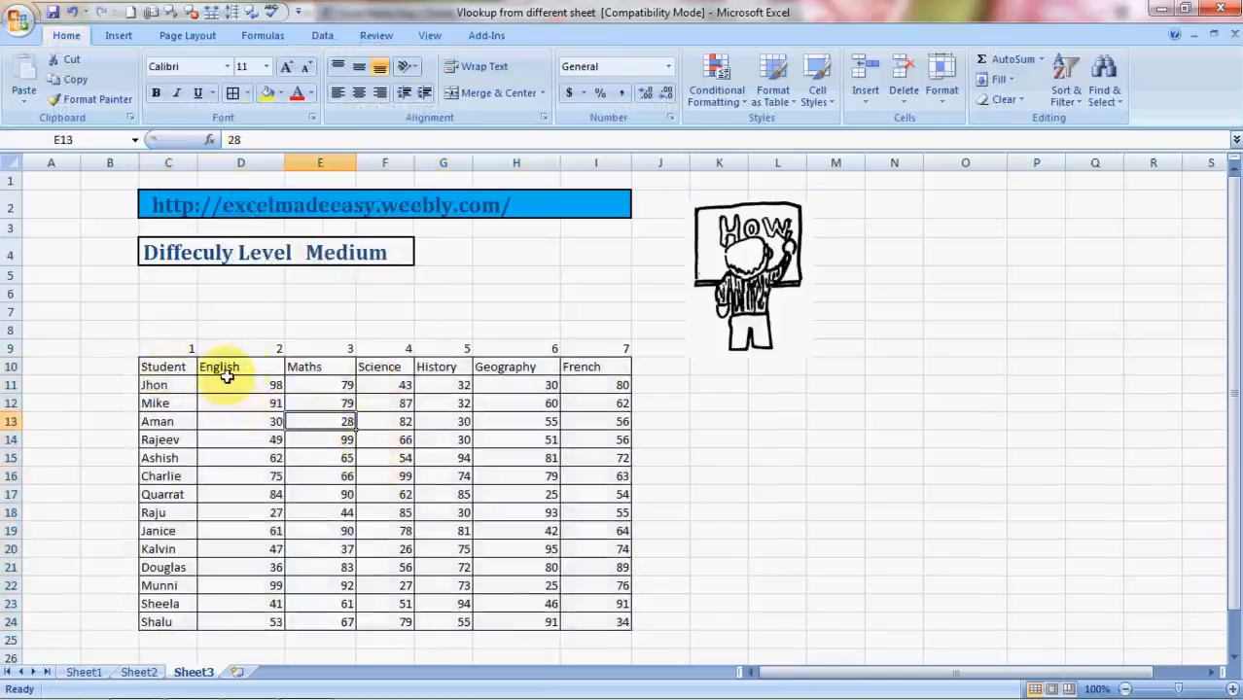
mouse_move(555, 366)
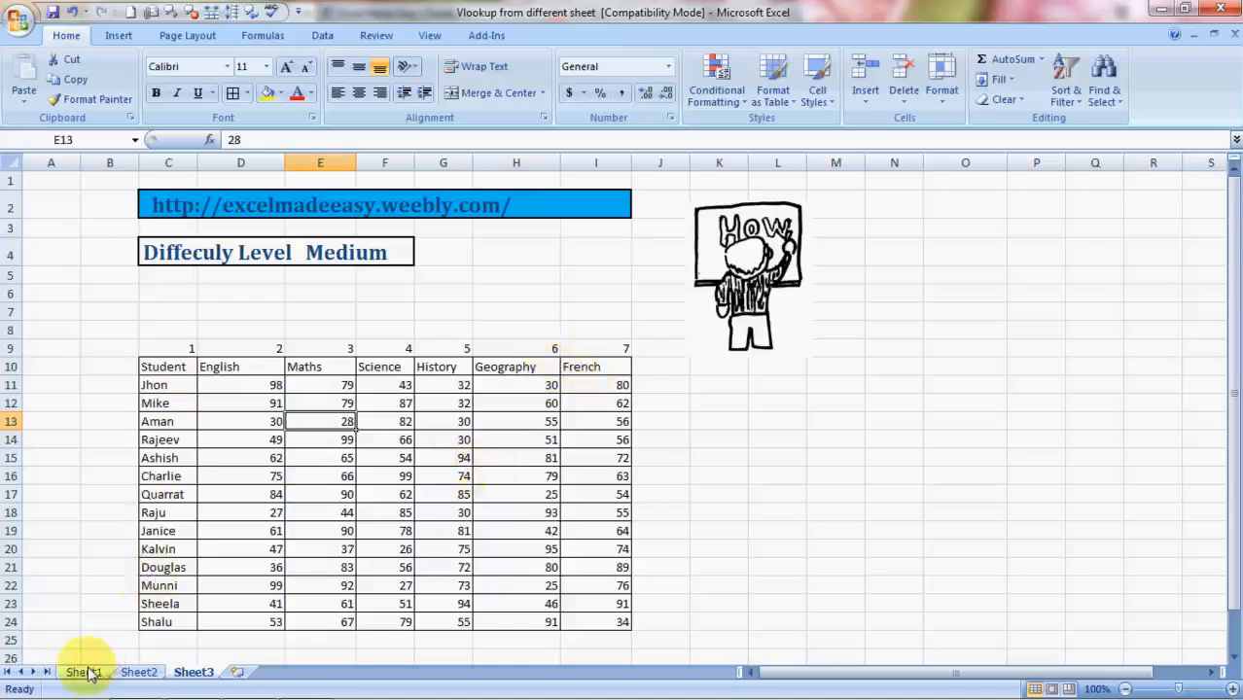
click(79, 672)
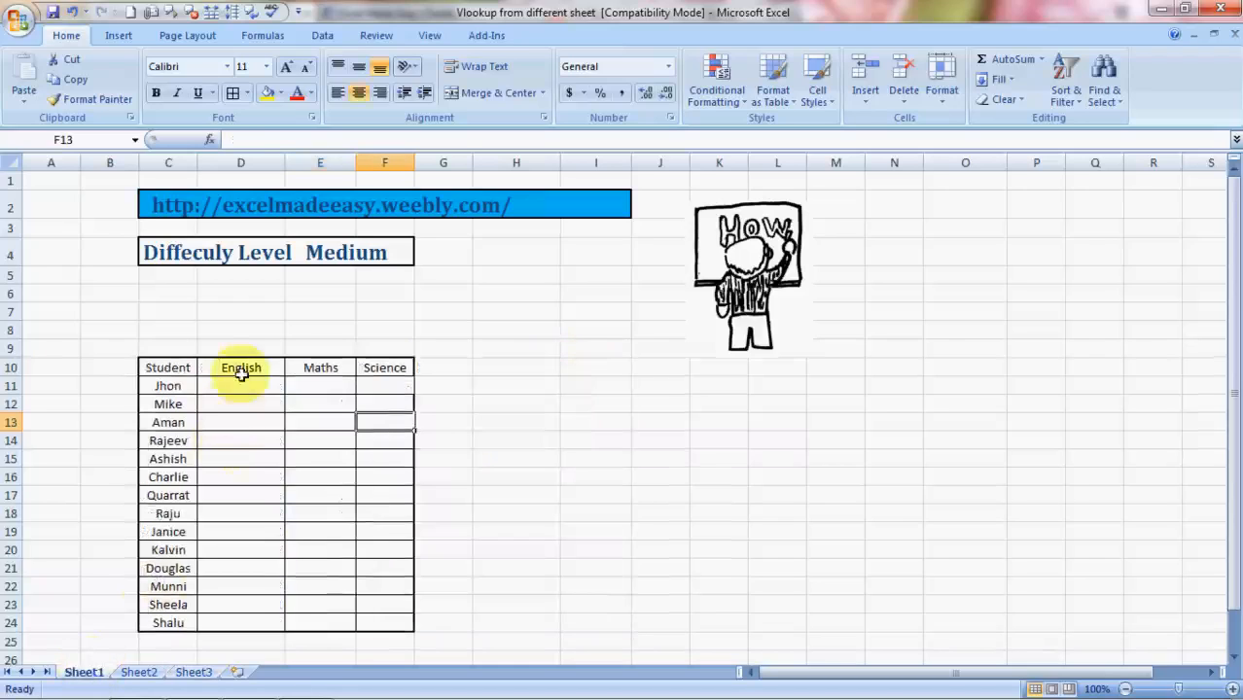
click(384, 385)
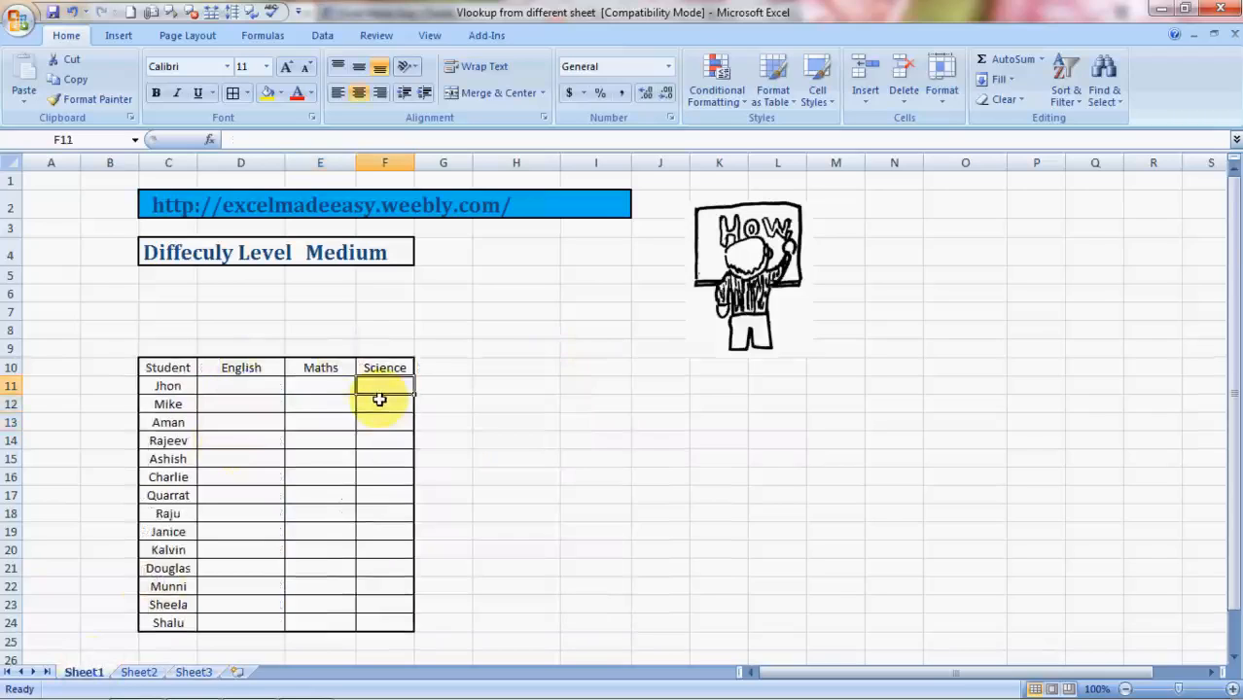
Start =VLOOKUP( in D11, fixing the typo, with Jhon's name in C11 as lookup value.
click(240, 385)
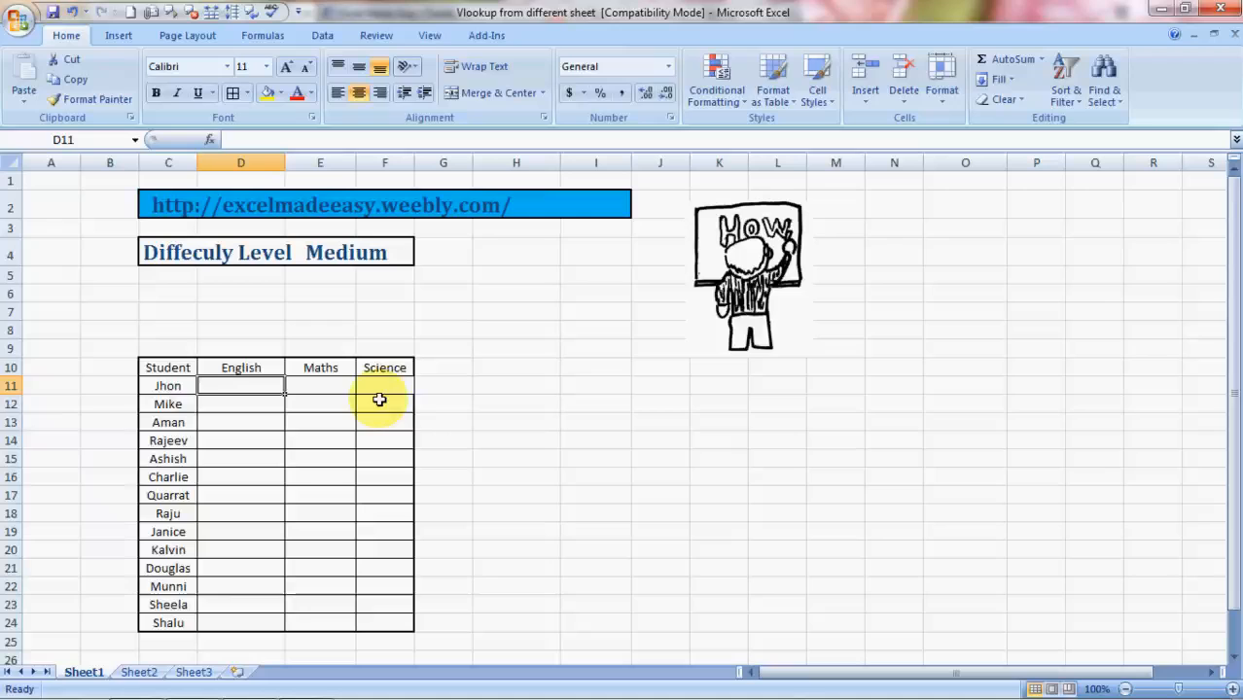
text(=vl)
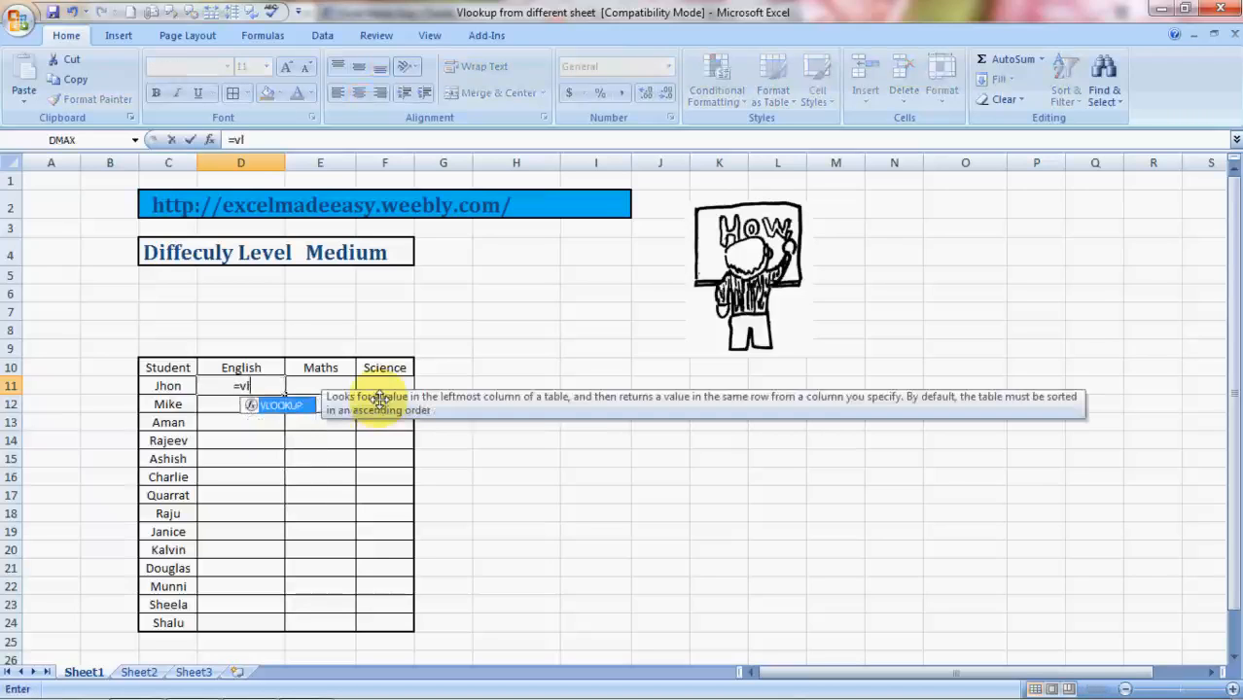
text(ook)
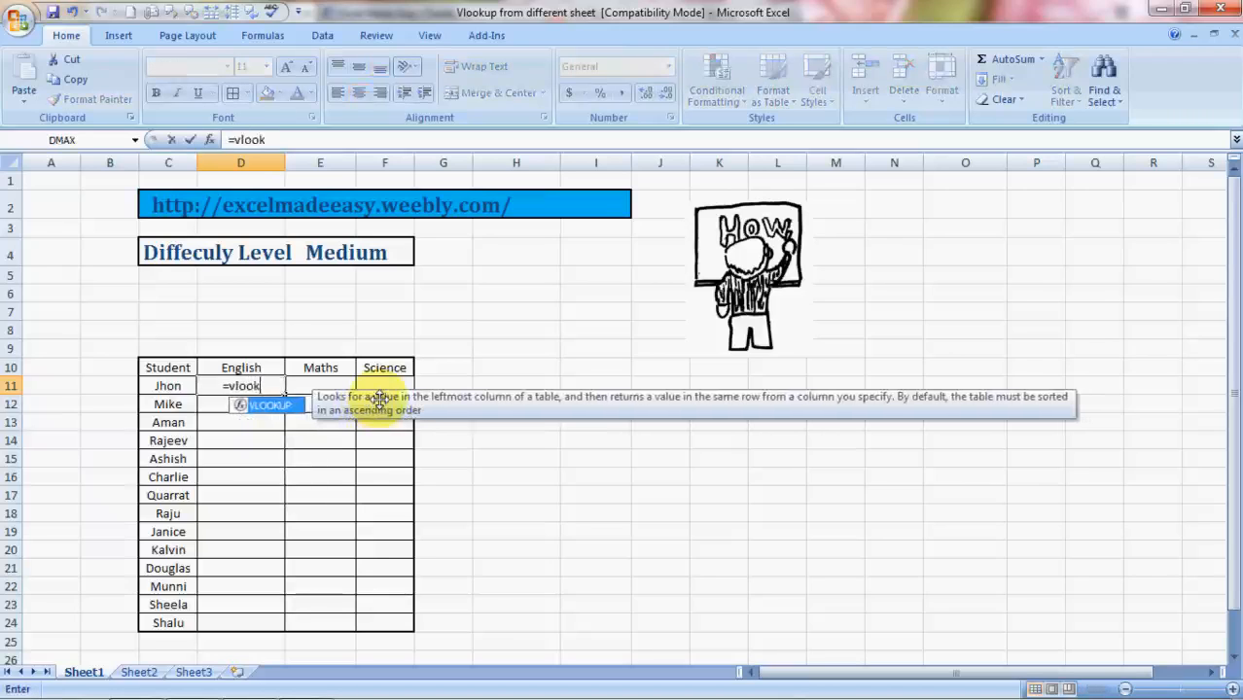
text(uo)
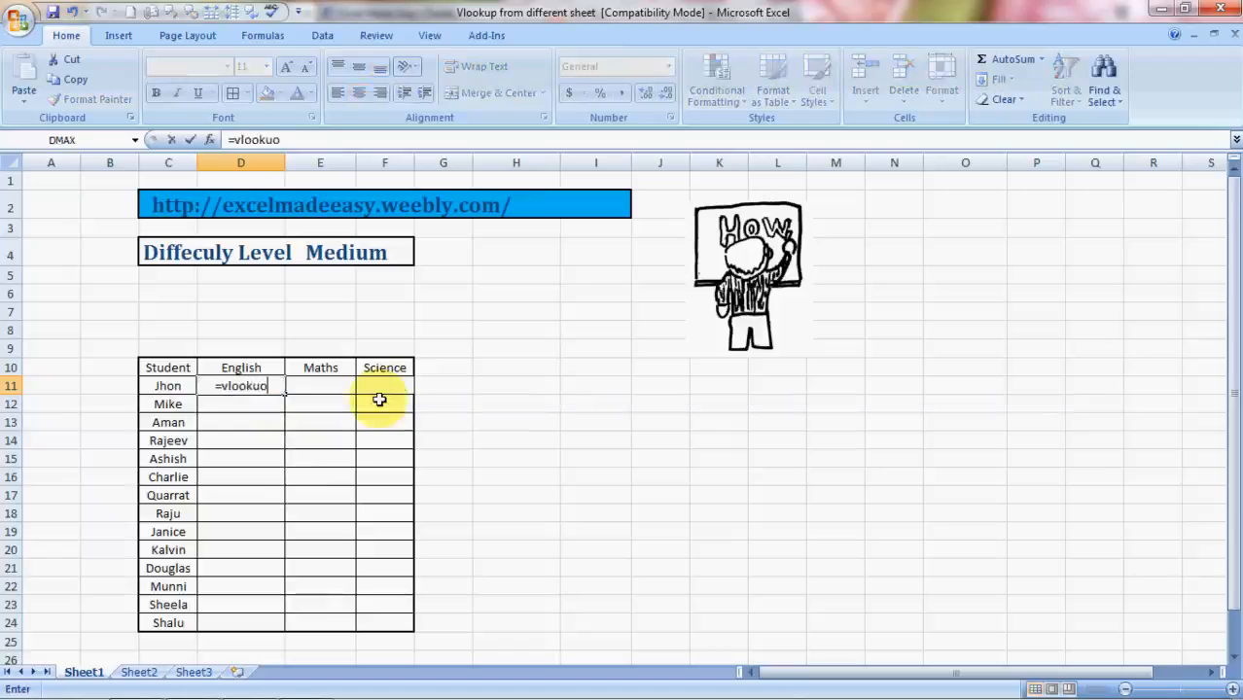
key(BackSpace)
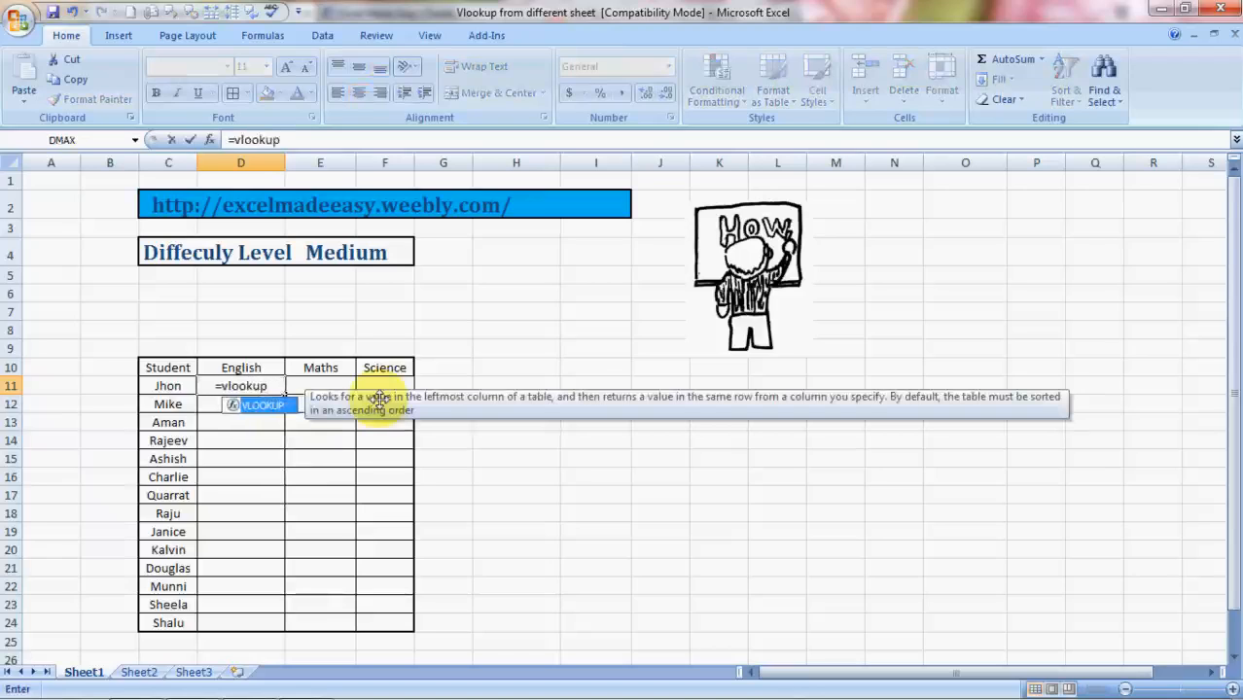
click(167, 386)
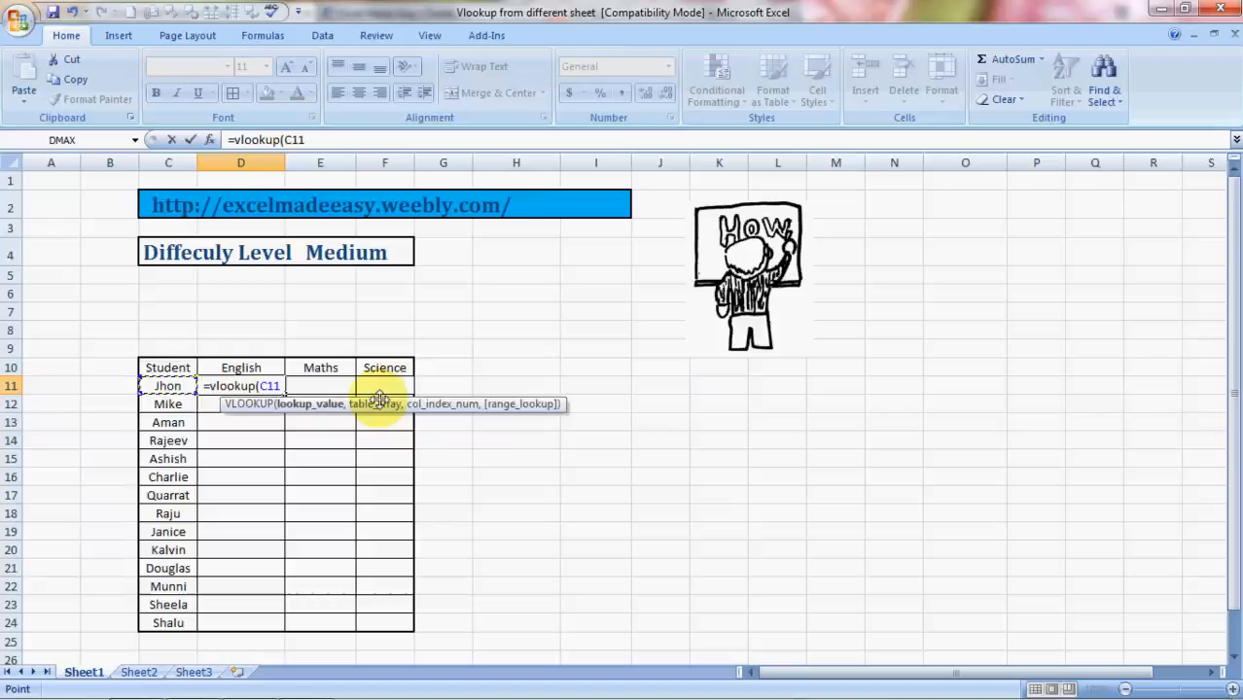
mouse_move(283, 430)
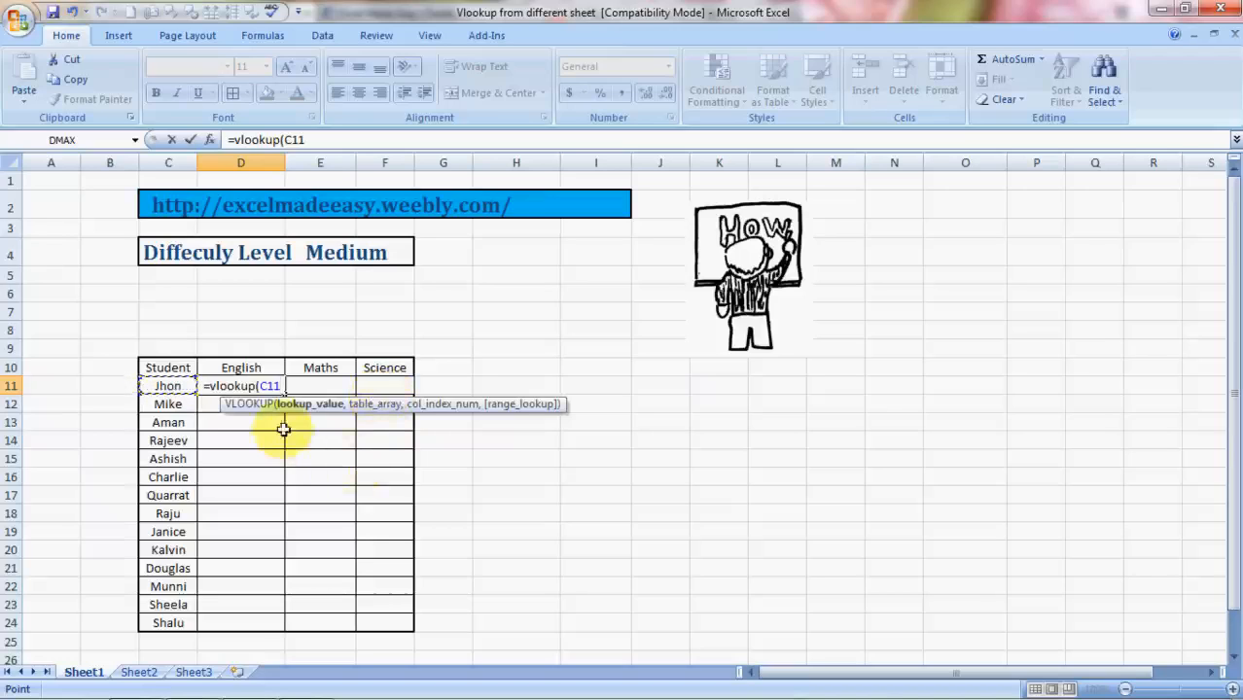
mouse_move(321, 414)
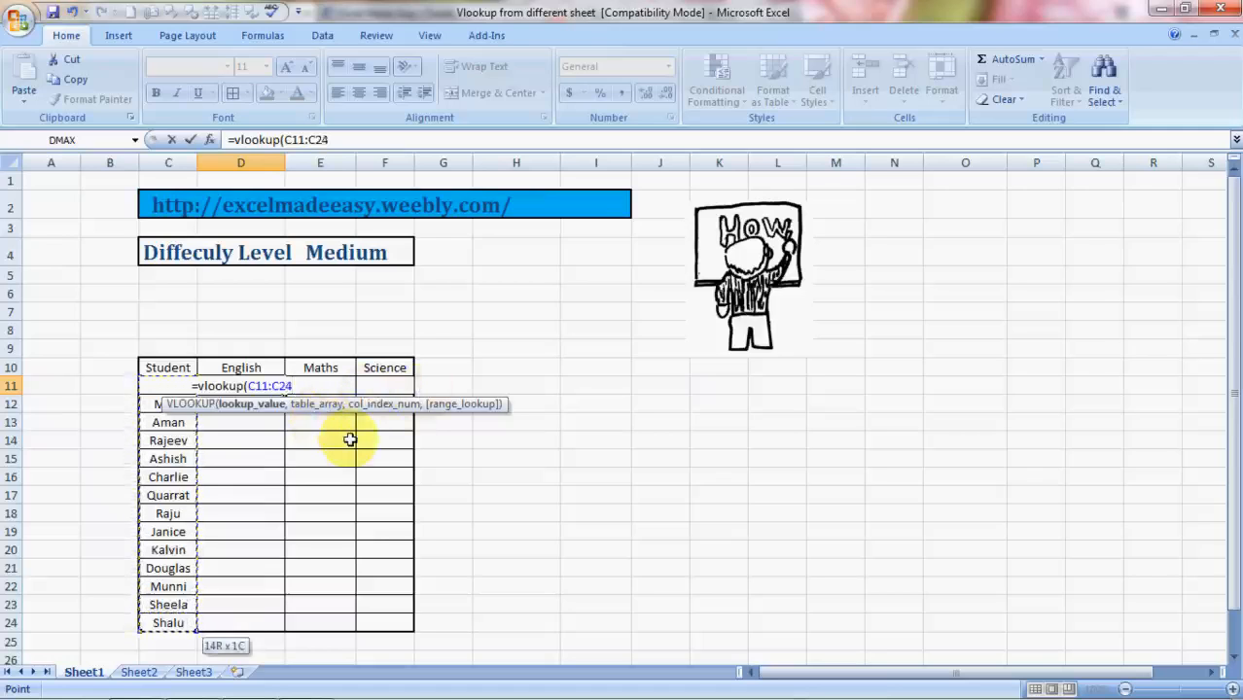
mouse_move(260, 252)
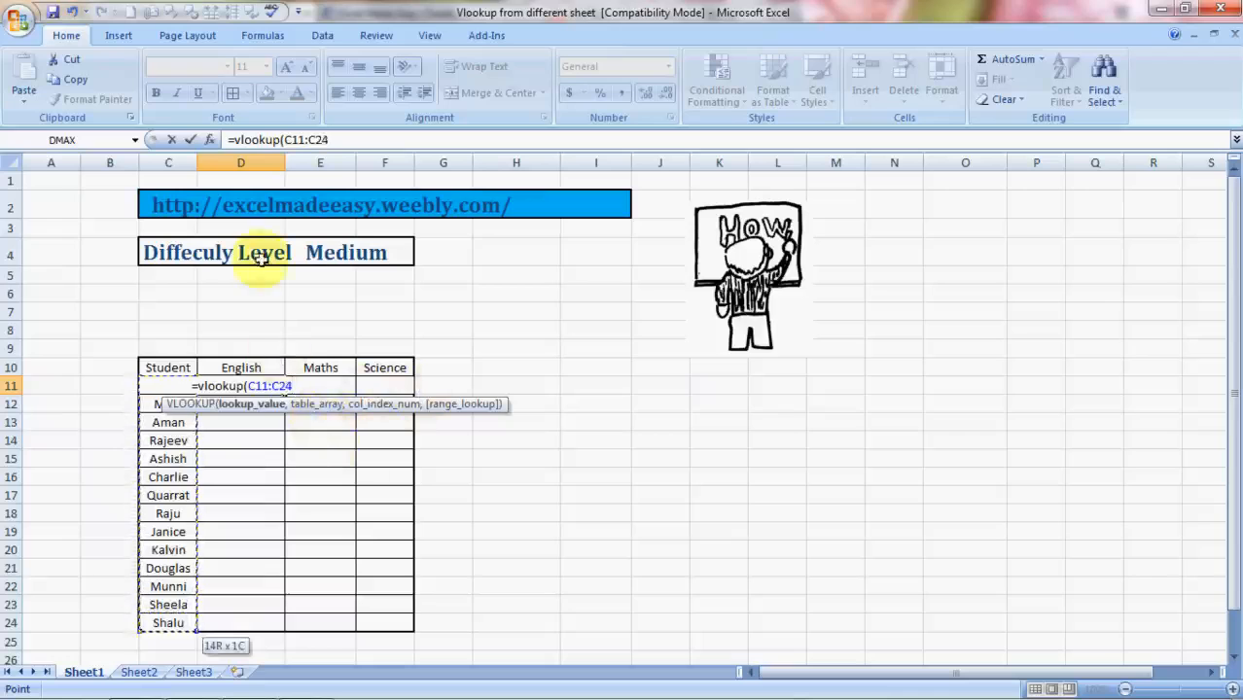
mouse_move(241, 492)
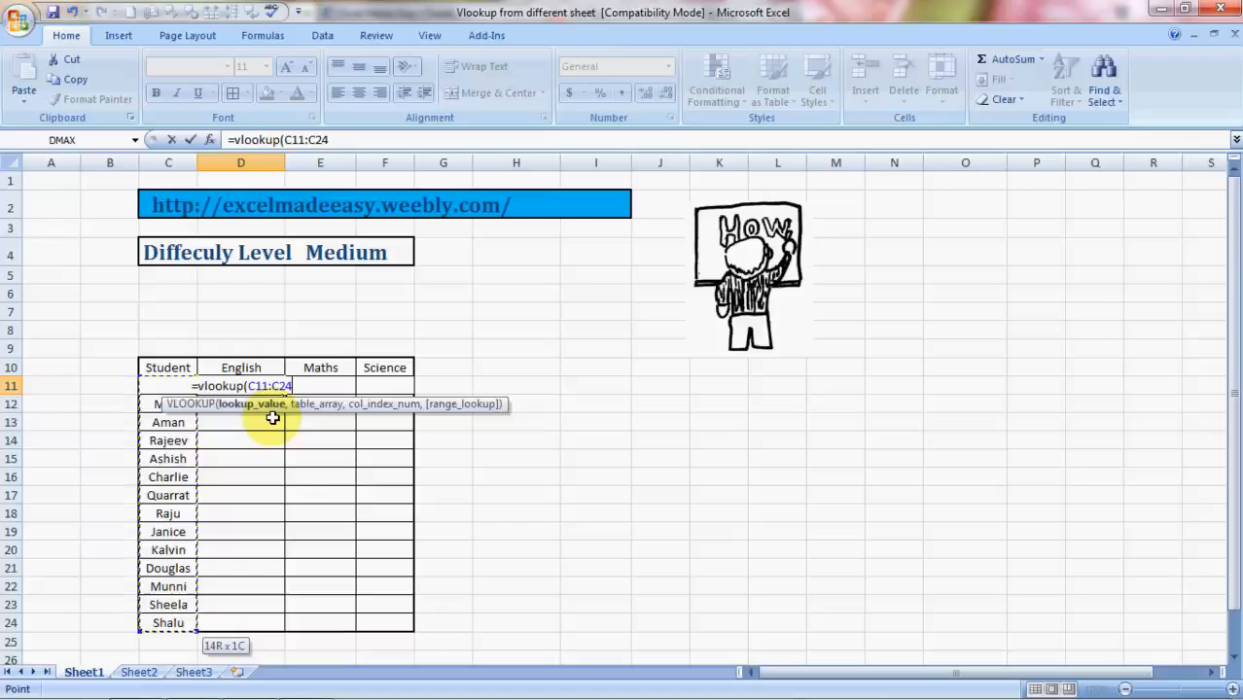
mouse_move(315, 411)
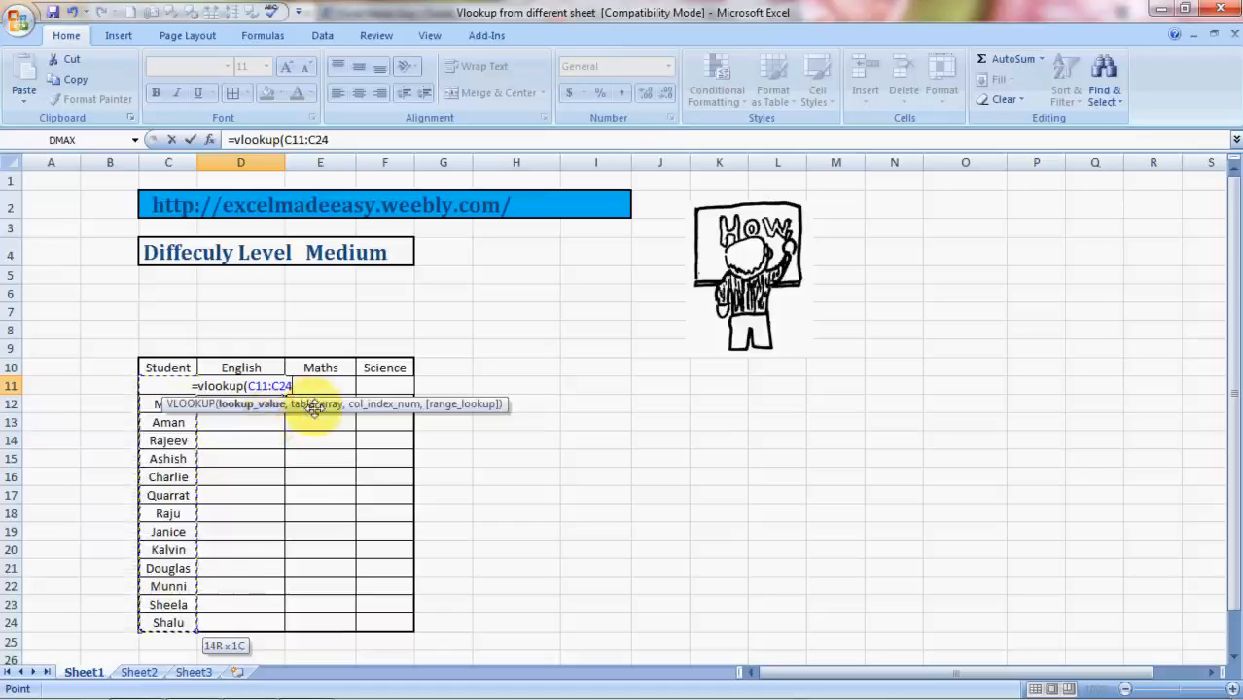
mouse_move(316, 433)
text(,)
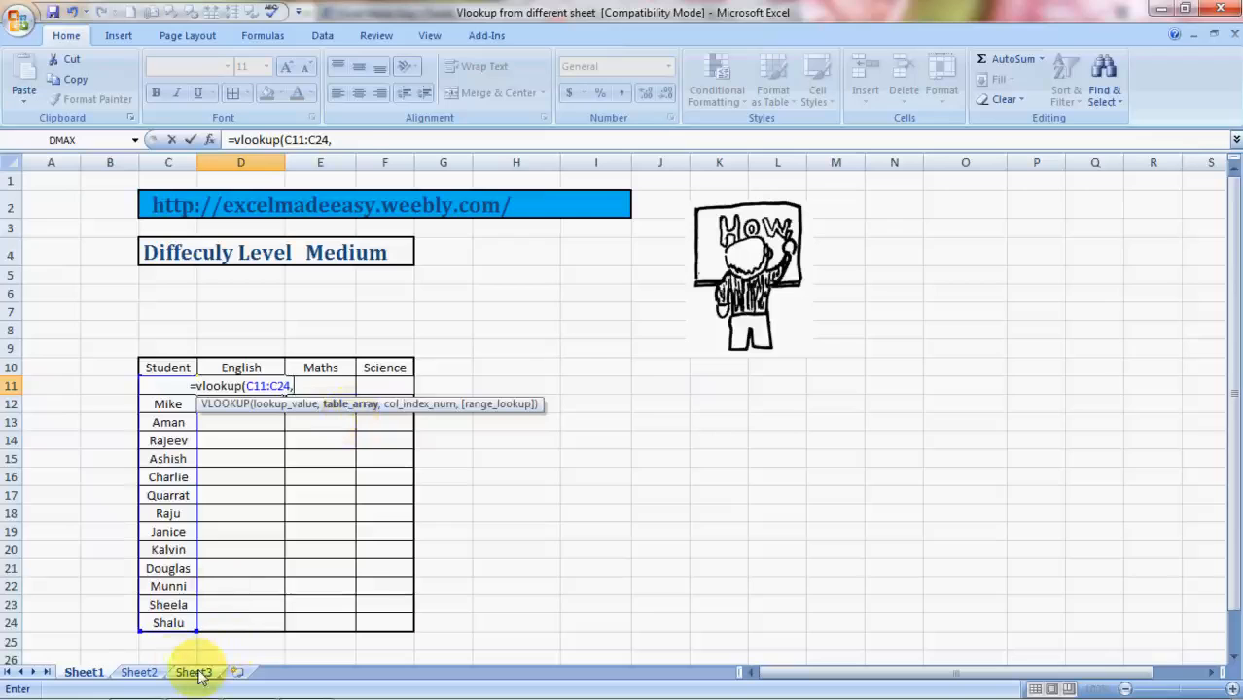
Select Sheet3's marks table C10:I24 (named Data) as the table array.
click(194, 673)
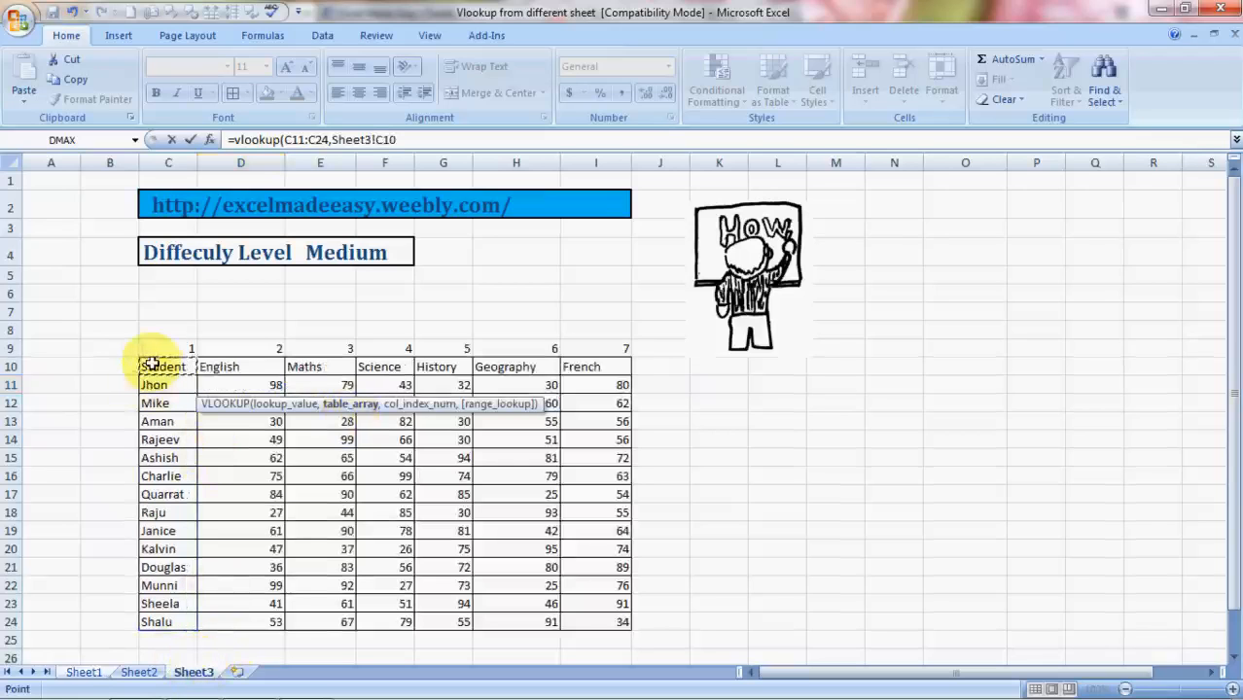
drag(168, 366, 622, 384)
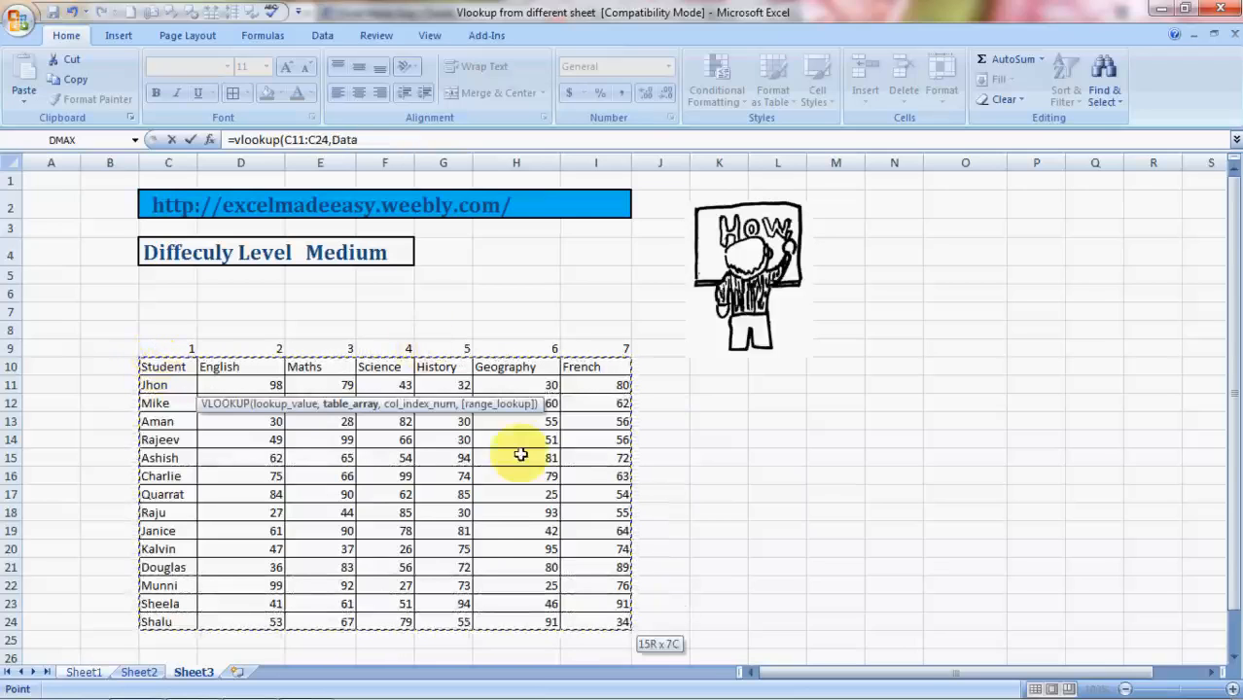
mouse_move(659, 537)
text(,)
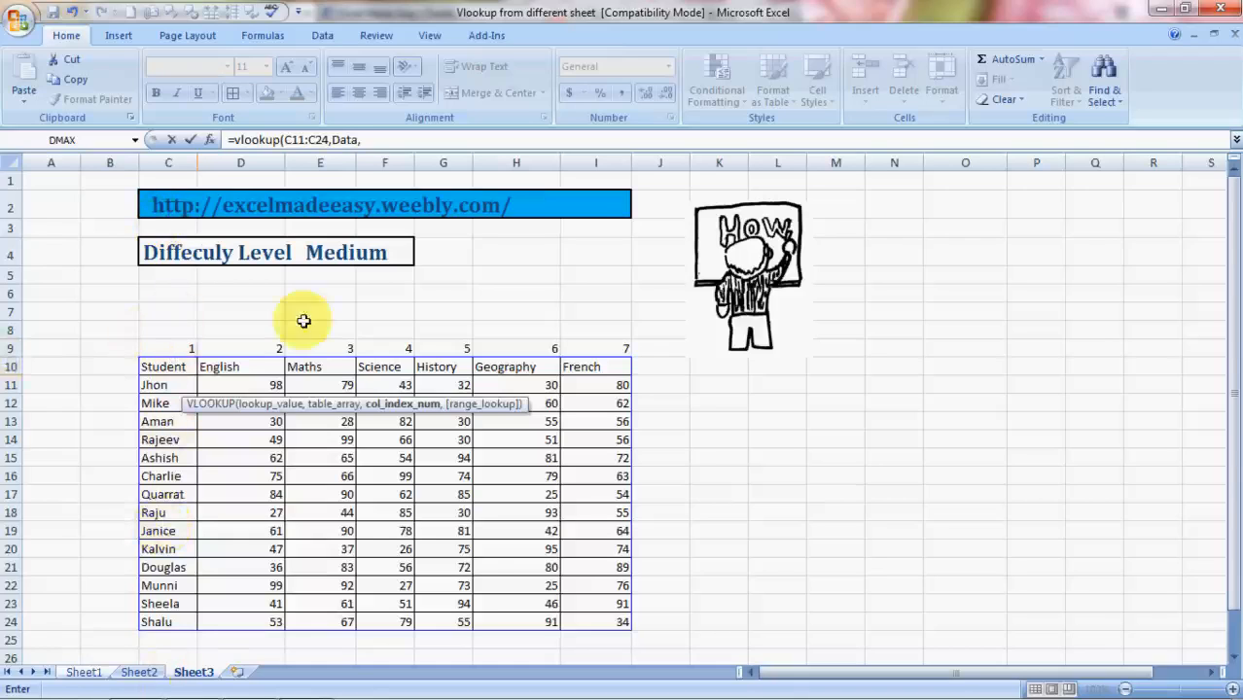
mouse_move(185, 294)
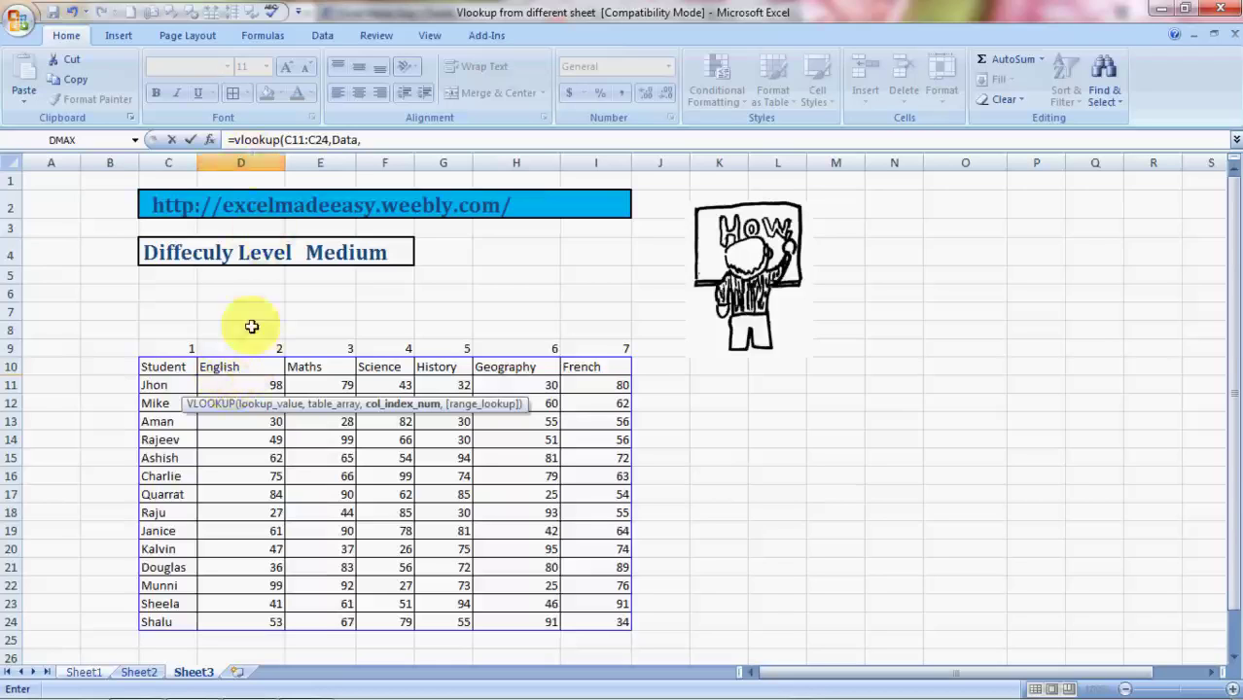
mouse_move(204, 366)
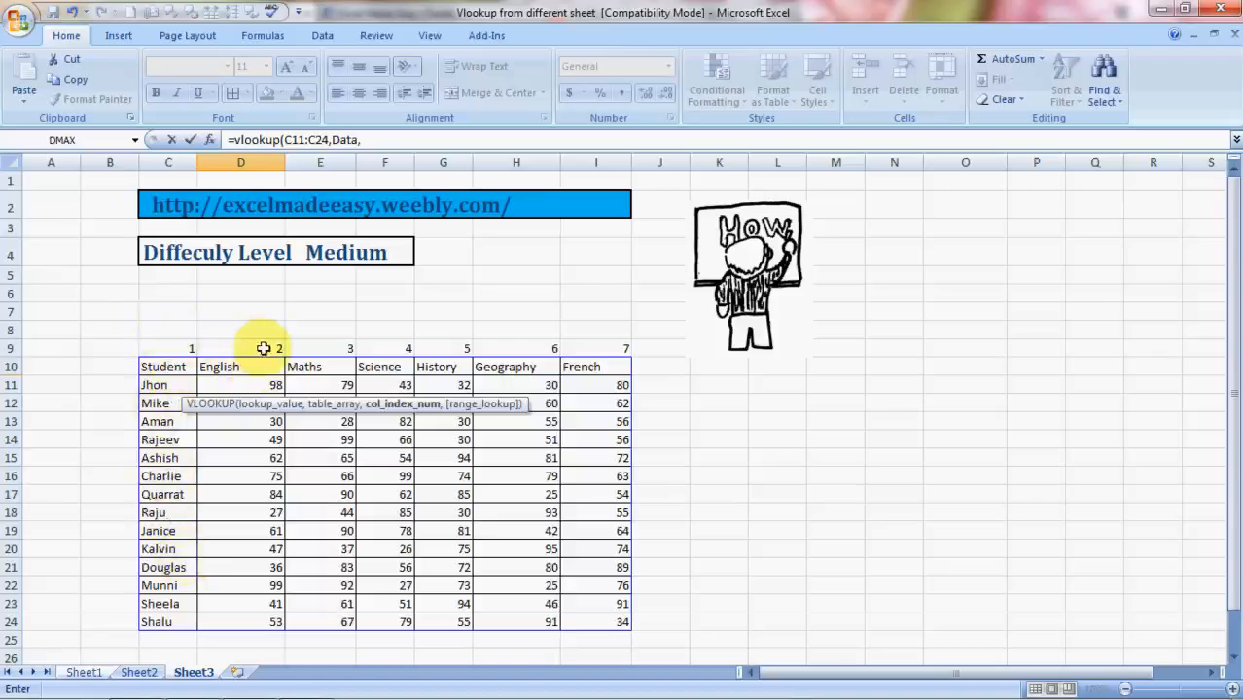
Add column 2 and match type 0 to complete =VLOOKUP(C11:C24,Data,2,0), returning 98.
text(2)
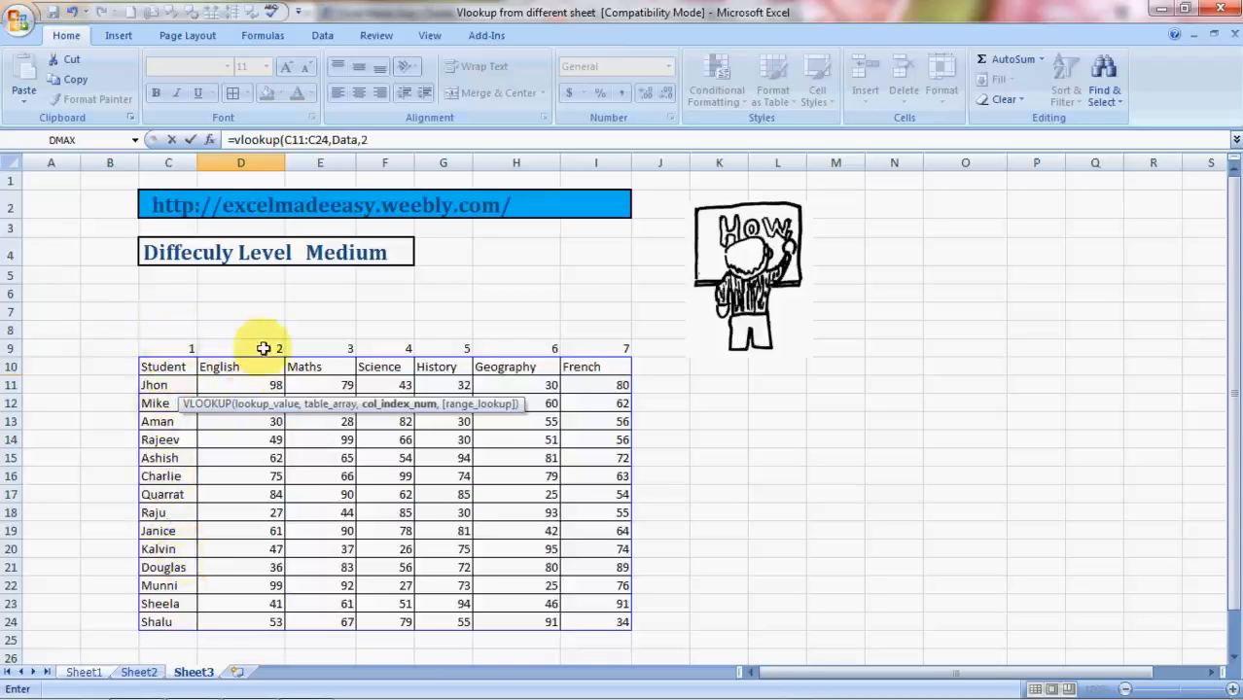
text(,)
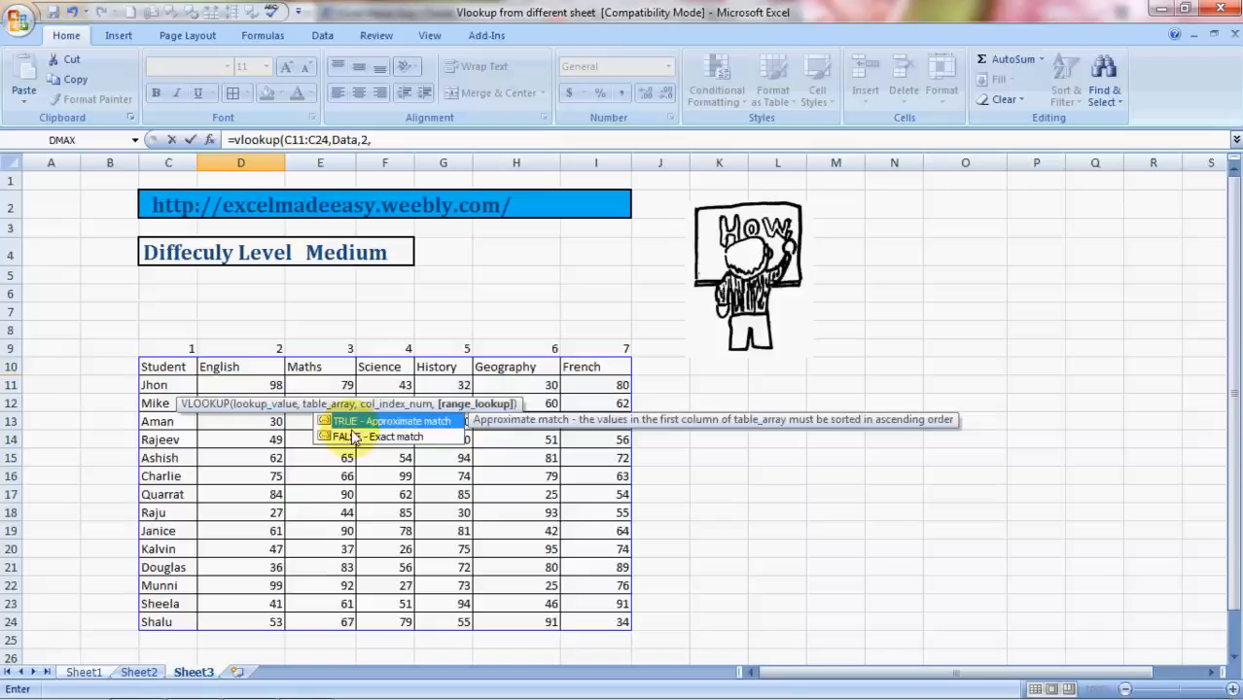
mouse_move(387, 442)
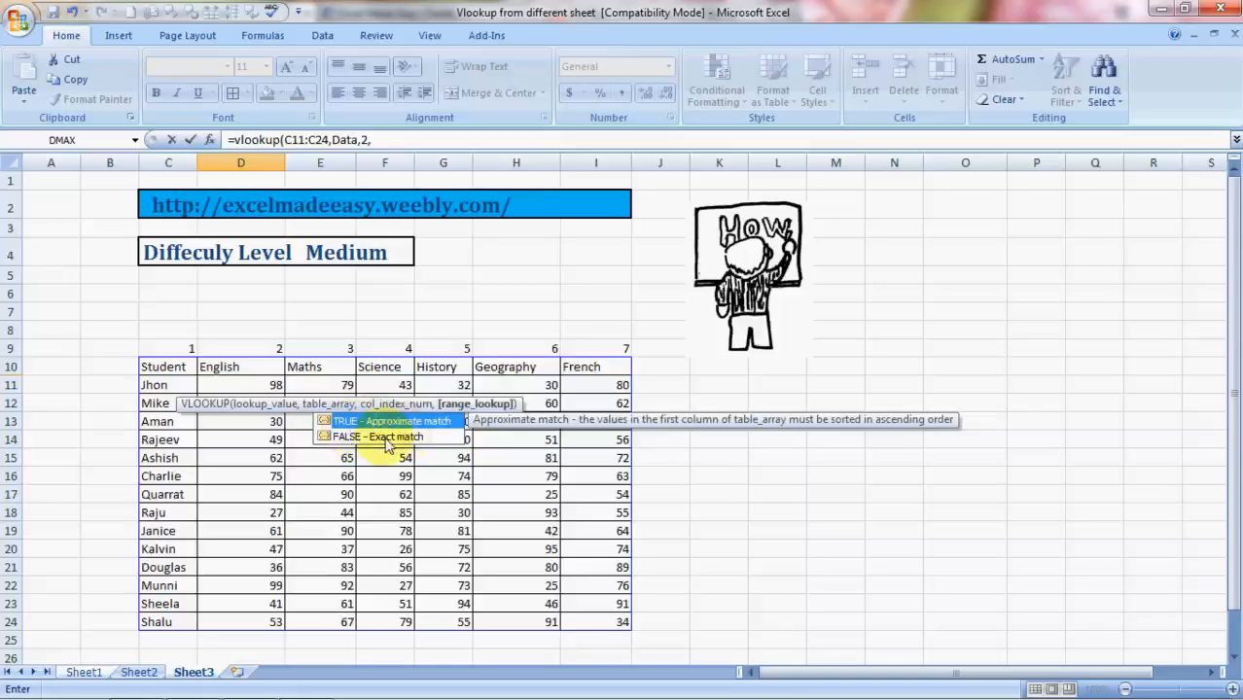
text(0))
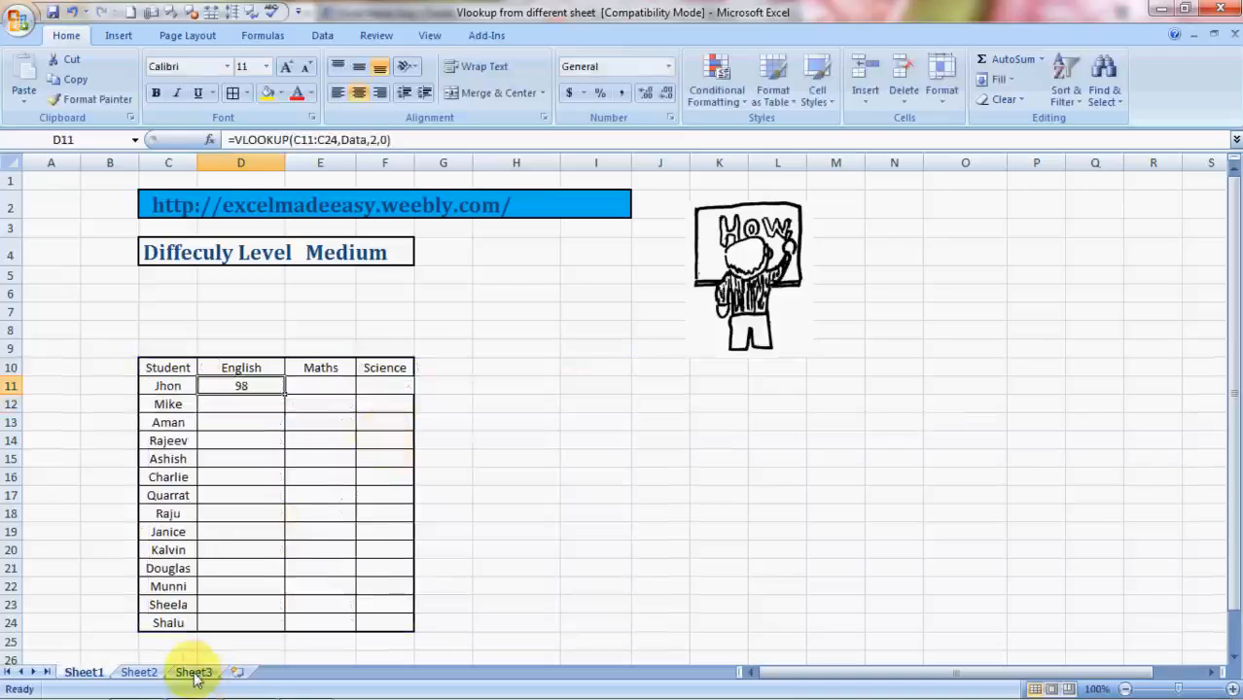
click(193, 672)
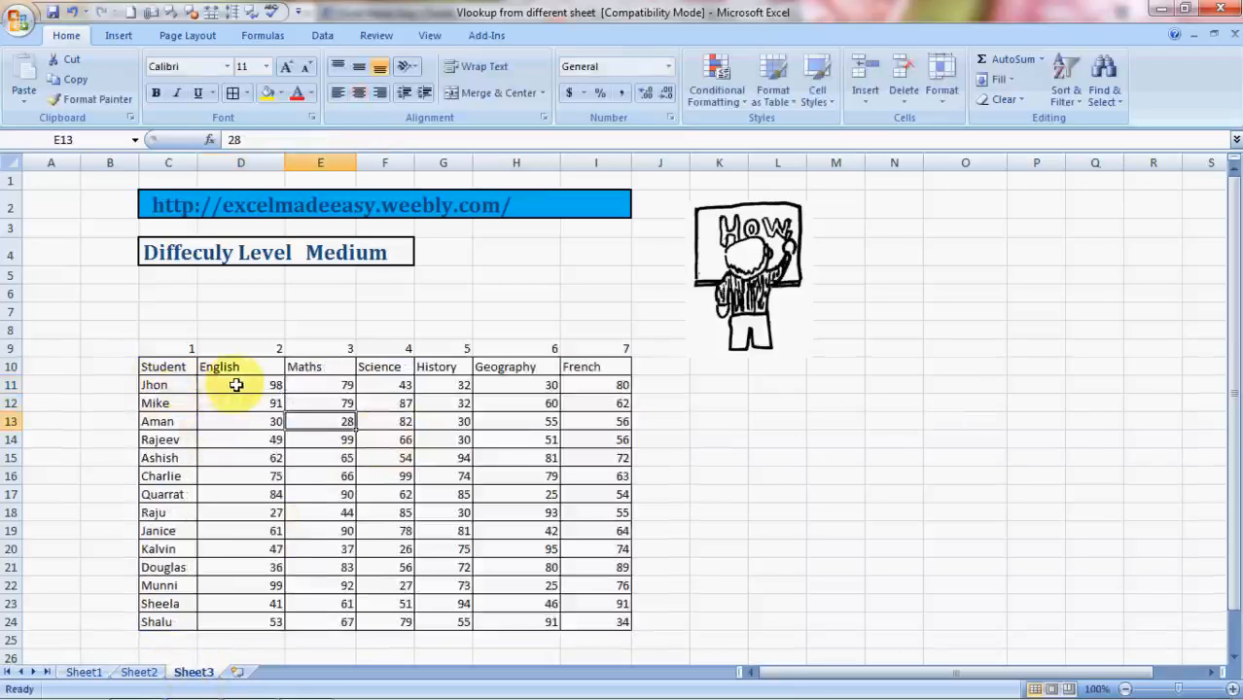
mouse_move(250, 383)
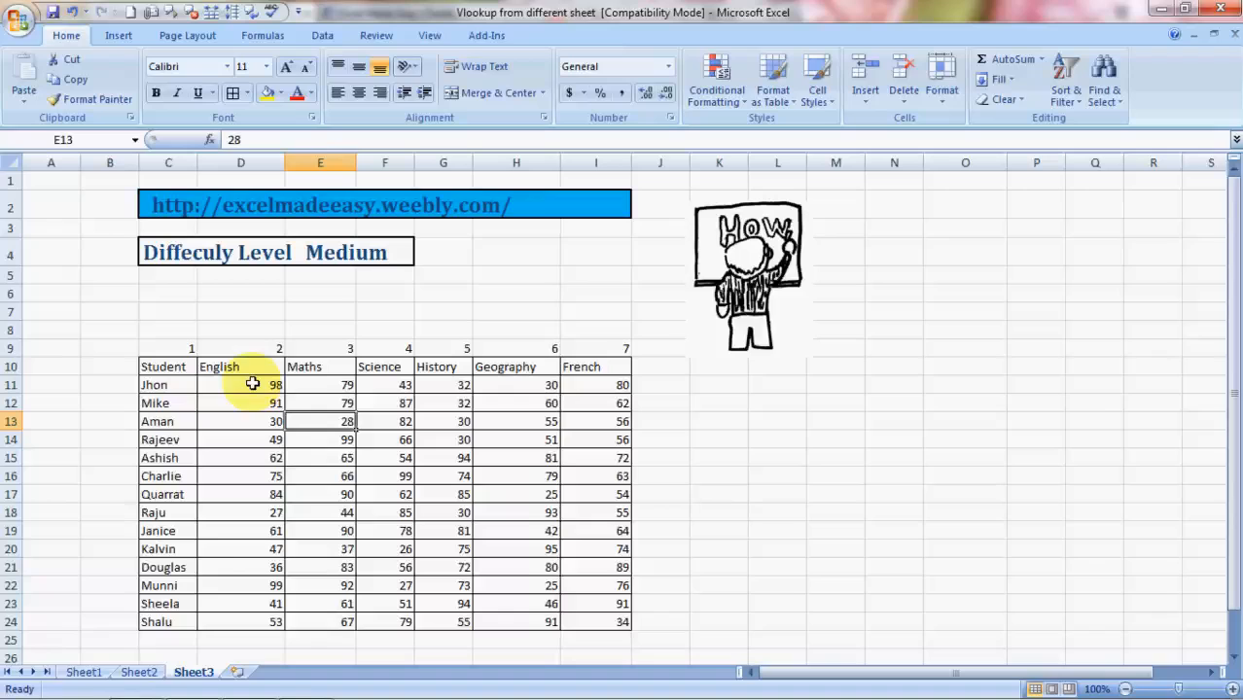
click(76, 675)
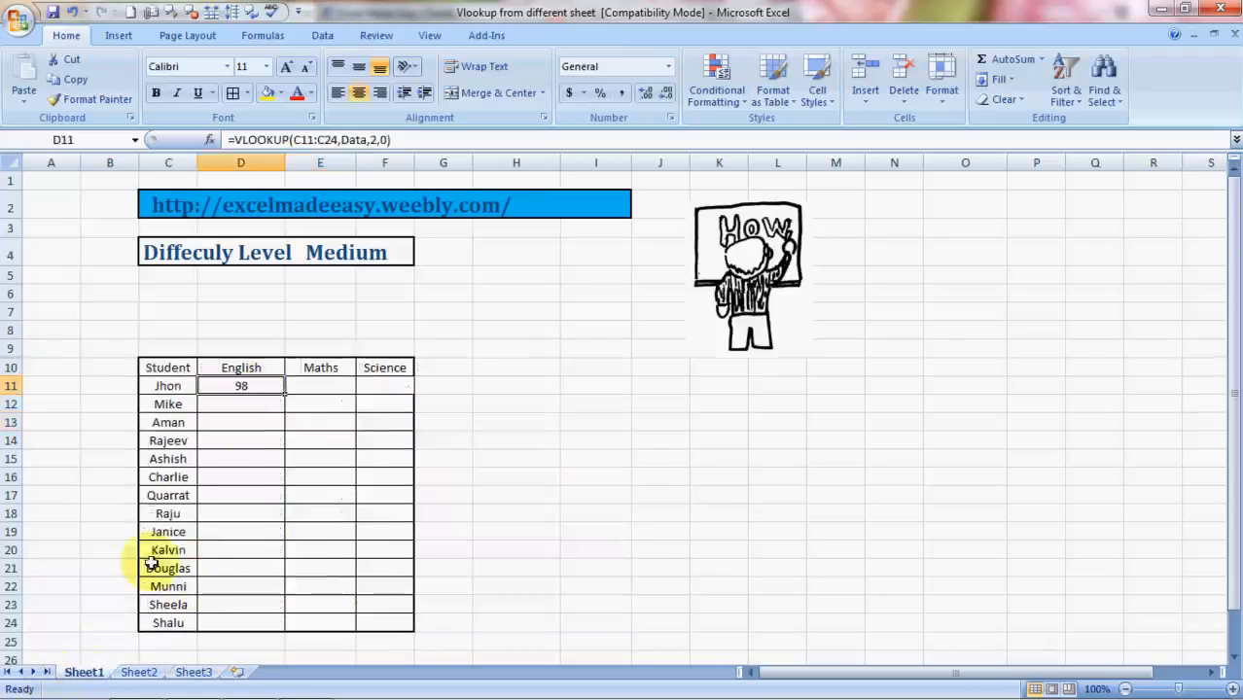
click(320, 385)
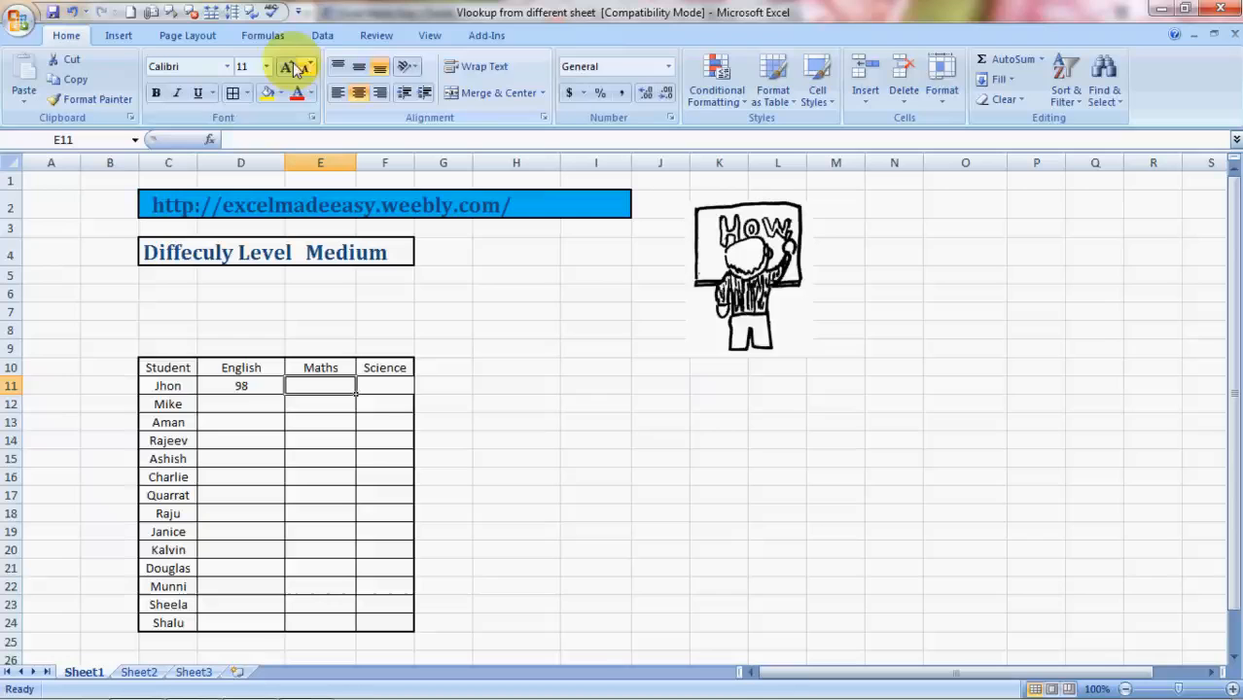
Search Insert Function on the Formulas tab for 'vlook' to find VLOOKUP for E11.
click(262, 35)
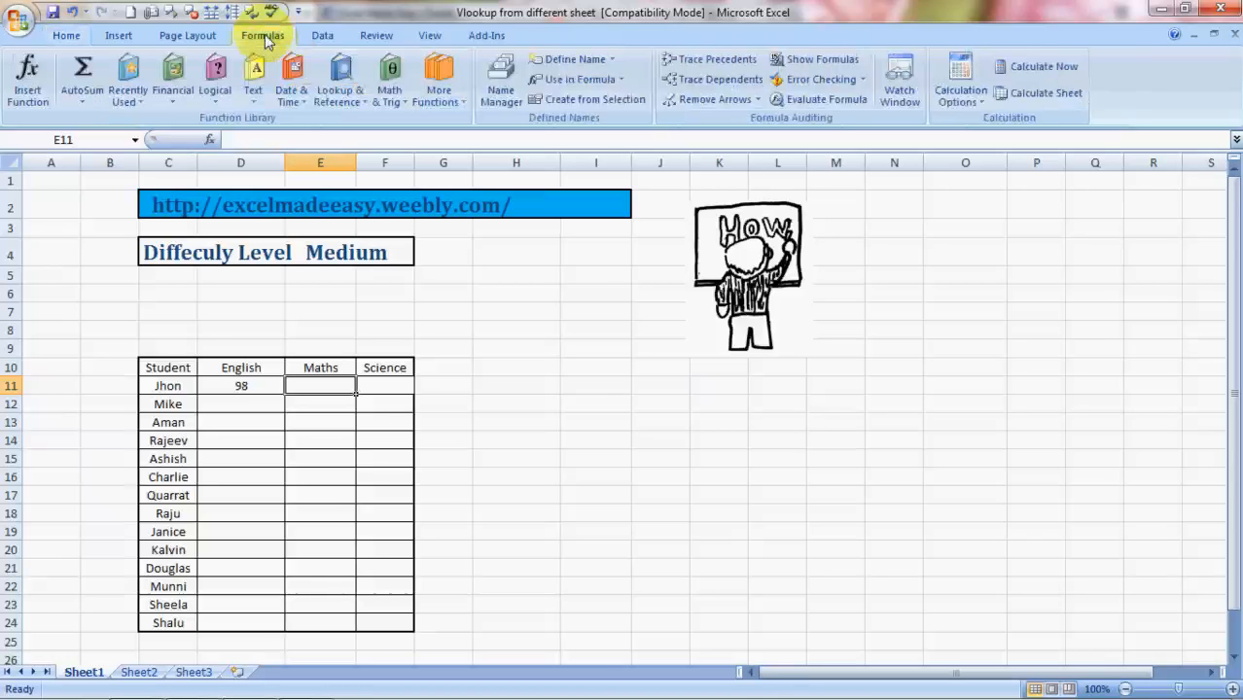
click(26, 76)
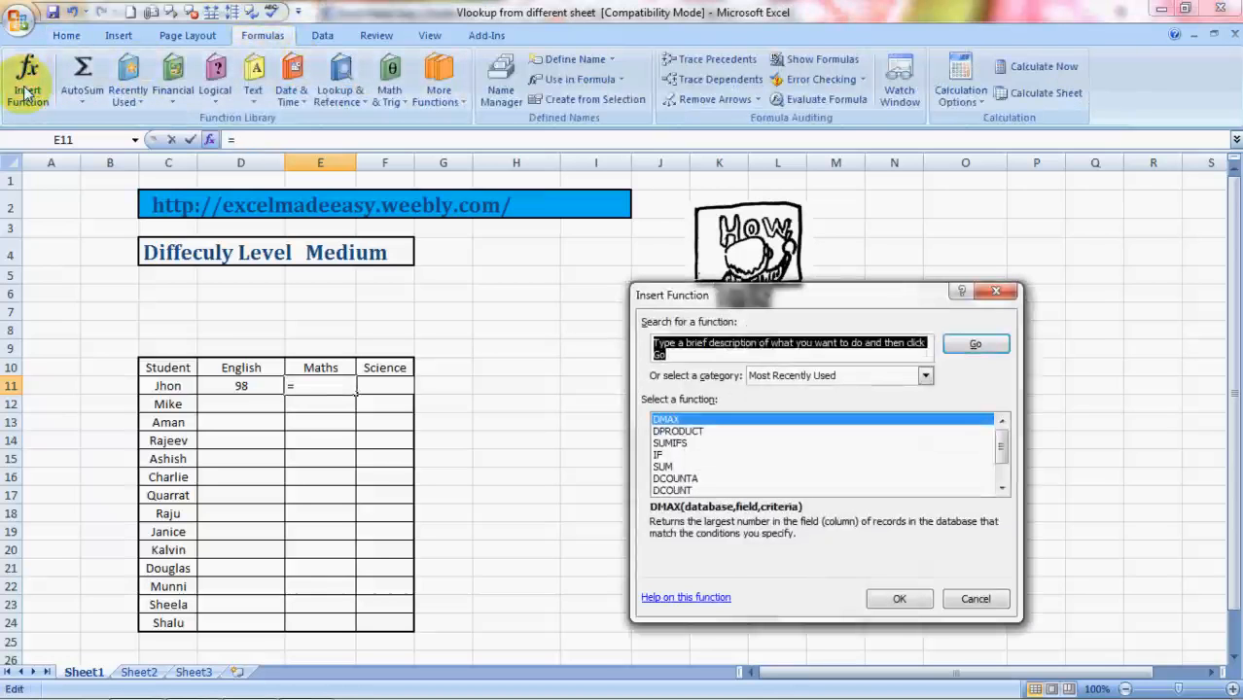
text(vlookup)
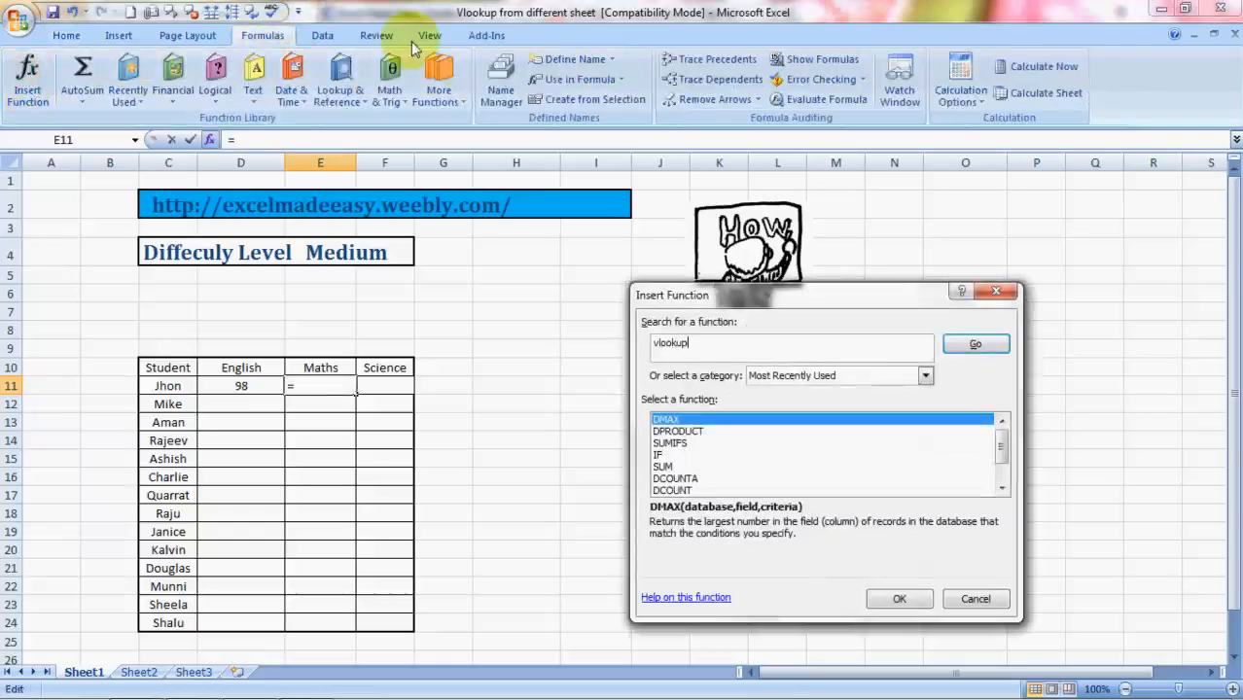
click(976, 343)
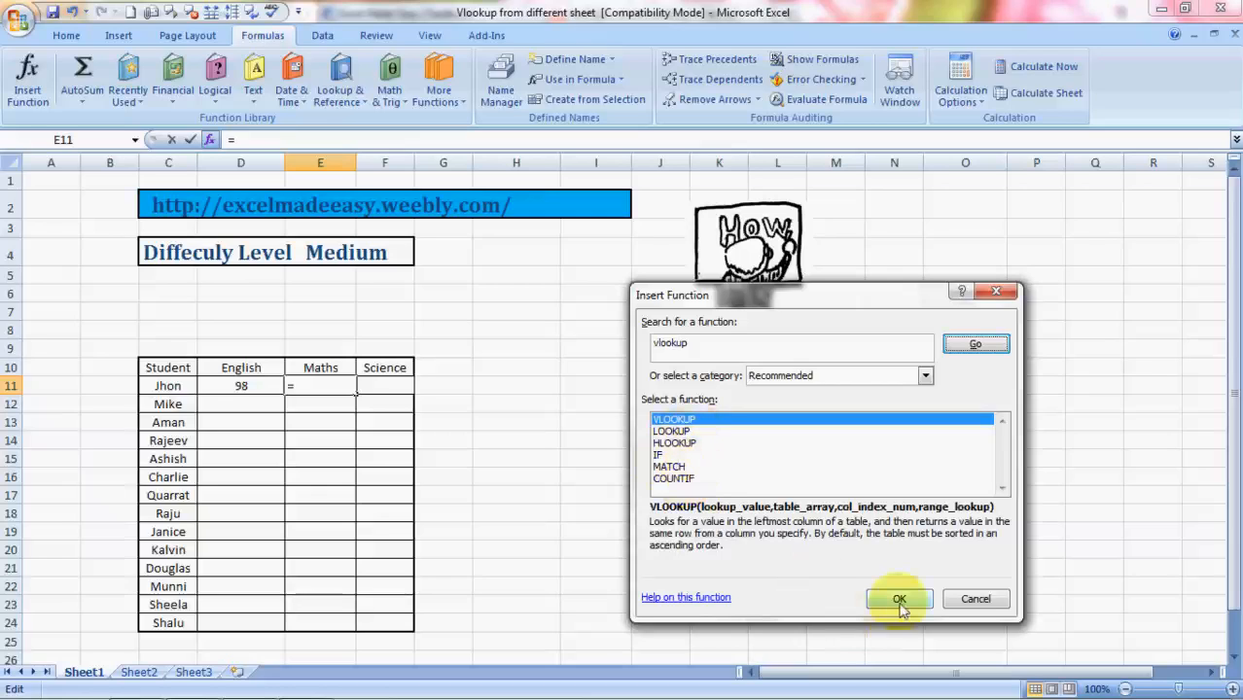
Enter VLOOKUP arguments C11:C24, Data, column 2 and match type 0, then confirm.
click(899, 599)
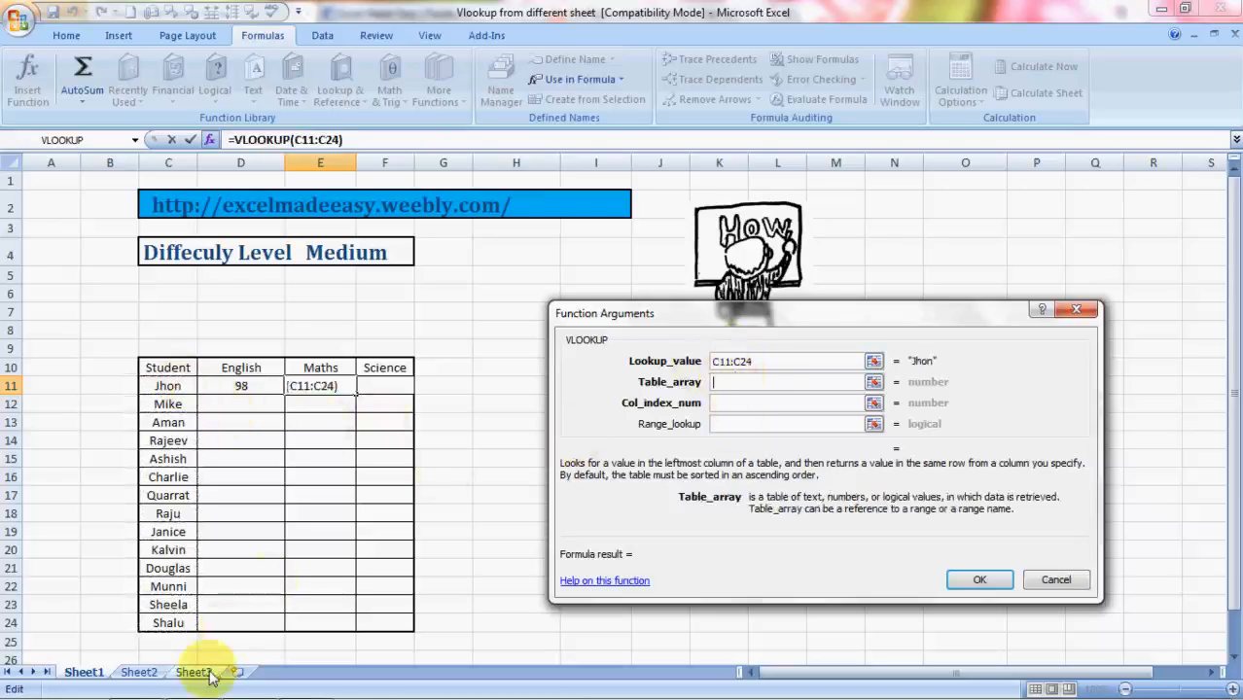
click(193, 673)
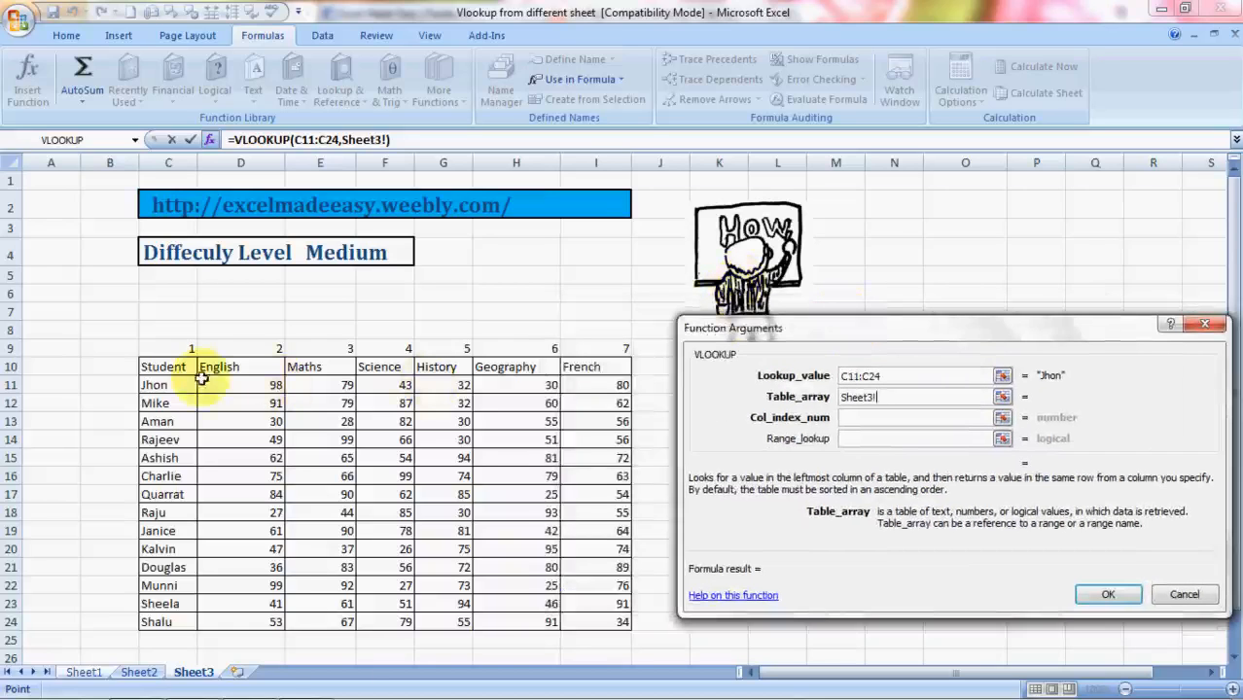
drag(168, 366, 595, 385)
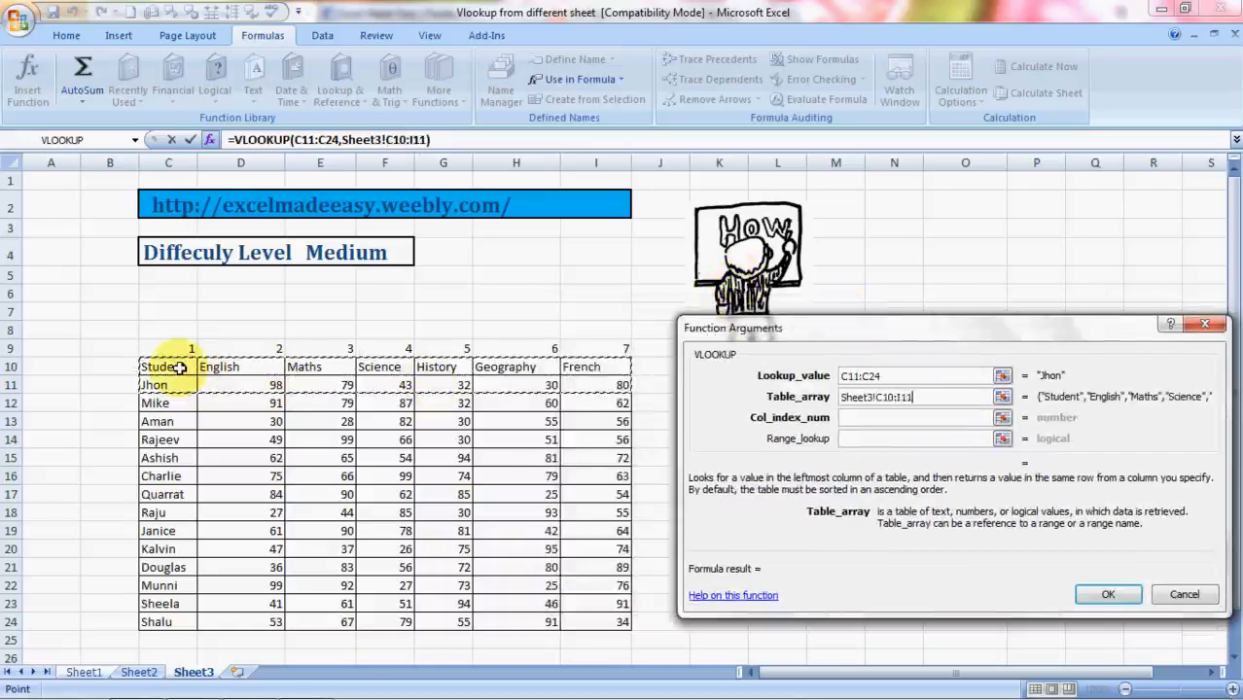
text(Data)
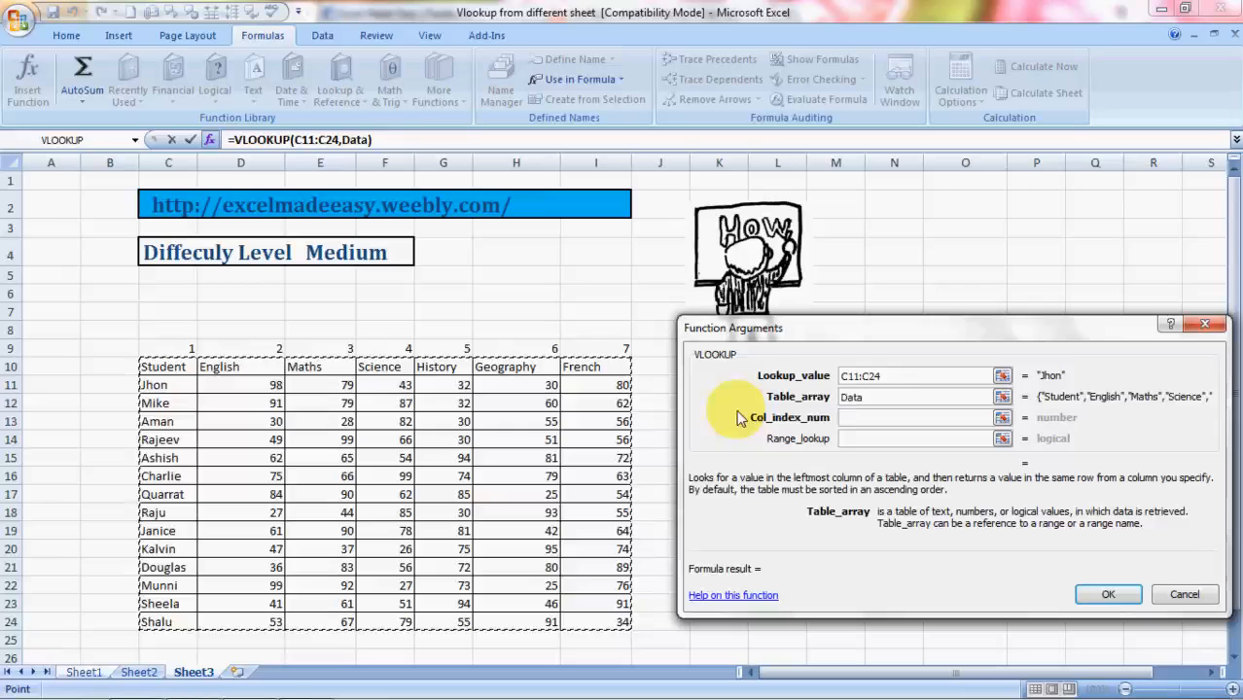
click(915, 418)
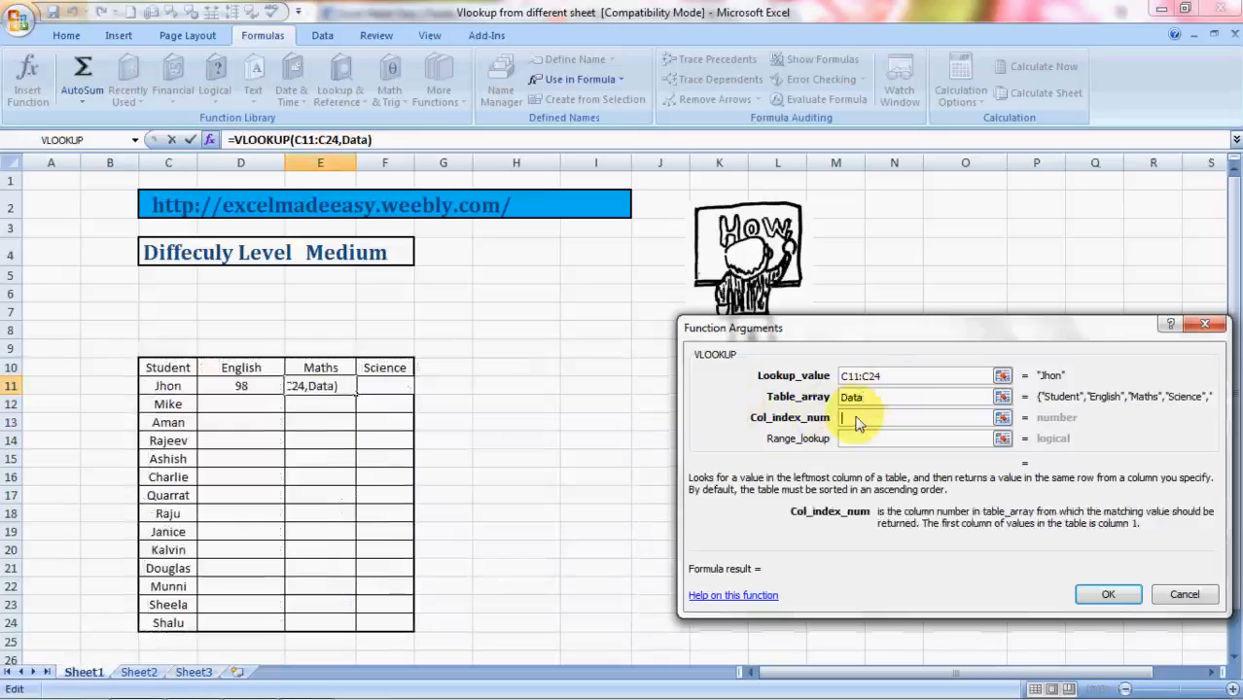
text(2)
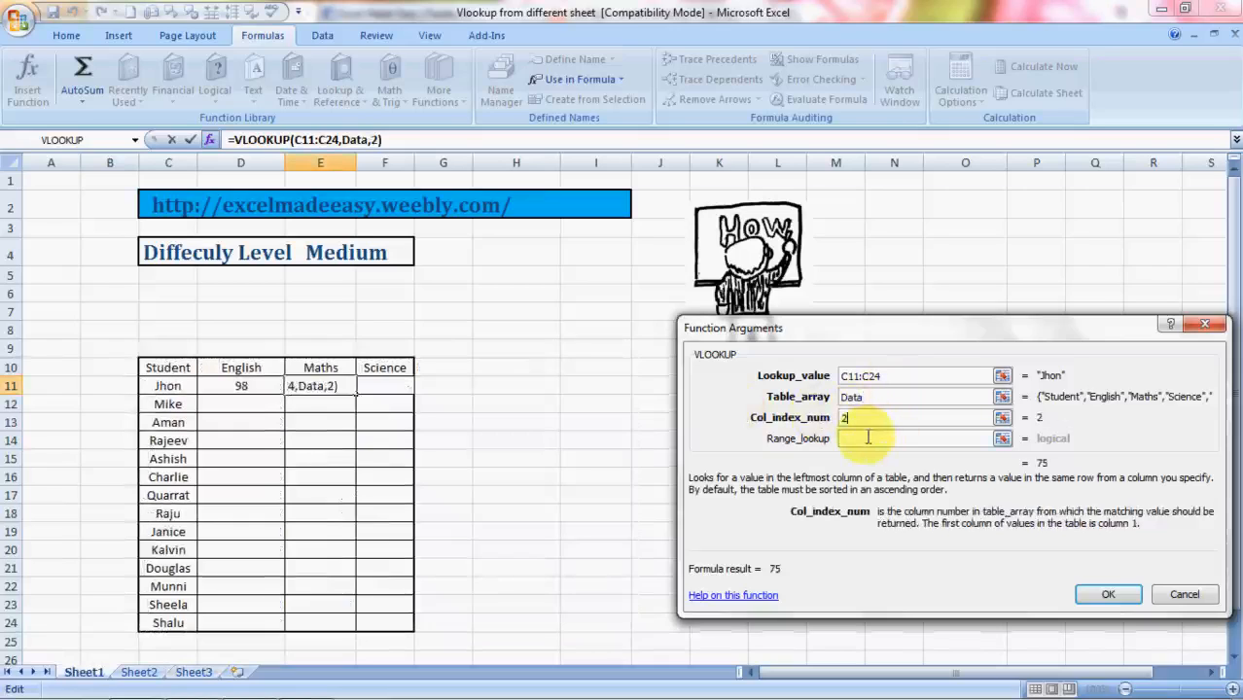
click(909, 439)
text(0)
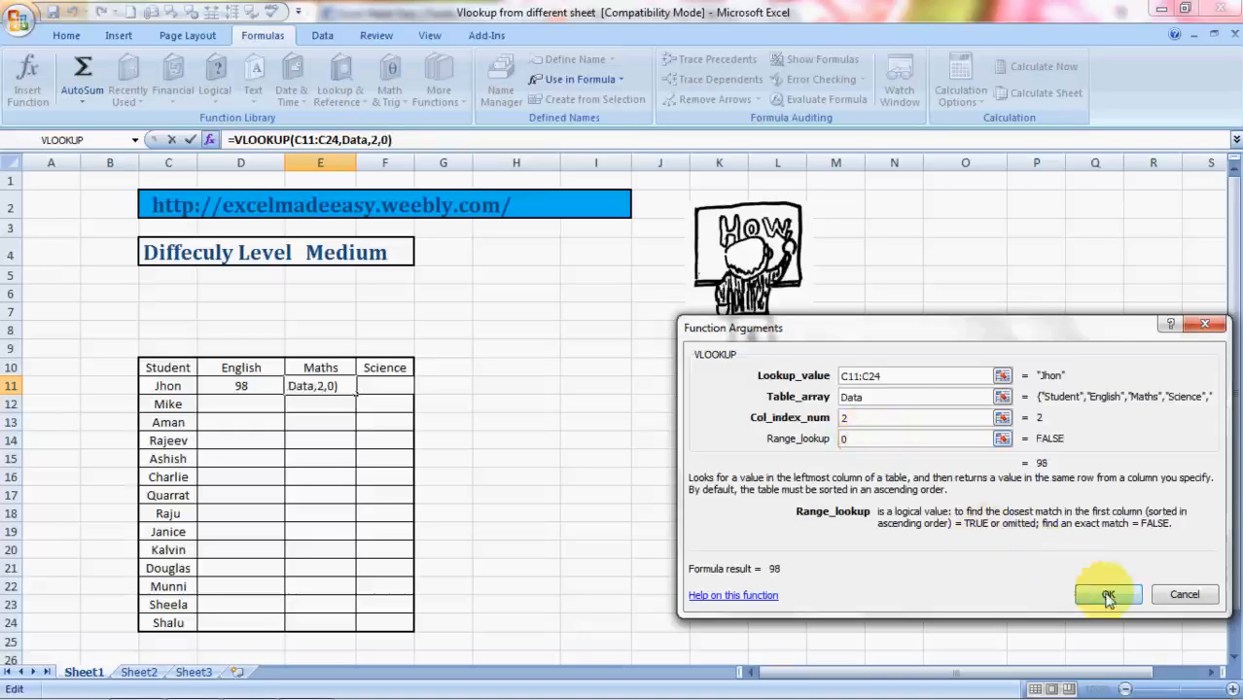
click(1104, 594)
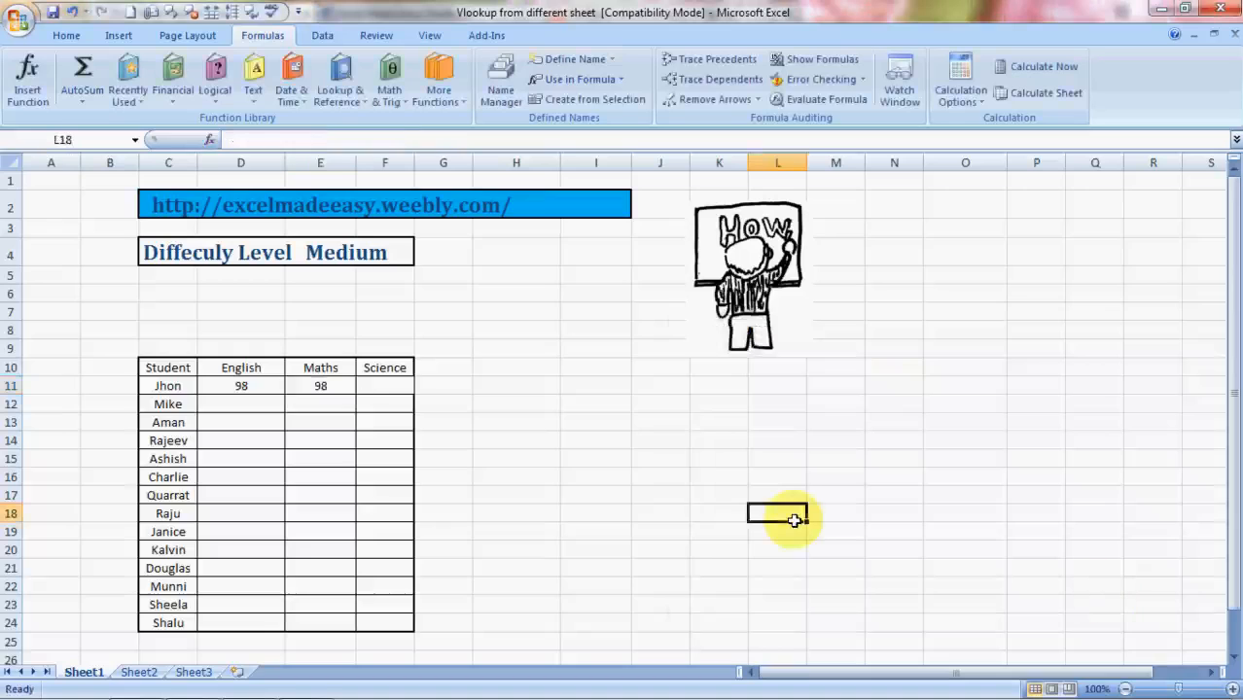
Change the Maths formula's column index from 2 to 3 so E11 shows 79.
click(319, 386)
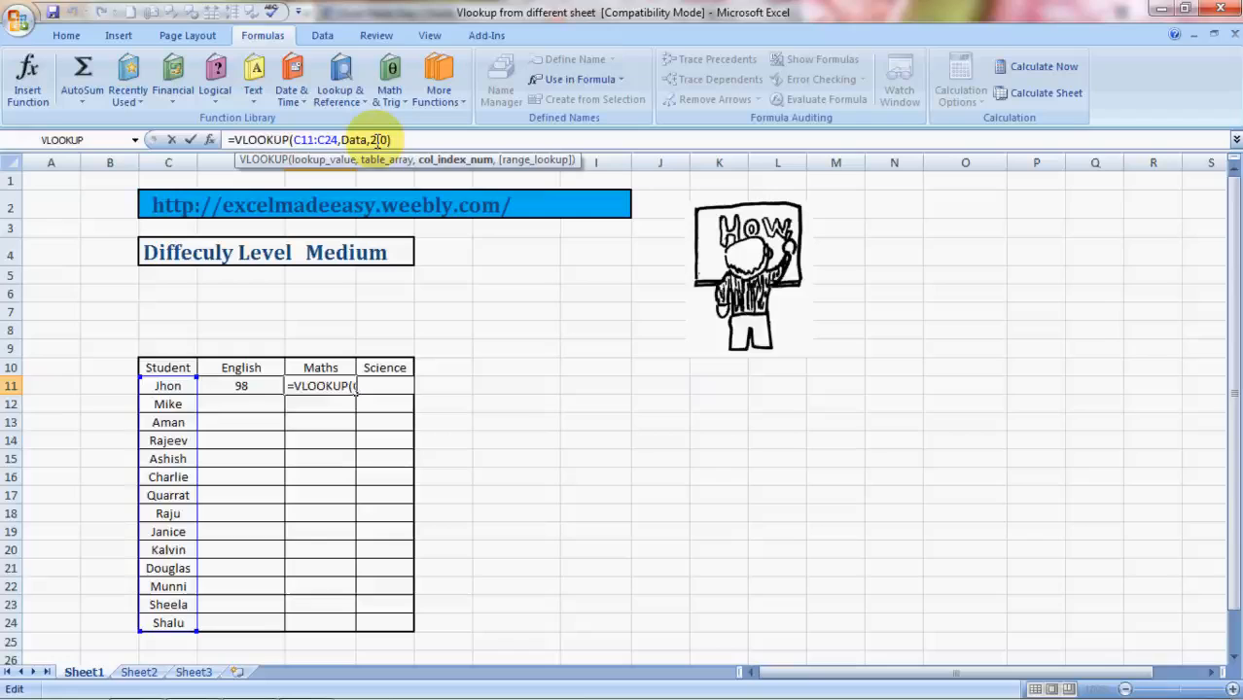
key(Enter)
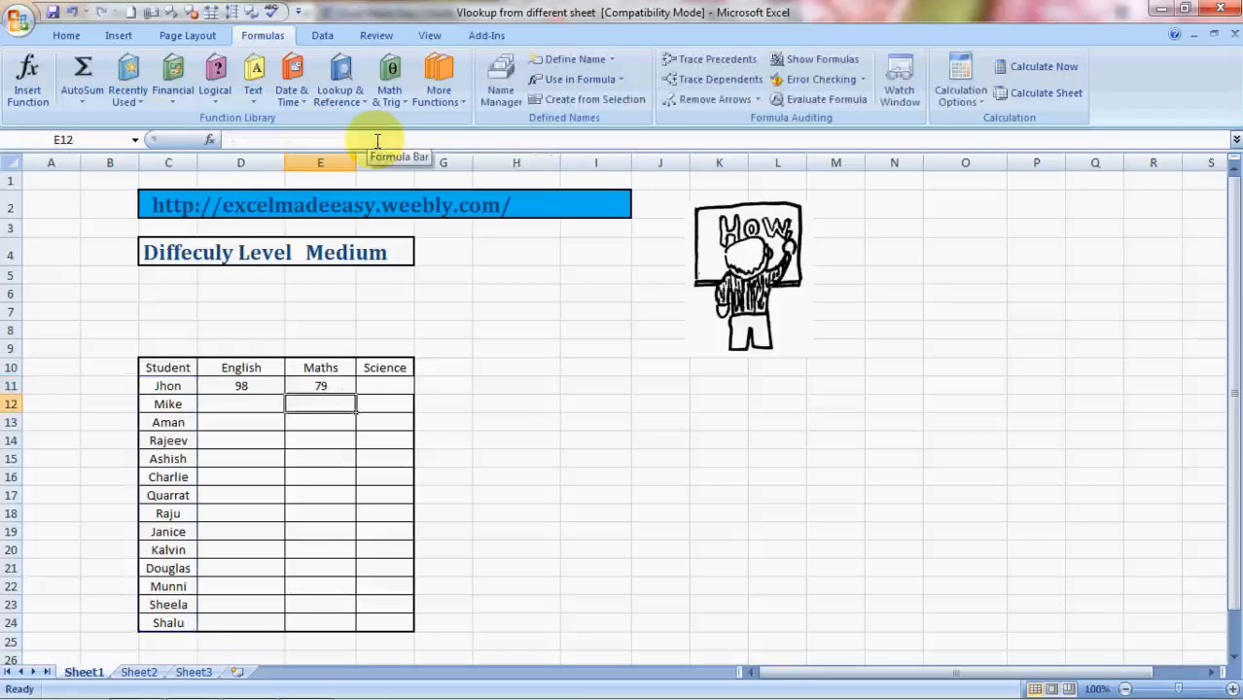
click(194, 673)
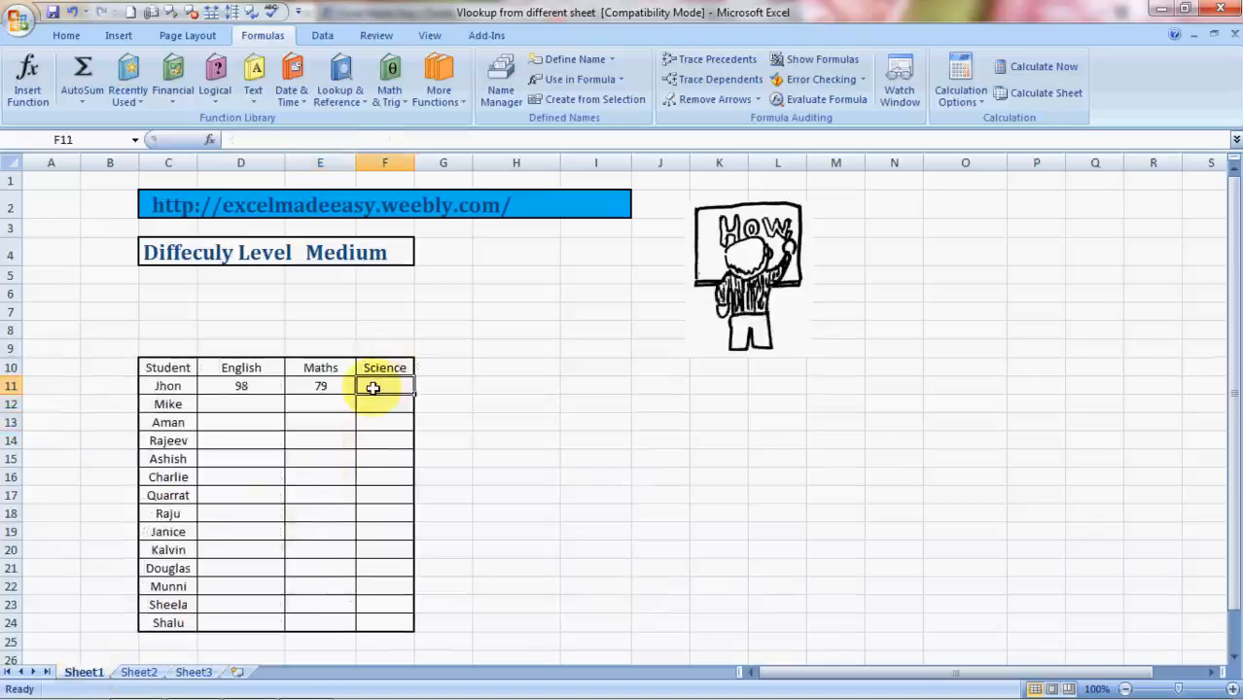
Compare the English and Maths VLOOKUP formulas in D11 and E11.
click(320, 385)
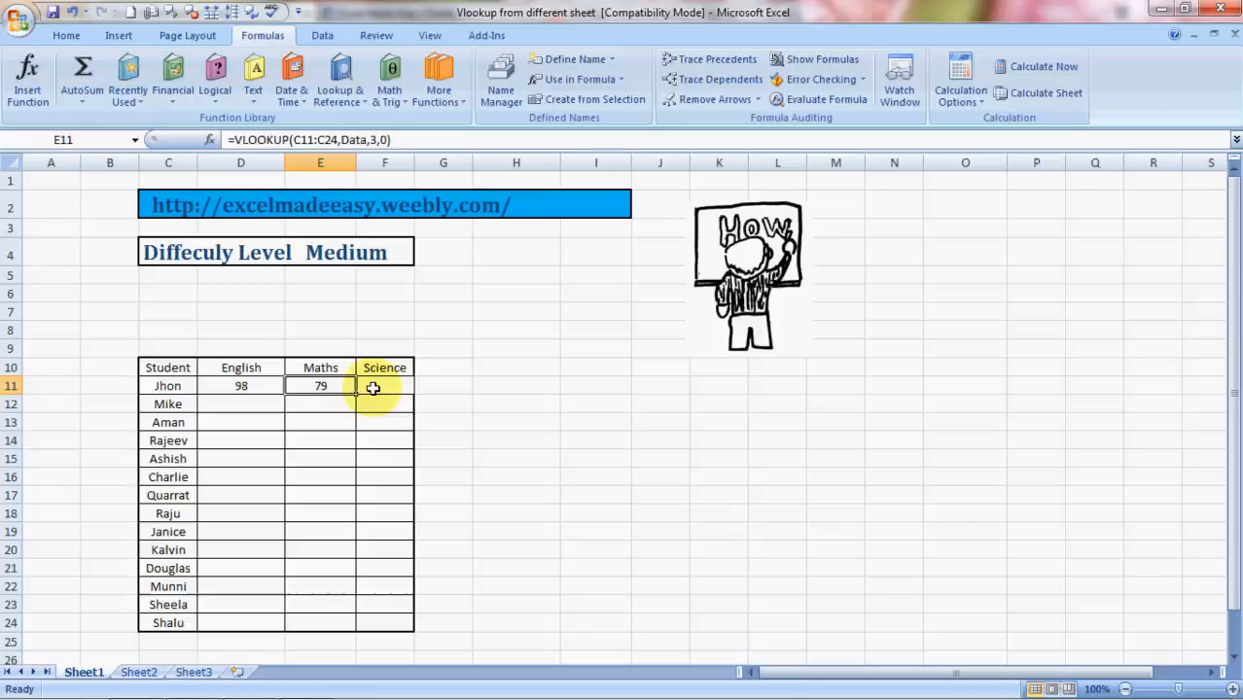
click(241, 387)
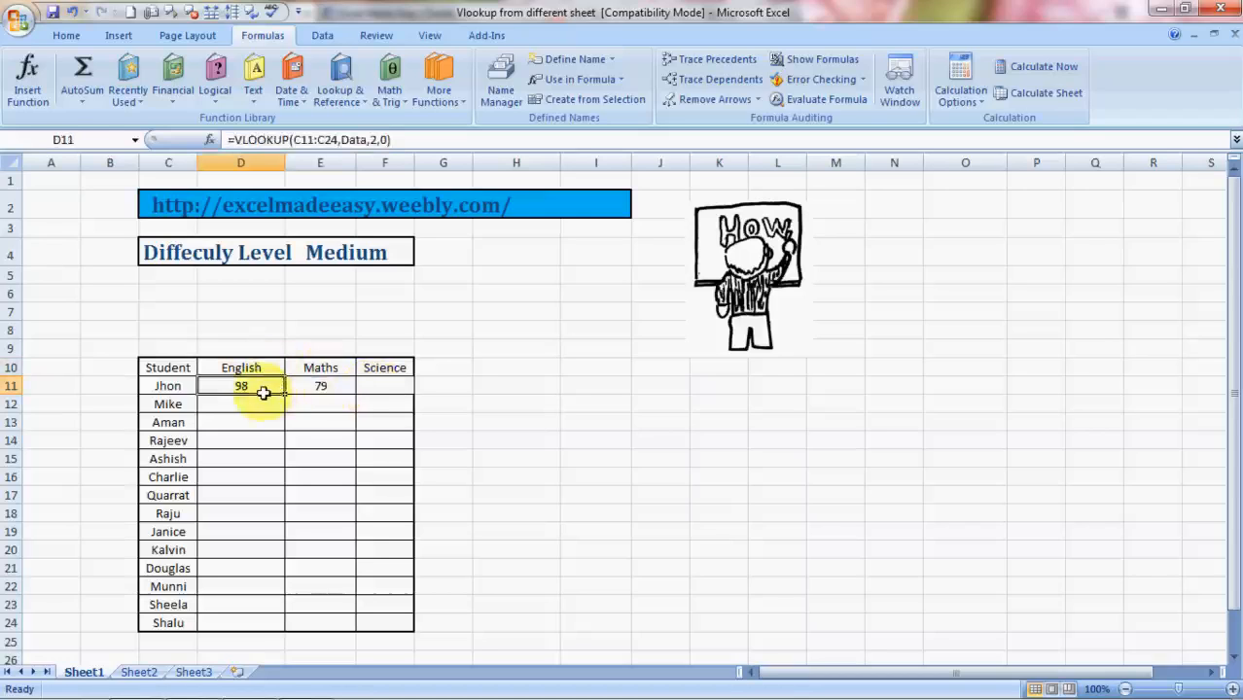
click(240, 404)
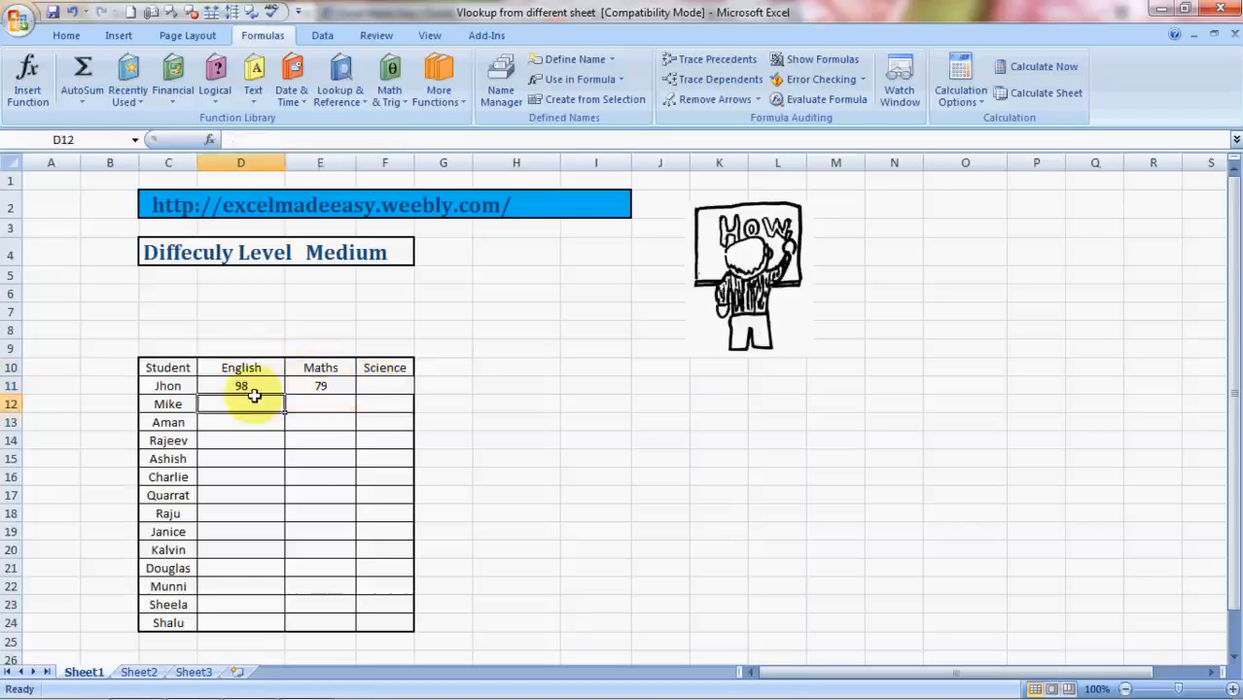
click(241, 386)
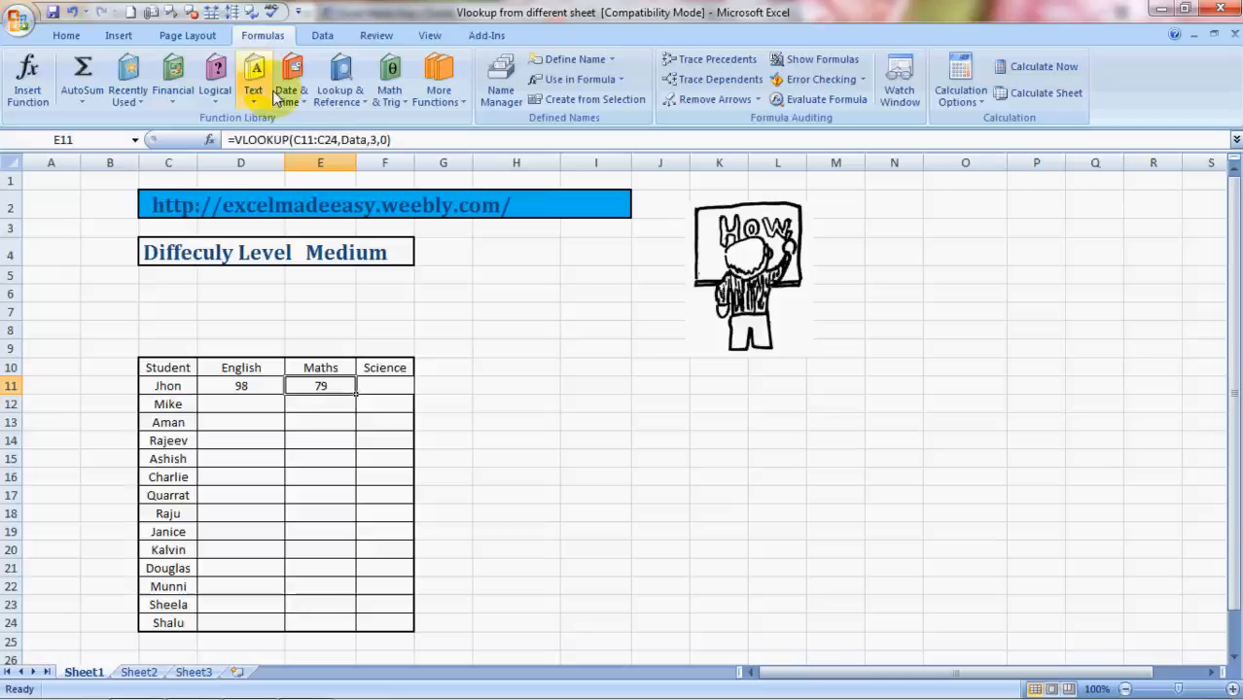
mouse_move(352, 139)
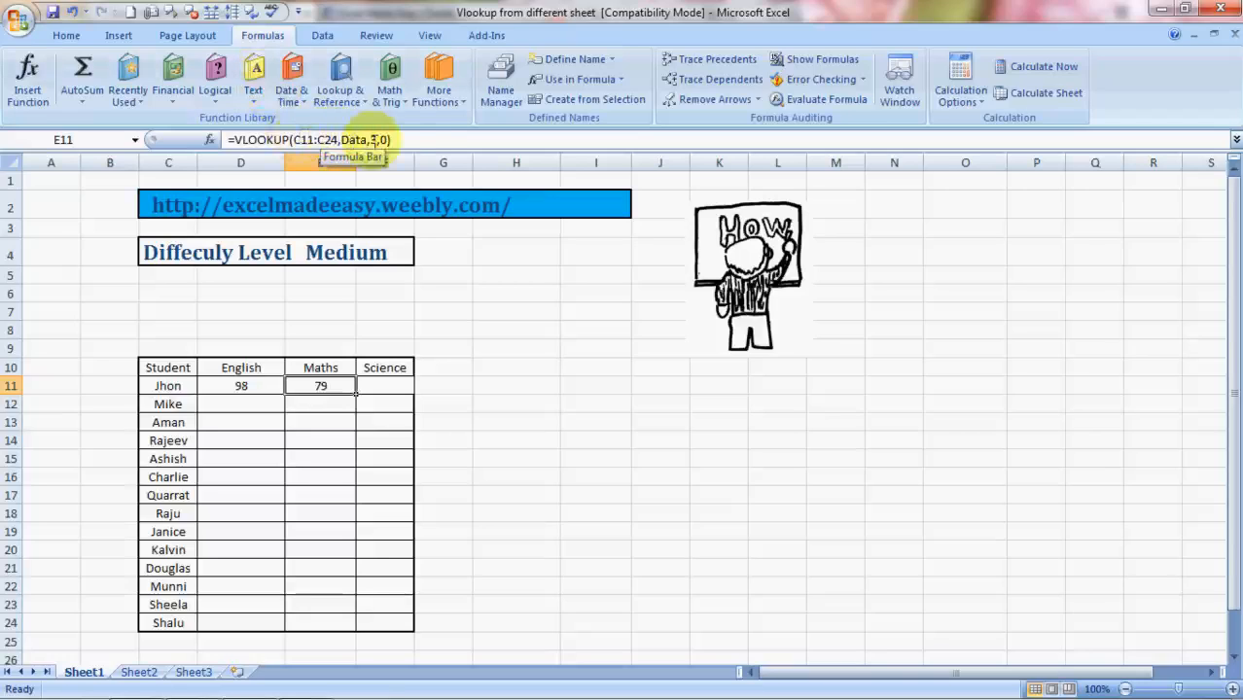
click(240, 385)
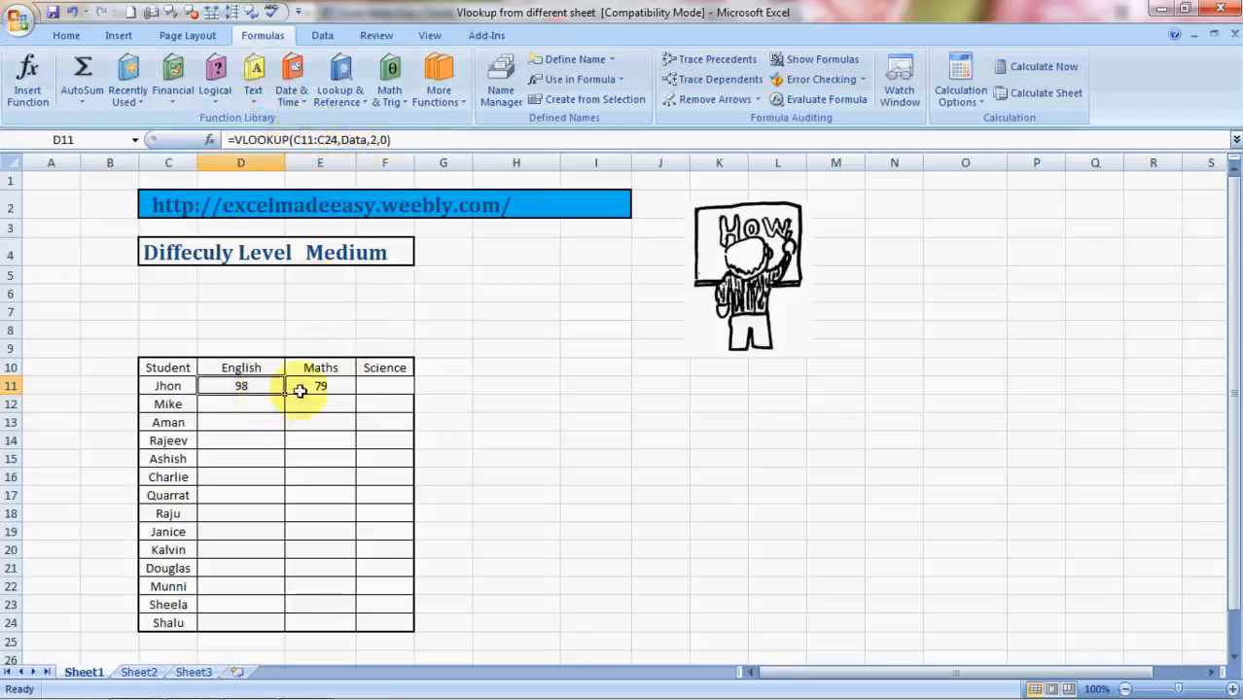
click(379, 387)
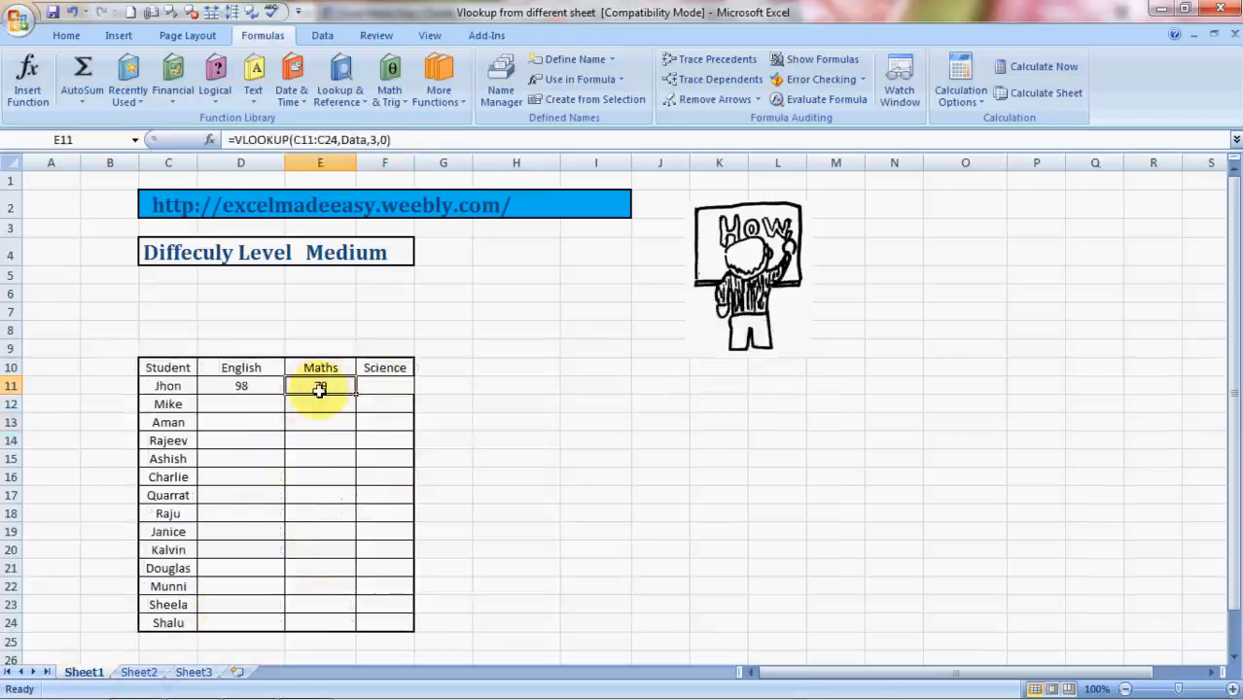
Make the Maths formula's lookup range absolute as $C$11:$C$24 with F4.
double_click(320, 387)
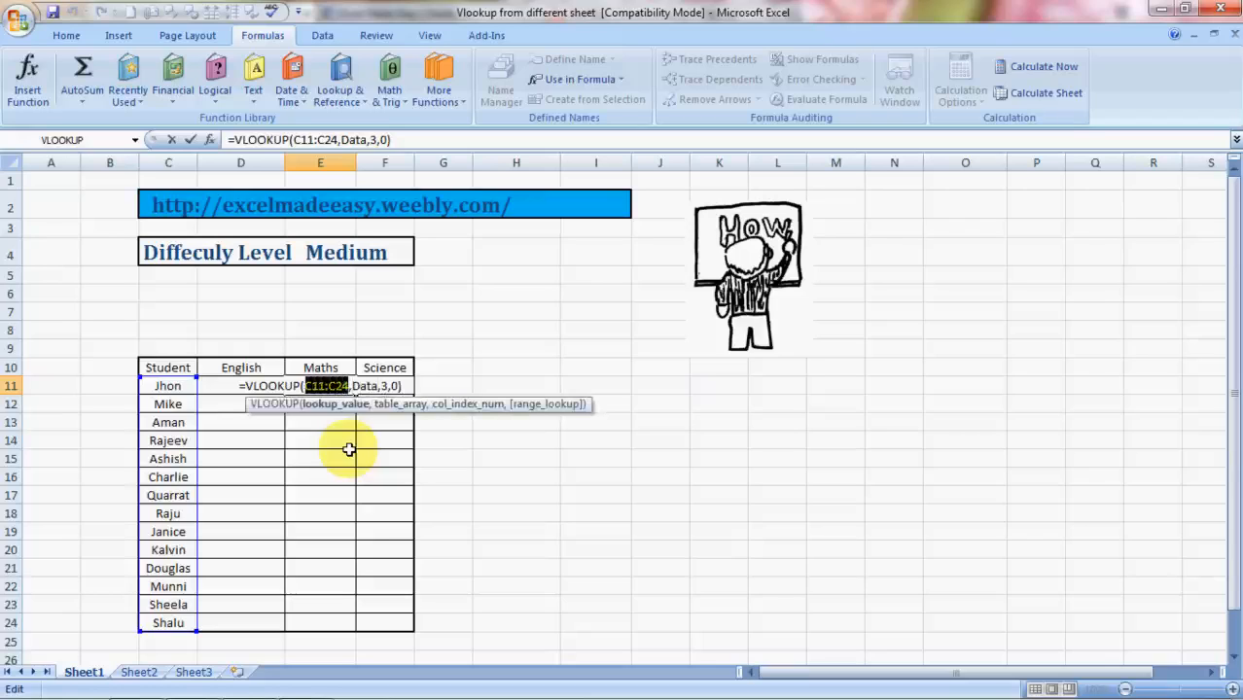
key(F4)
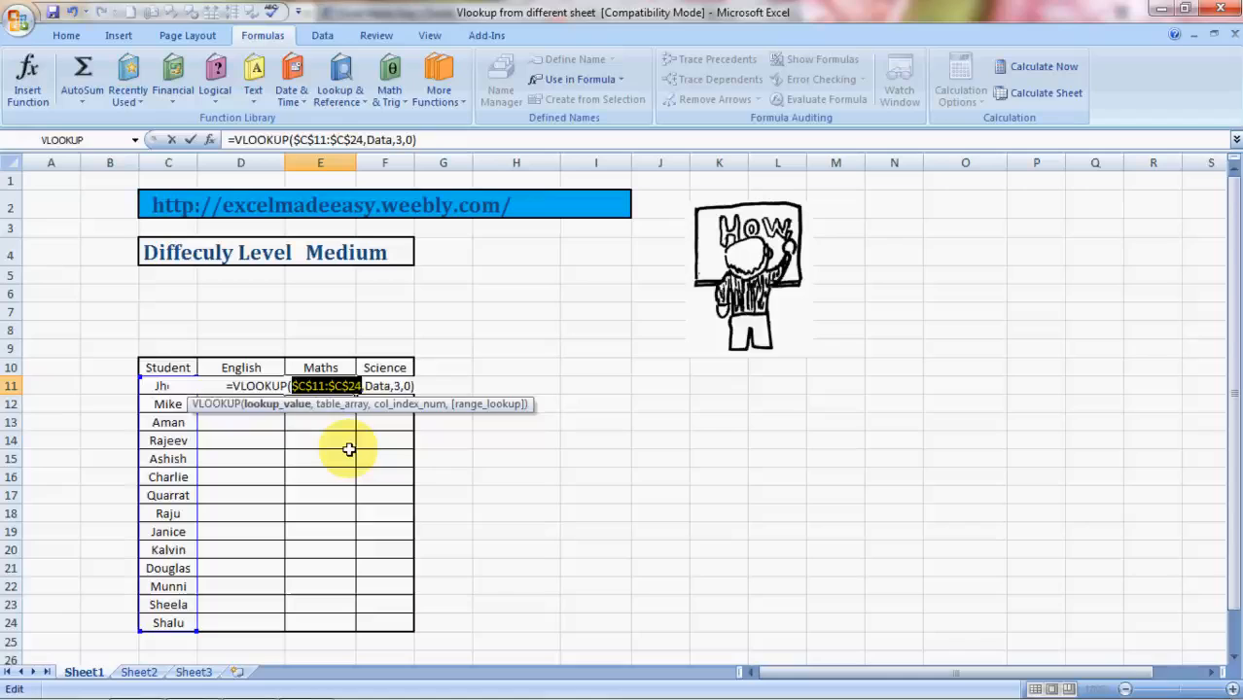
key(Enter)
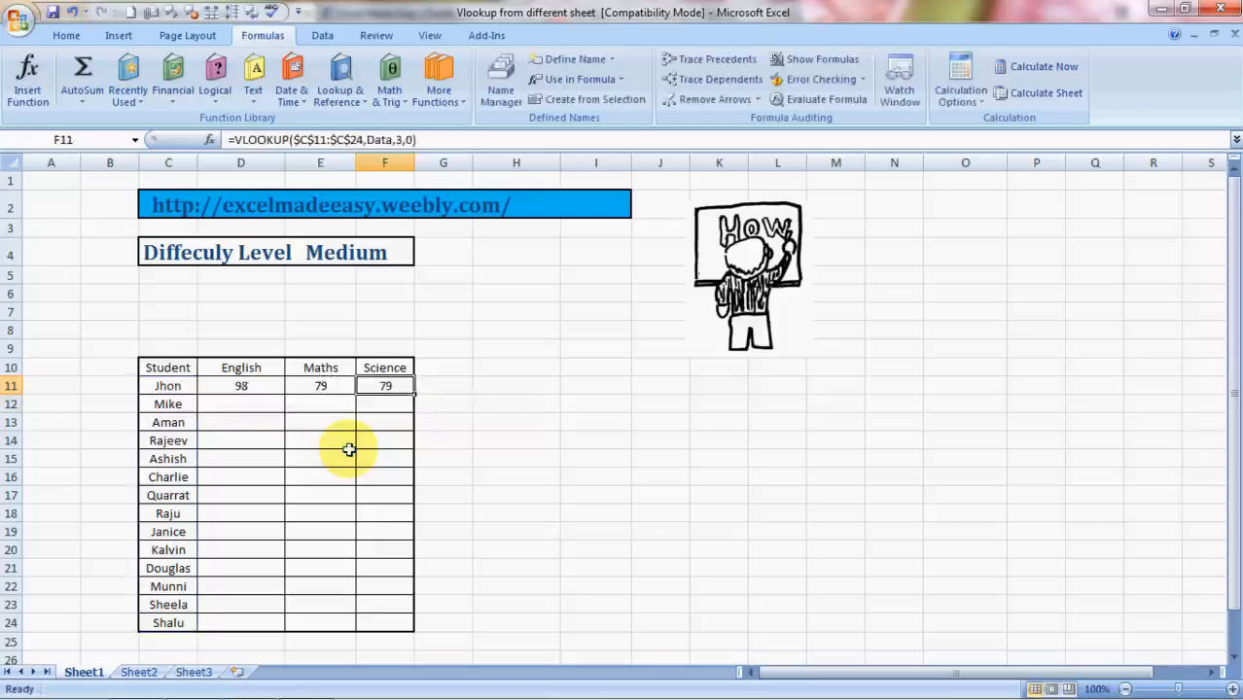
mouse_move(394, 156)
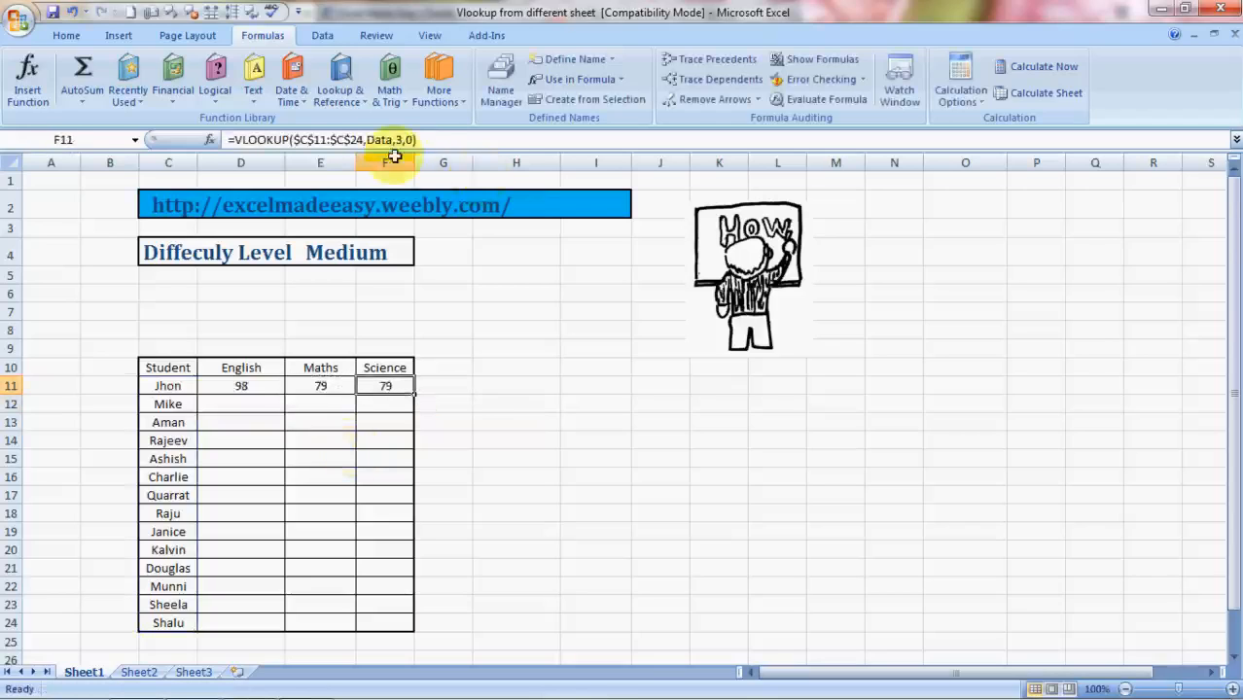
Change the Science formula in F11 to column index 4, returning 43.
double_click(384, 385)
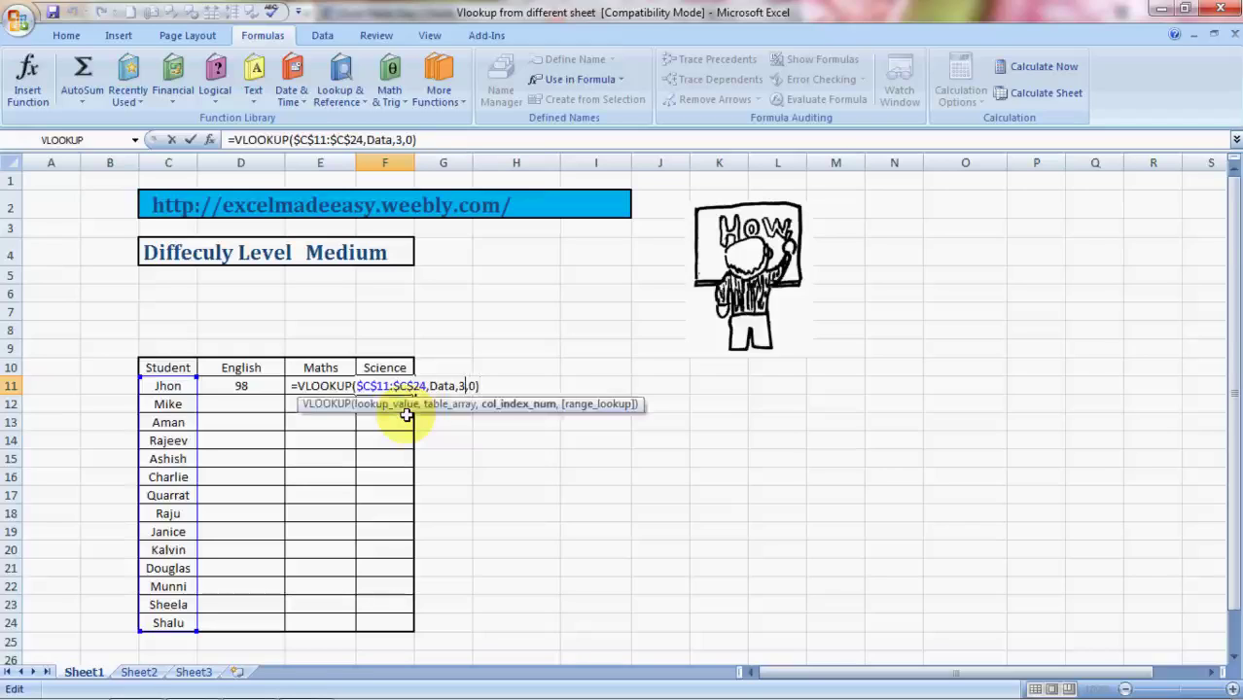
text(4)
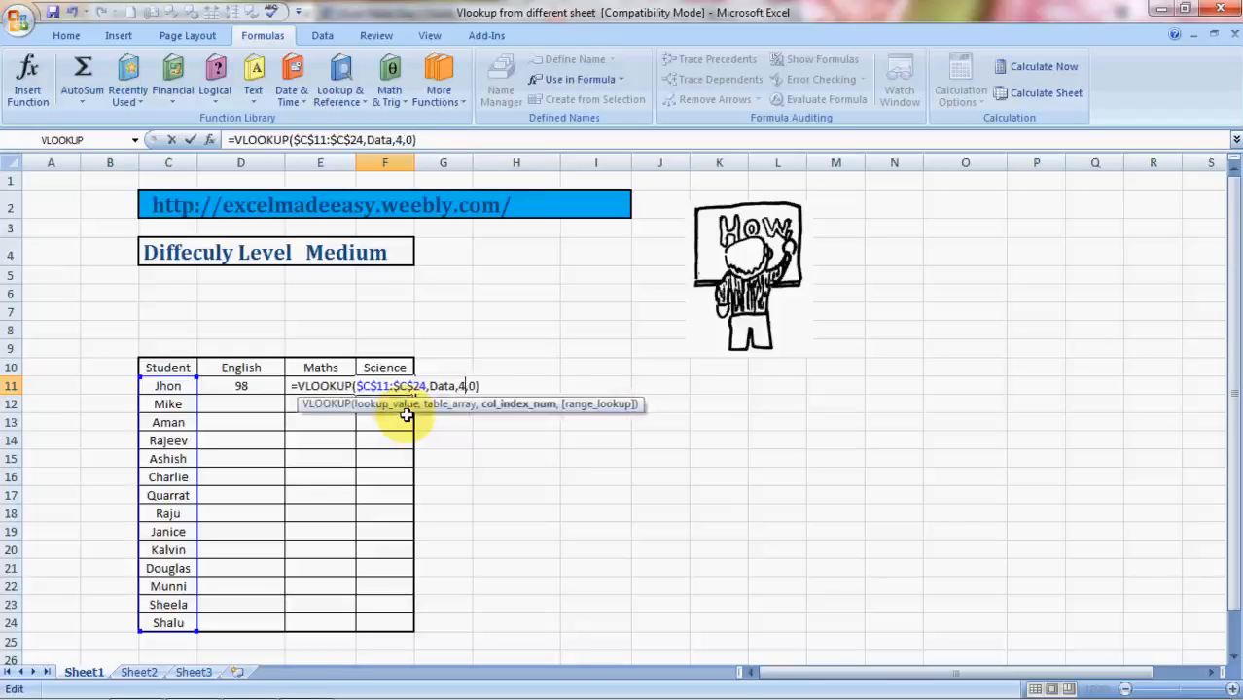
key(Enter)
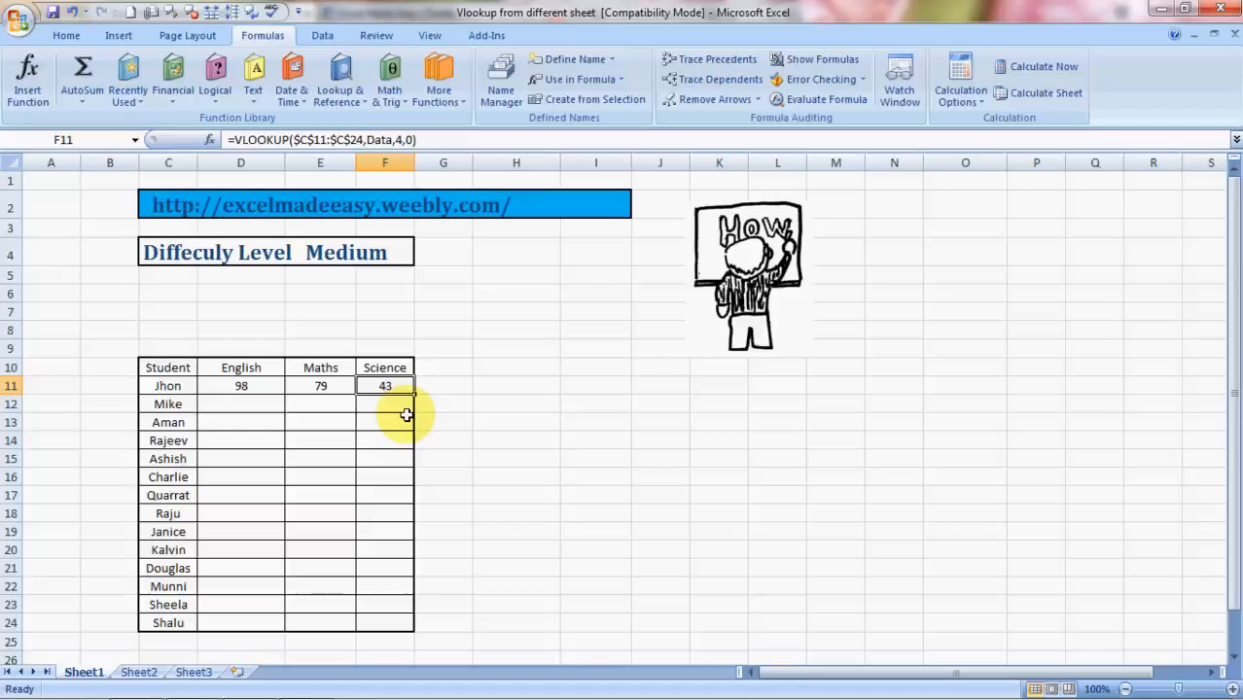
click(240, 385)
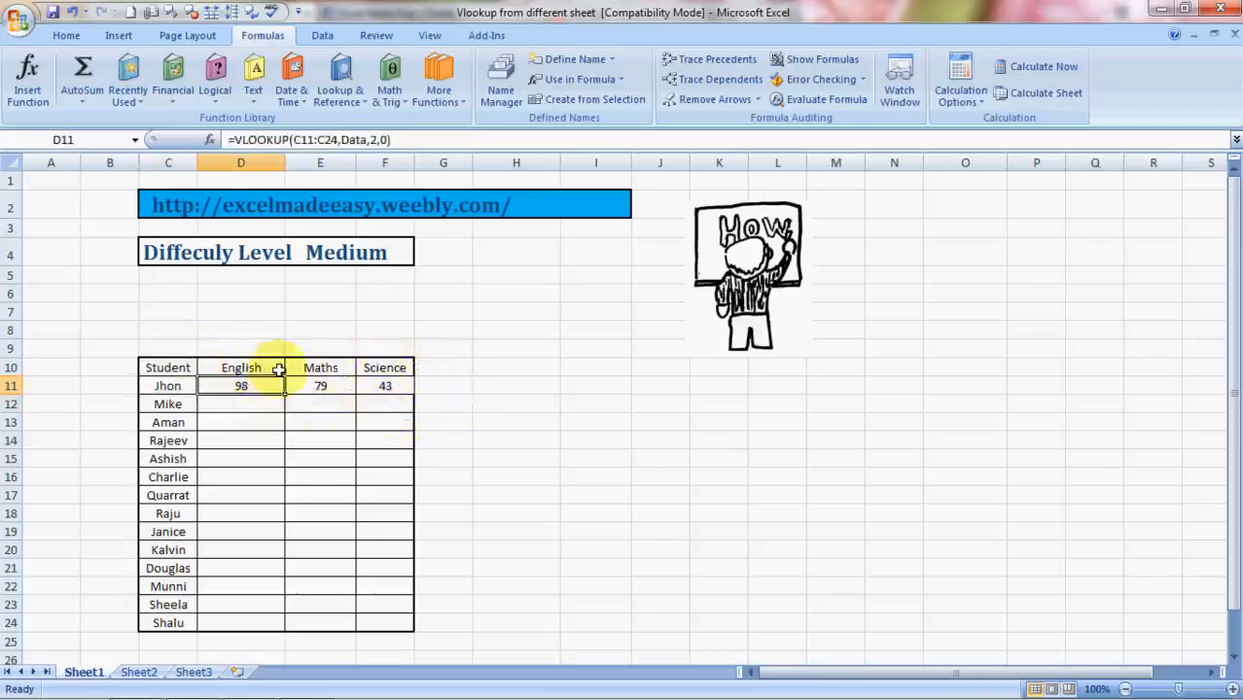
Copy Jhon's D11:F11 formulas down to row 24, then open the Excel Made Easy link.
click(384, 367)
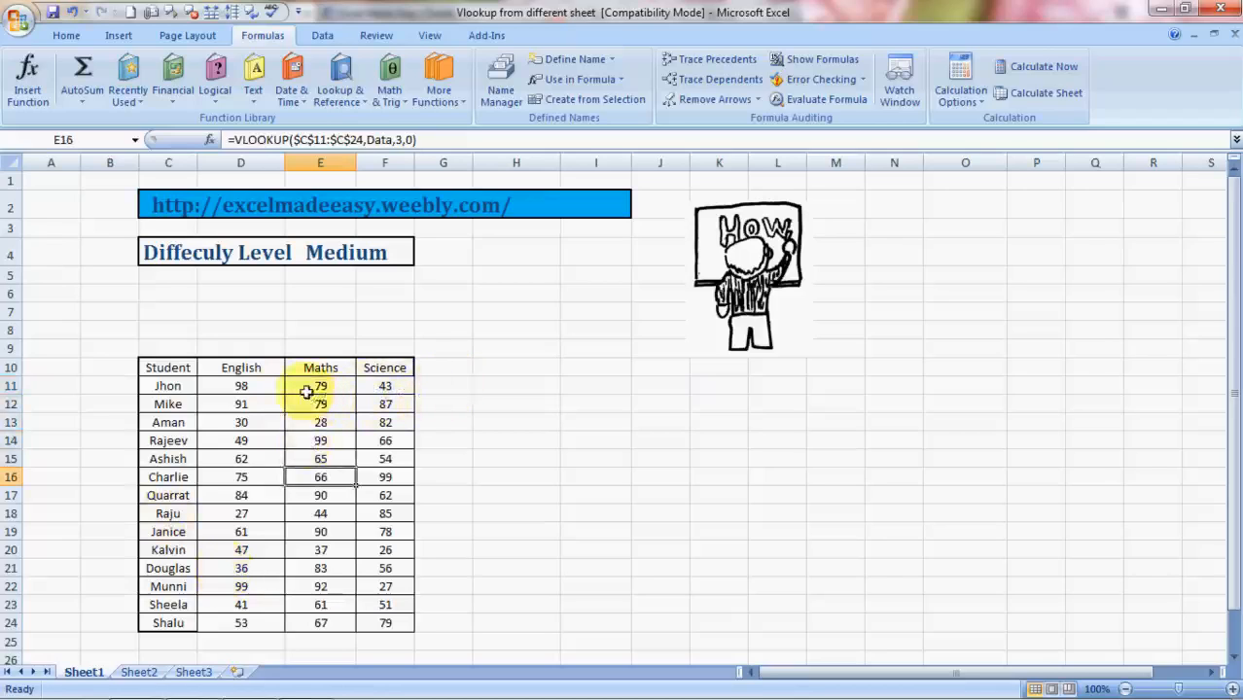
mouse_move(446, 386)
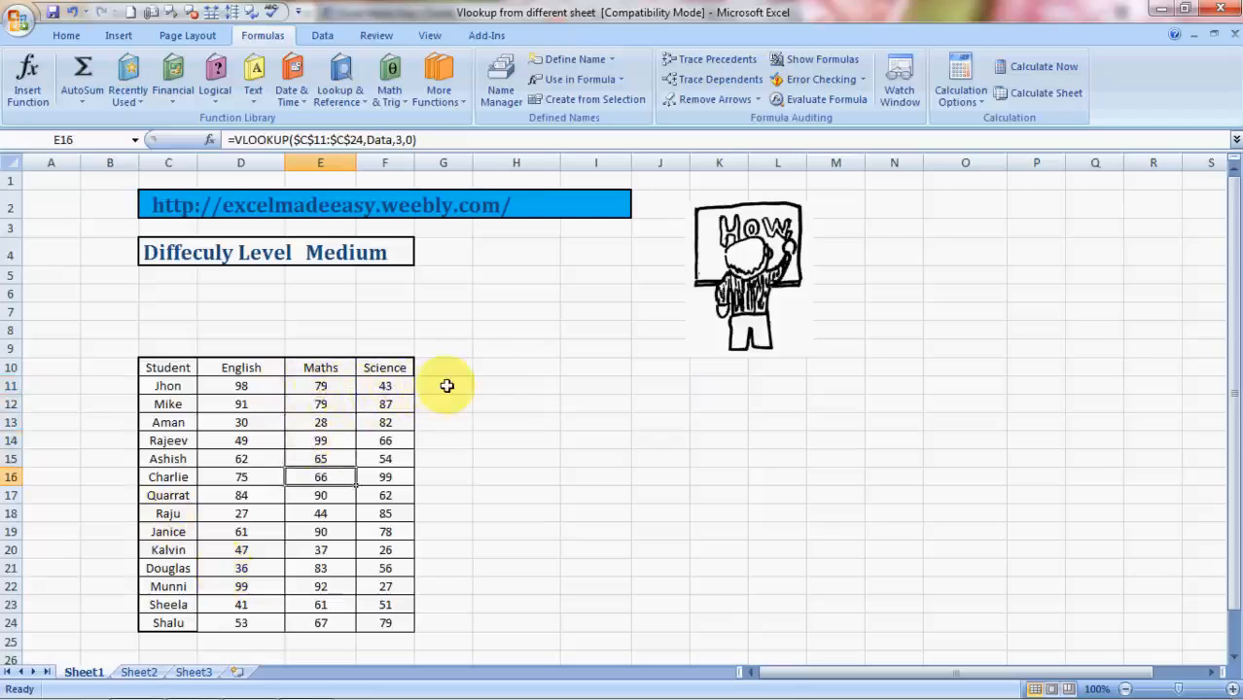
mouse_move(248, 554)
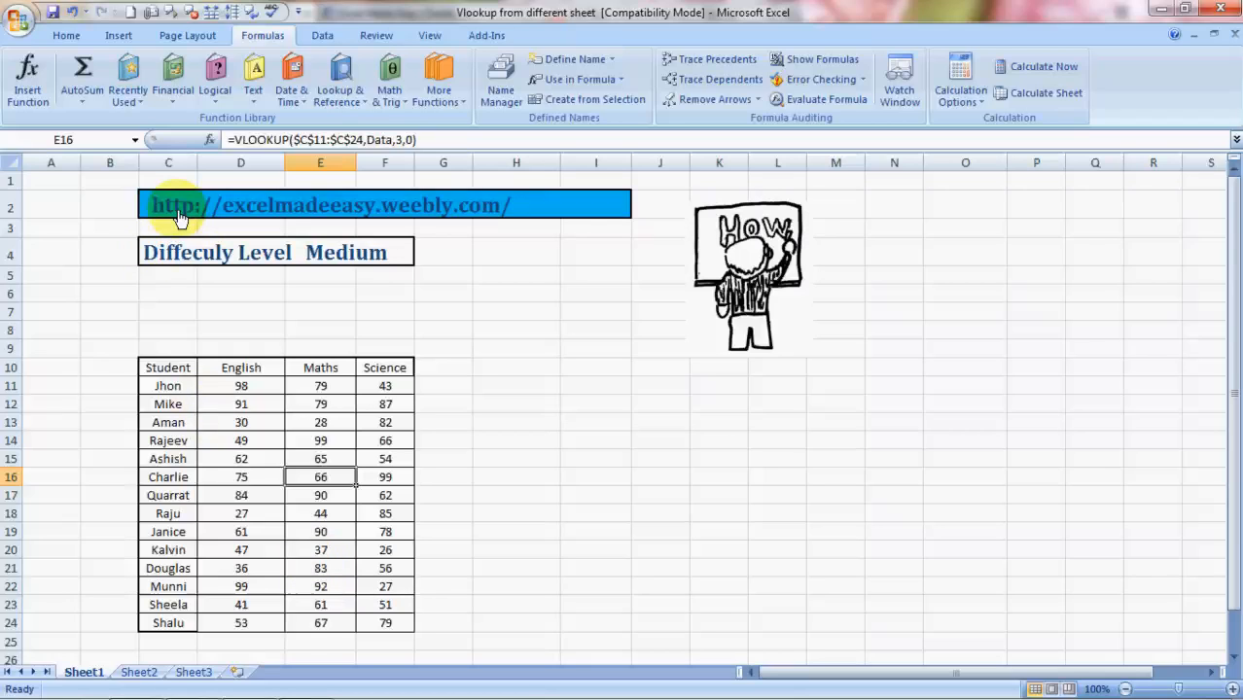
click(180, 205)
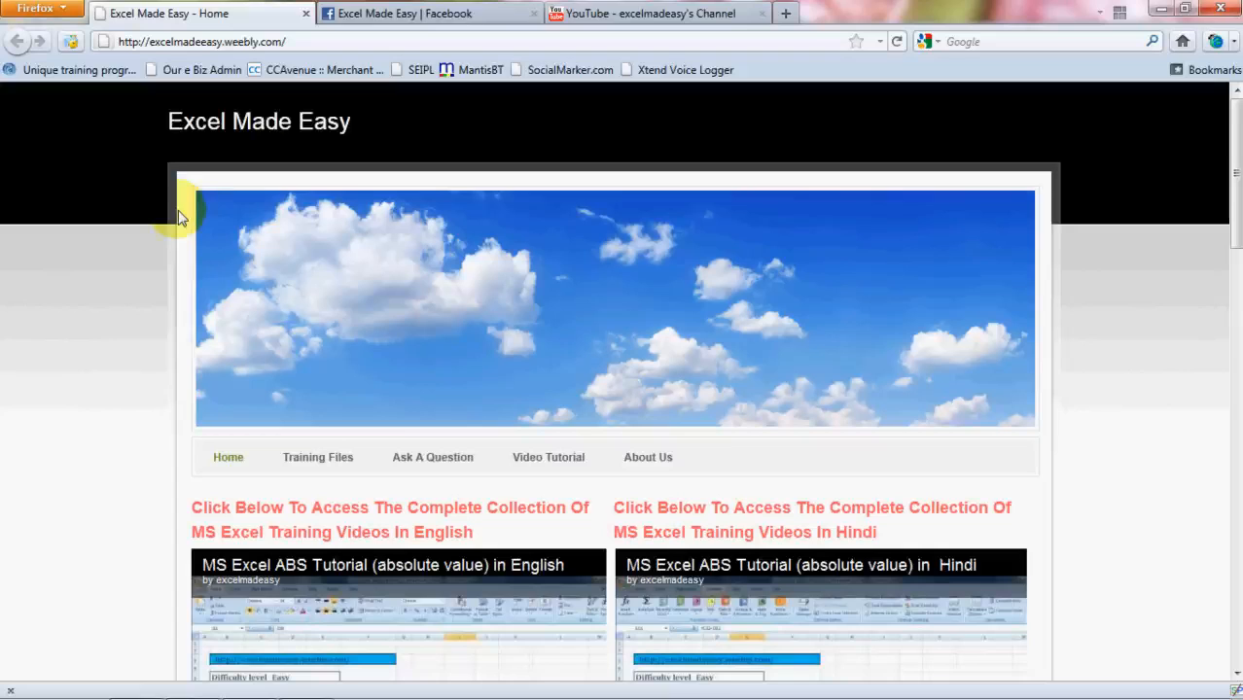
Scroll through the Excel Made Easy home page videos, then go to its Facebook page.
scroll(down, 3)
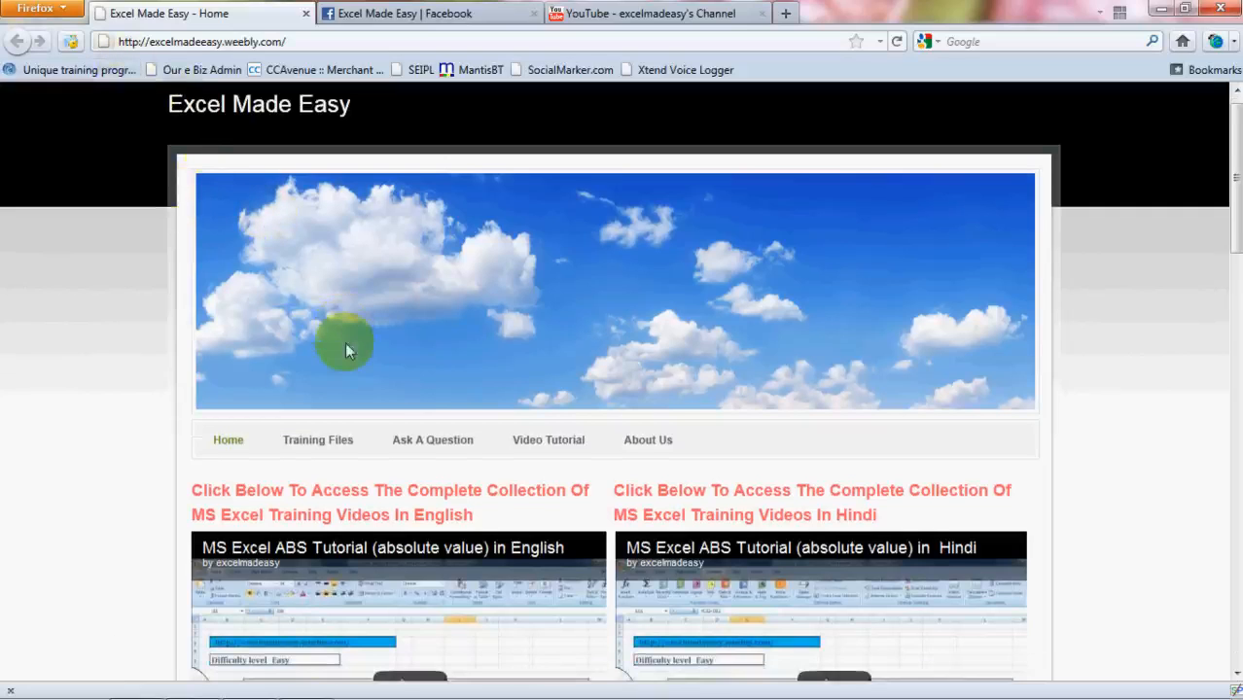
scroll(down, 3)
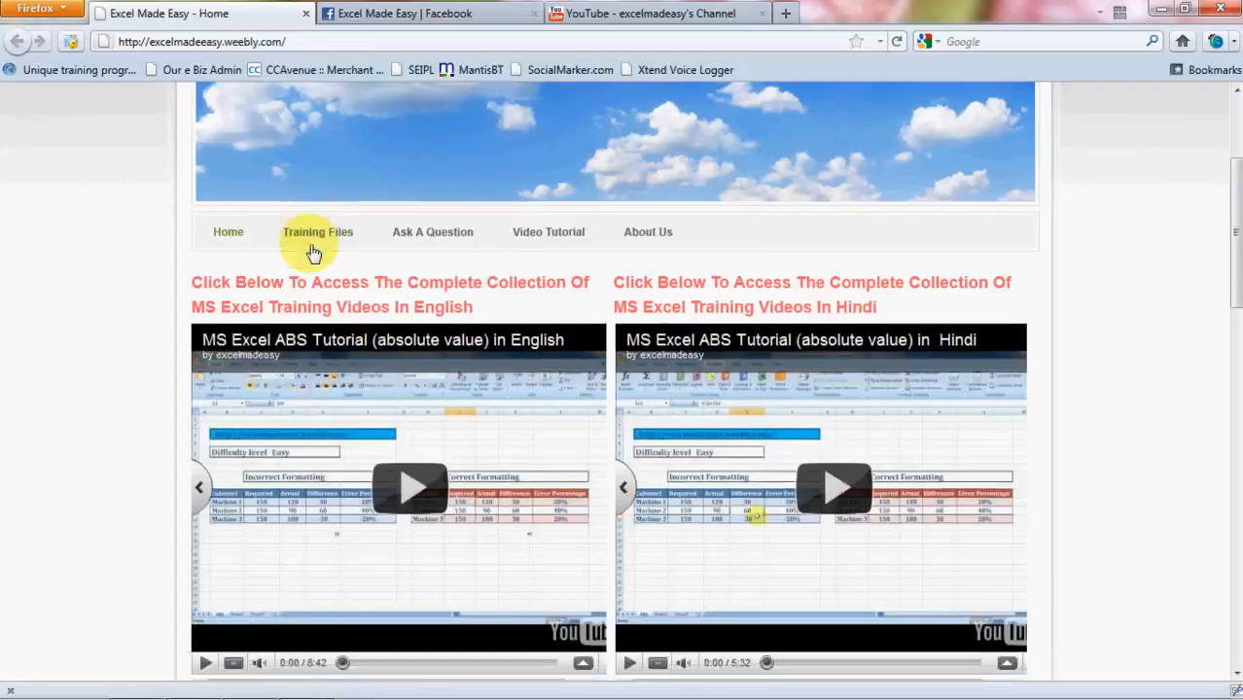
scroll(down, 3)
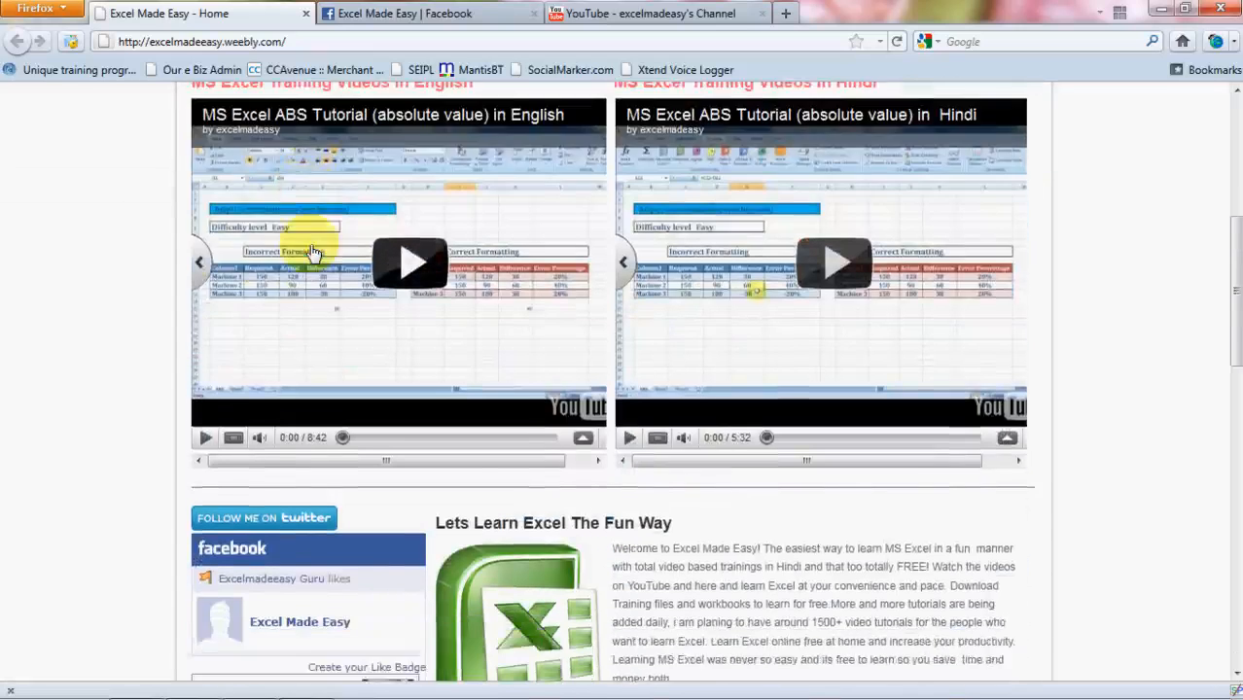
scroll(down, 3)
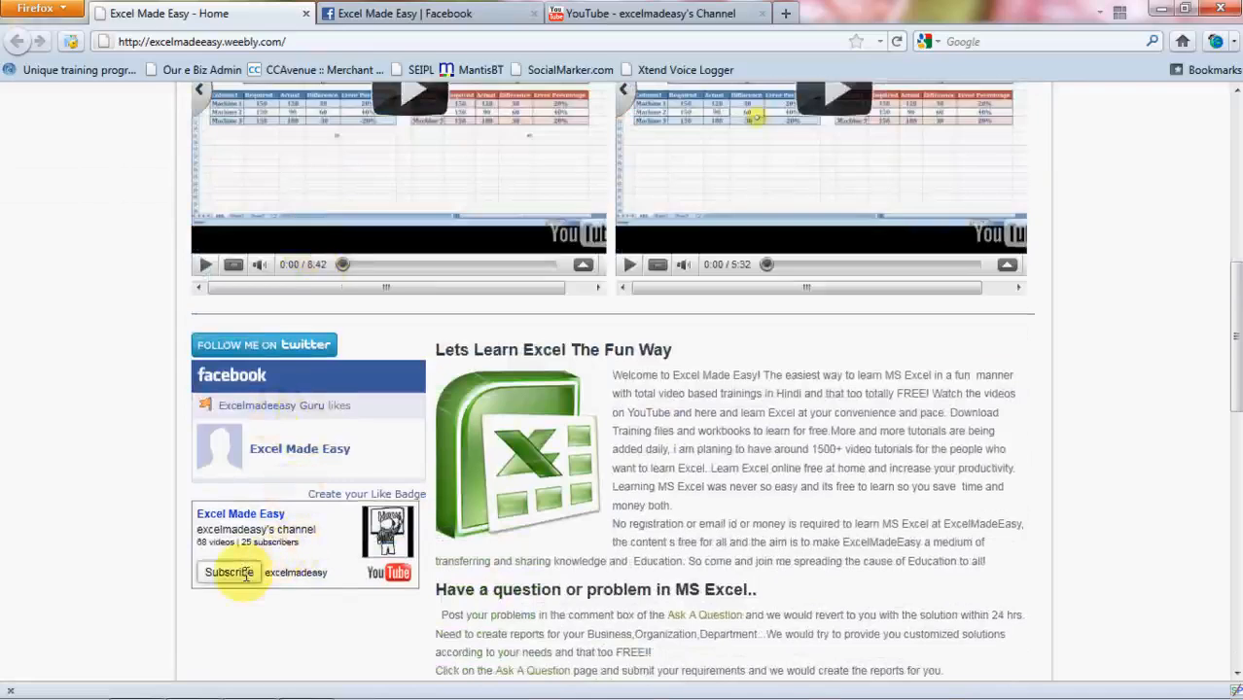
click(418, 14)
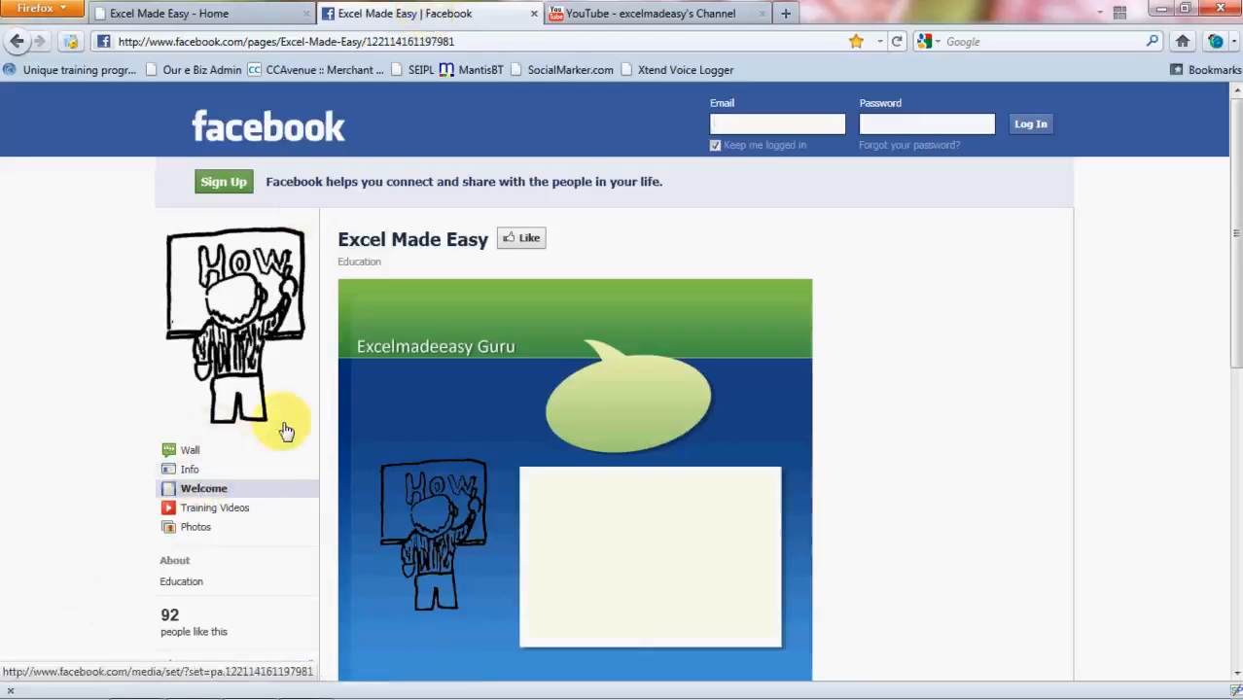
mouse_move(313, 309)
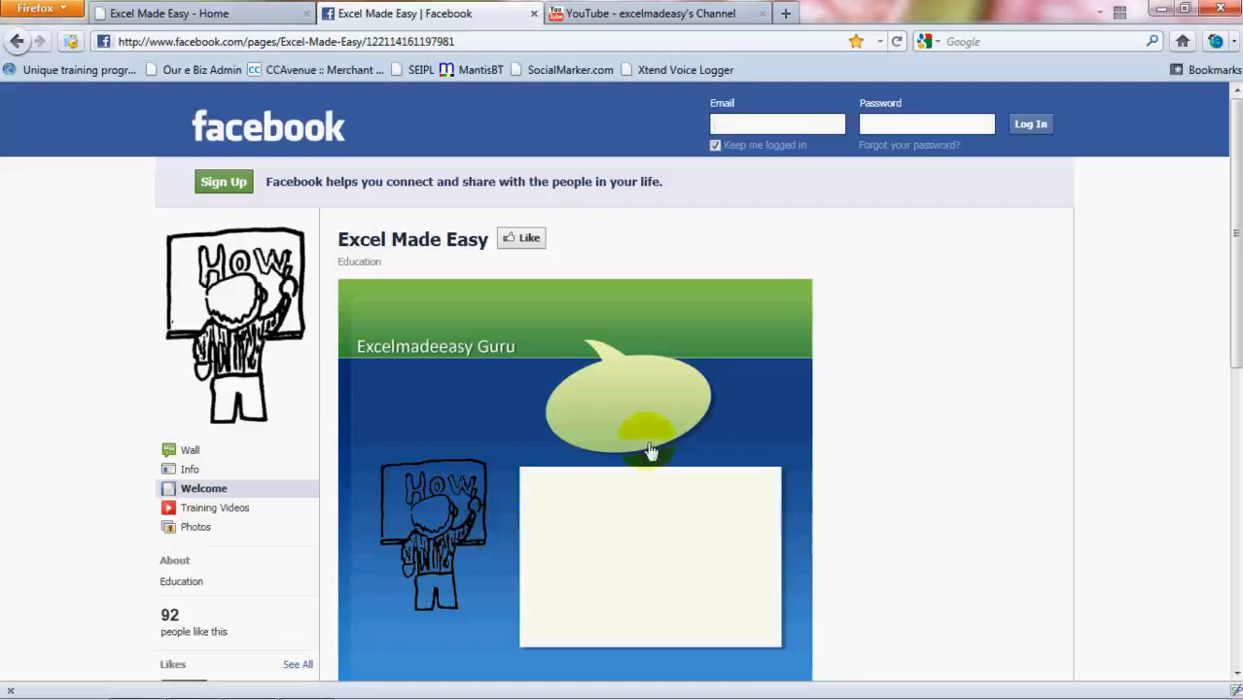
mouse_move(666, 9)
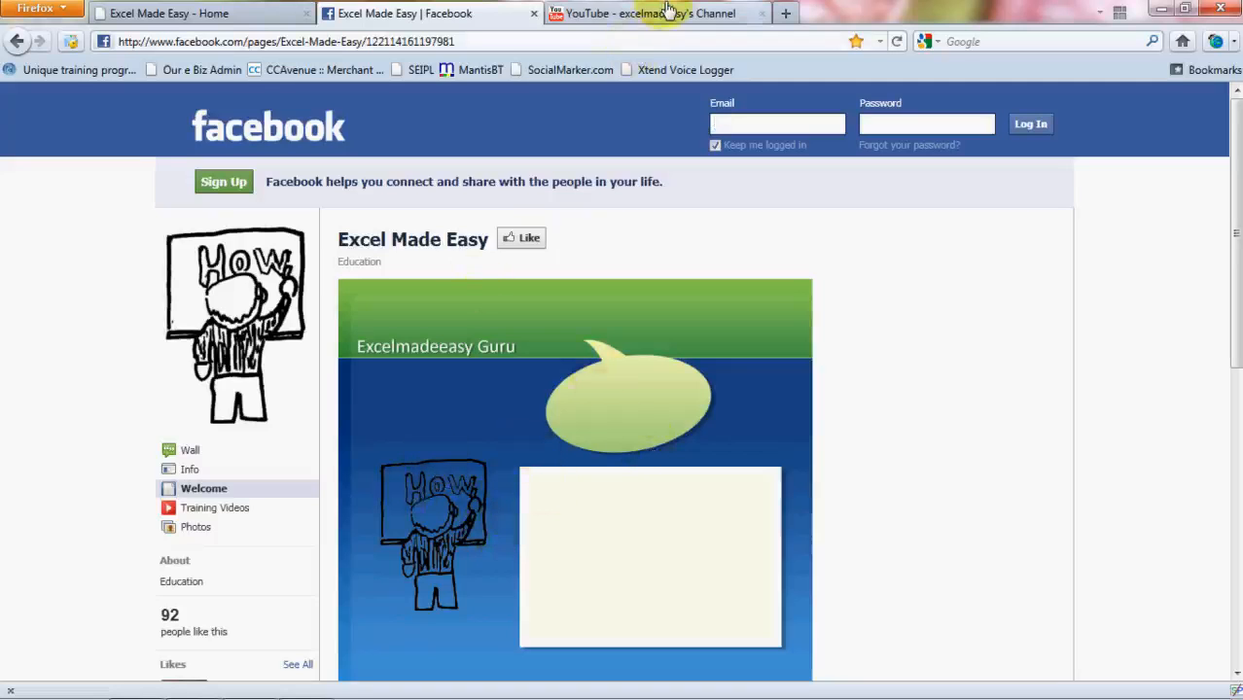
Open the excelmadeeasy YouTube channel tab and subscribe to the channel.
click(671, 12)
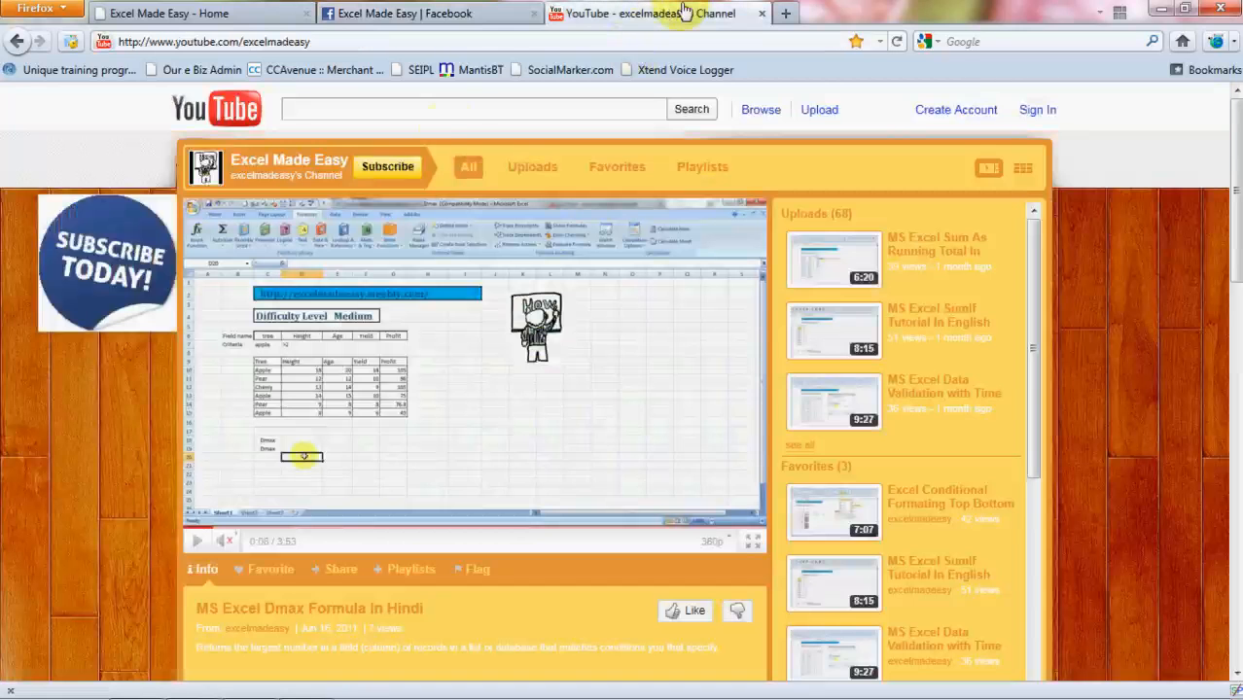
mouse_move(407, 167)
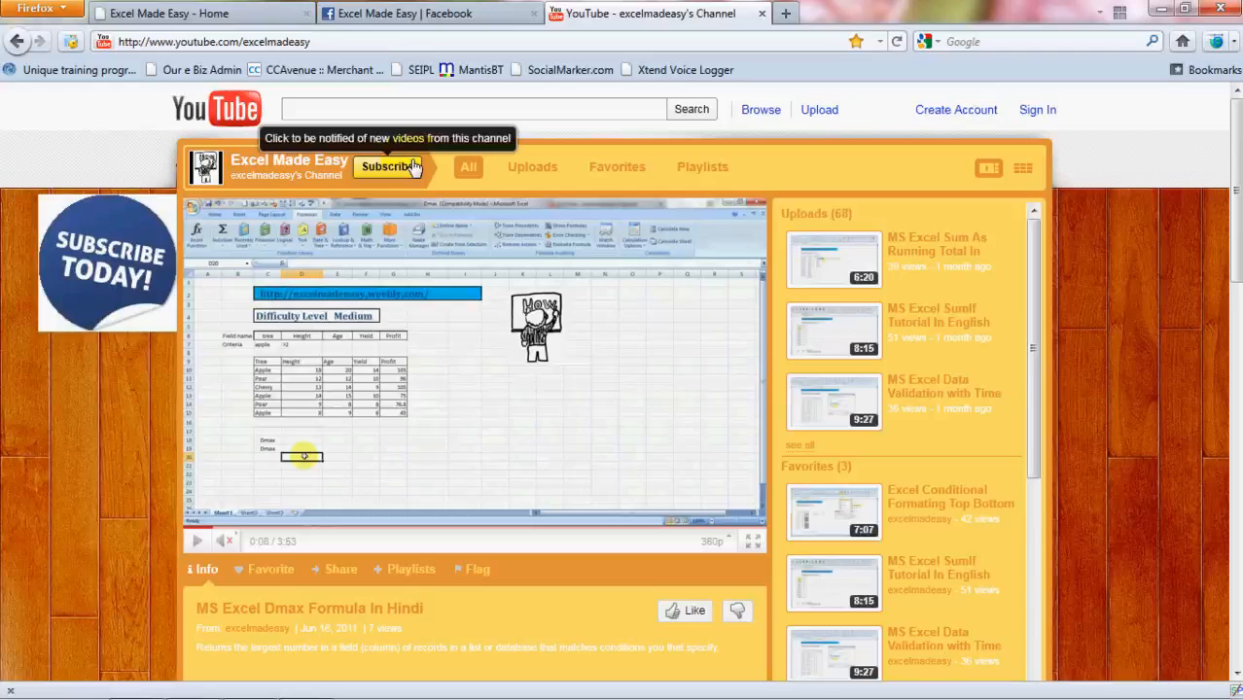
click(185, 14)
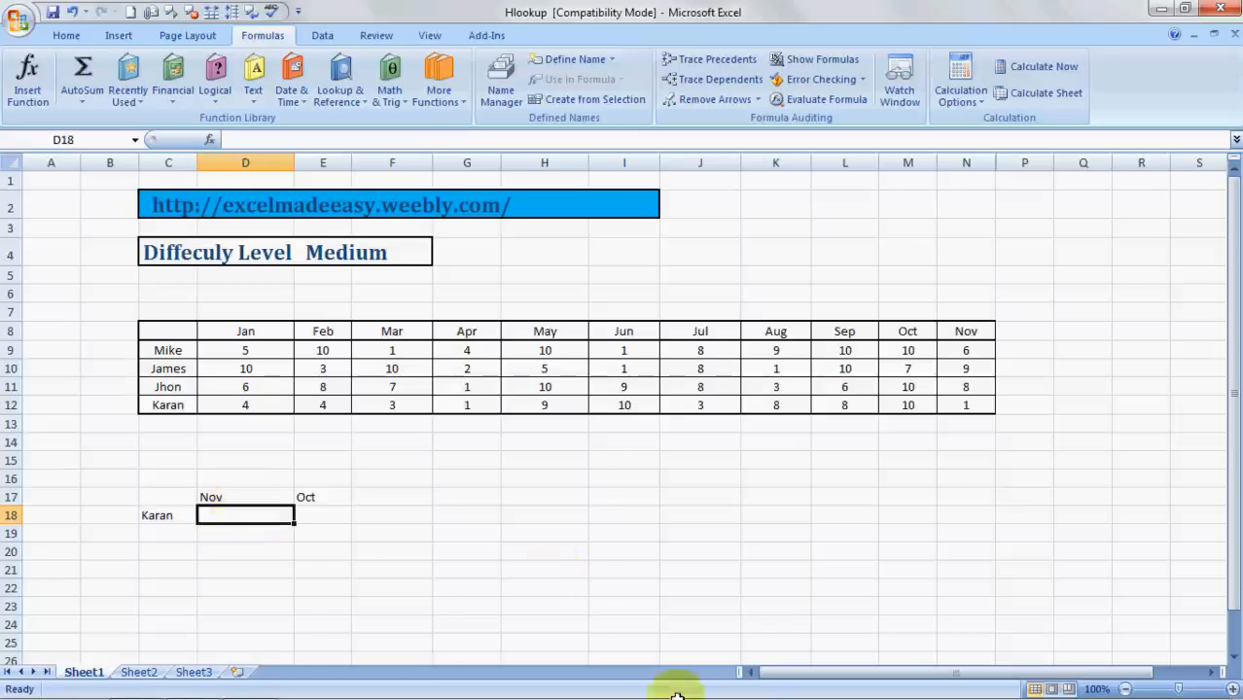
Select D18, Karan's November mark cell under the Nov label, to start a formula.
click(522, 572)
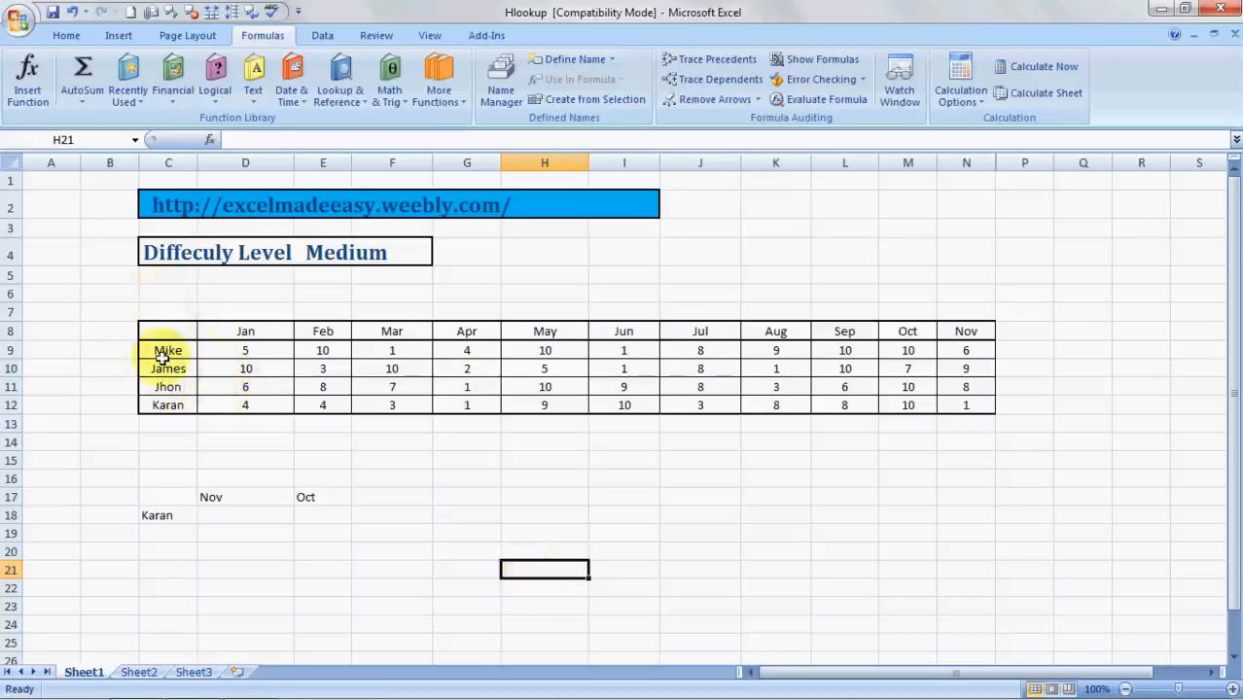
mouse_move(176, 422)
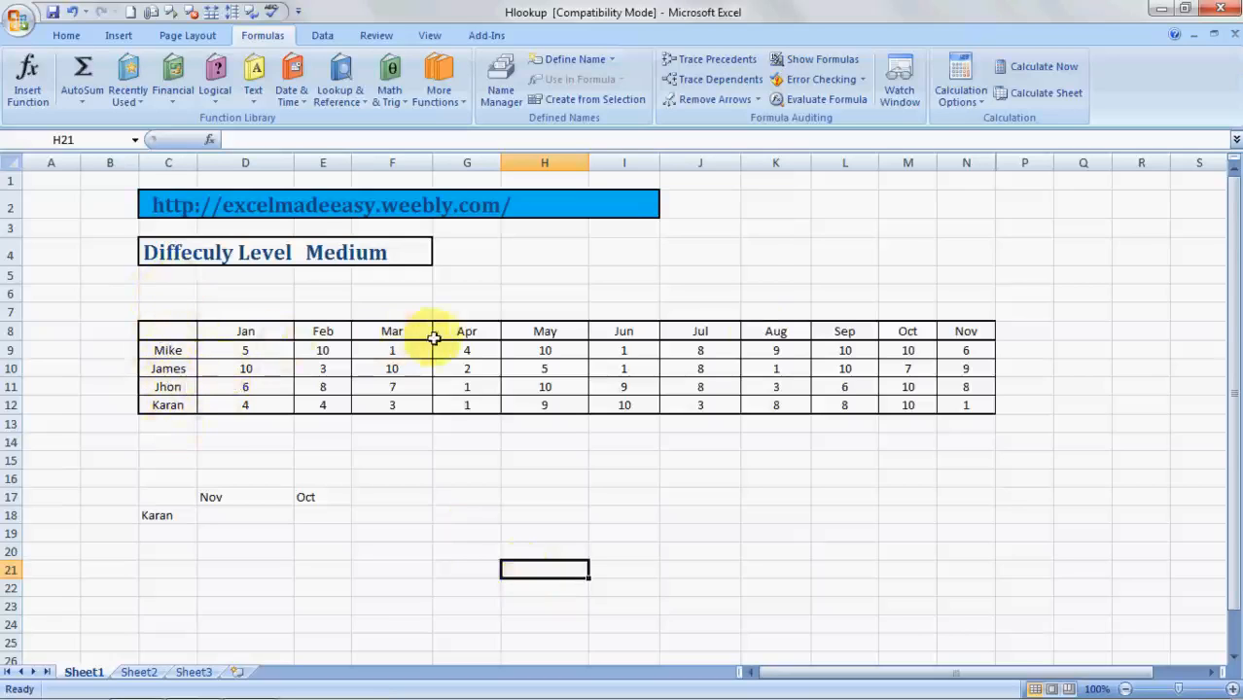
mouse_move(311, 461)
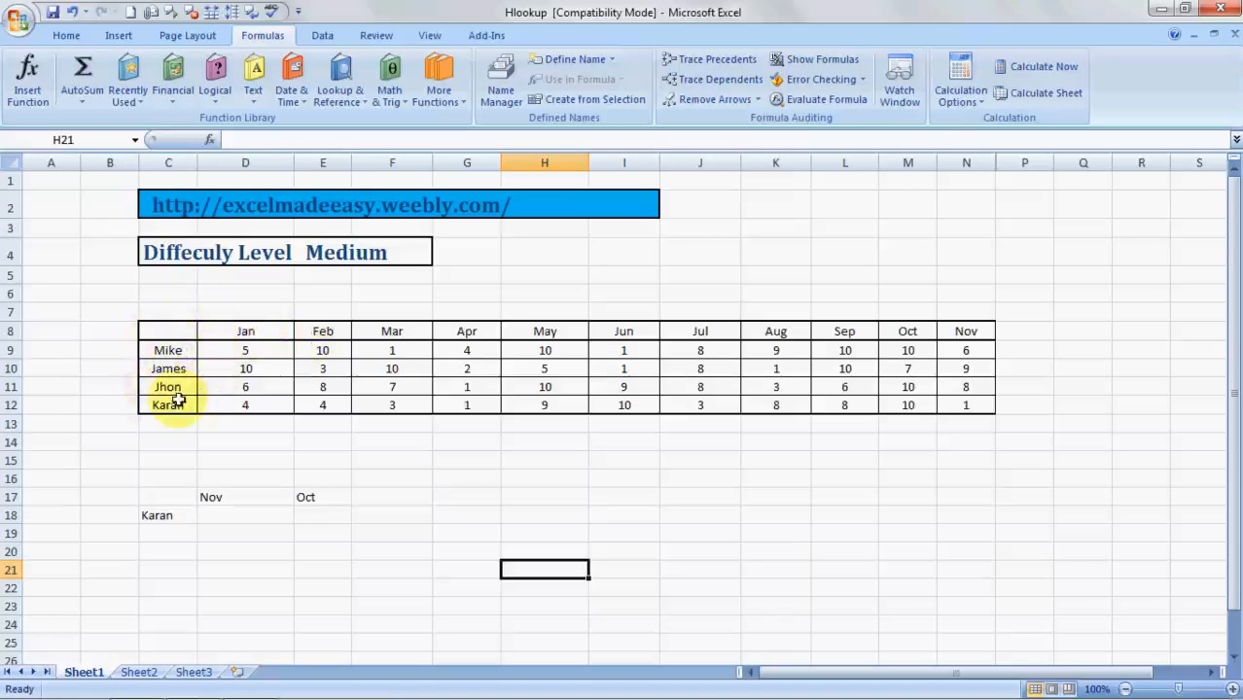
mouse_move(270, 340)
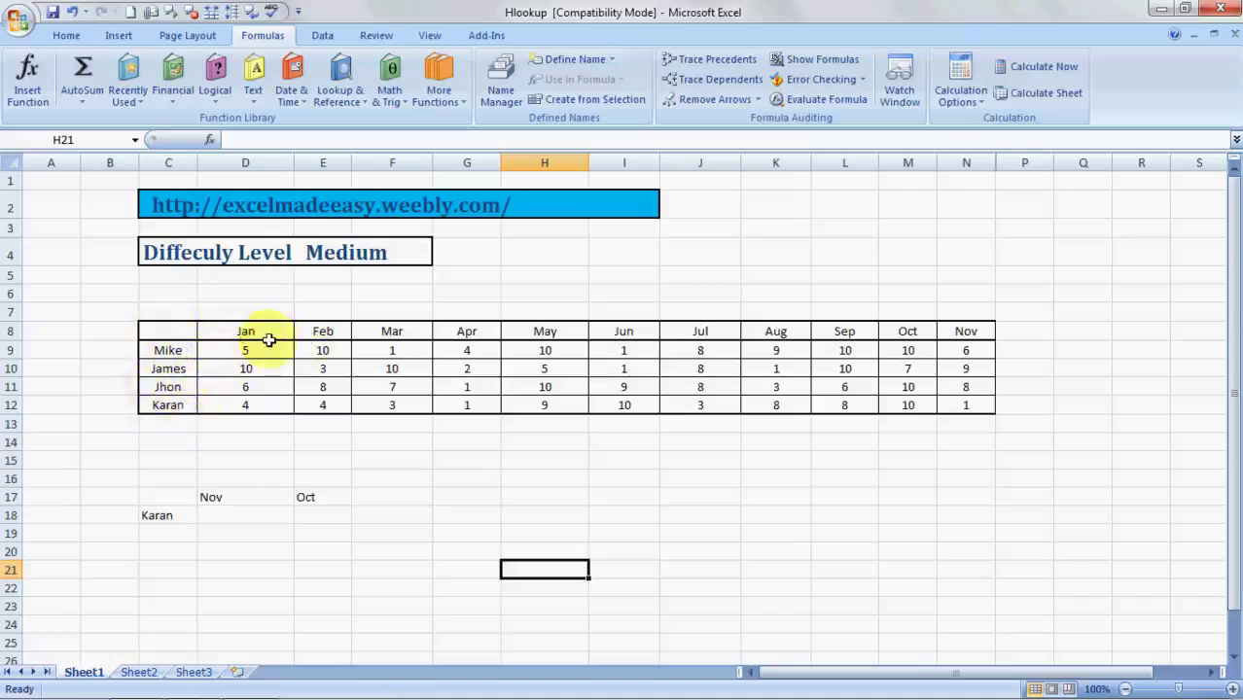
mouse_move(969, 336)
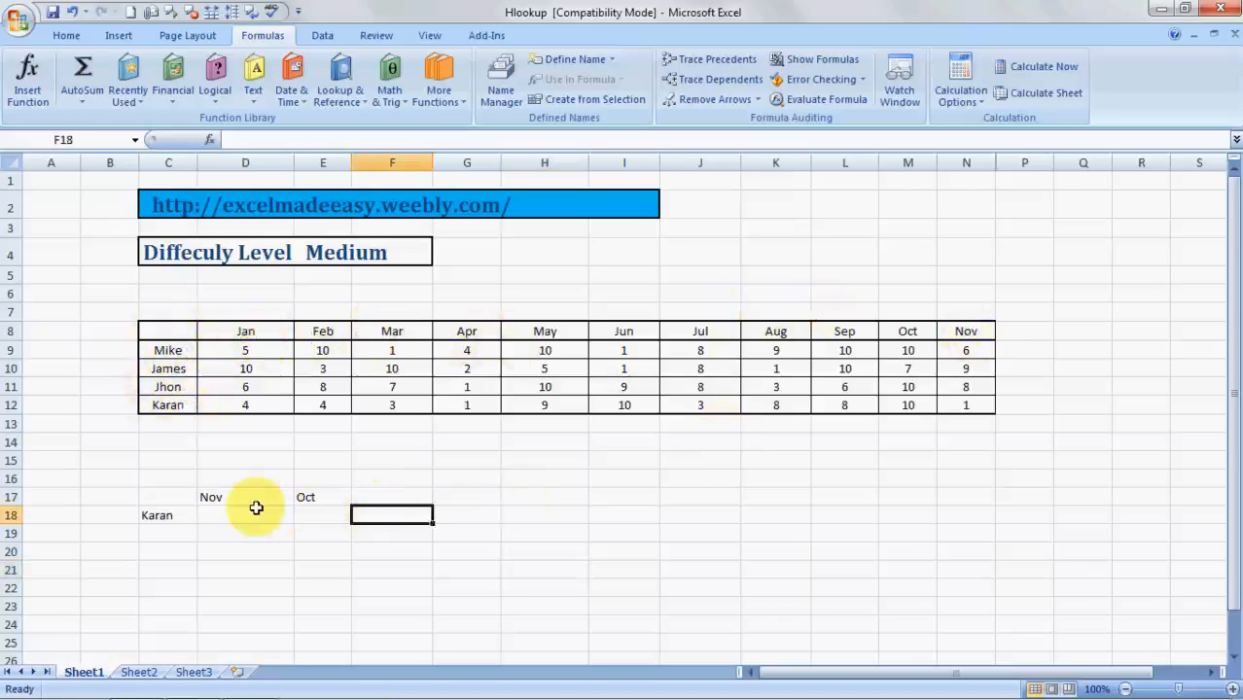
click(244, 498)
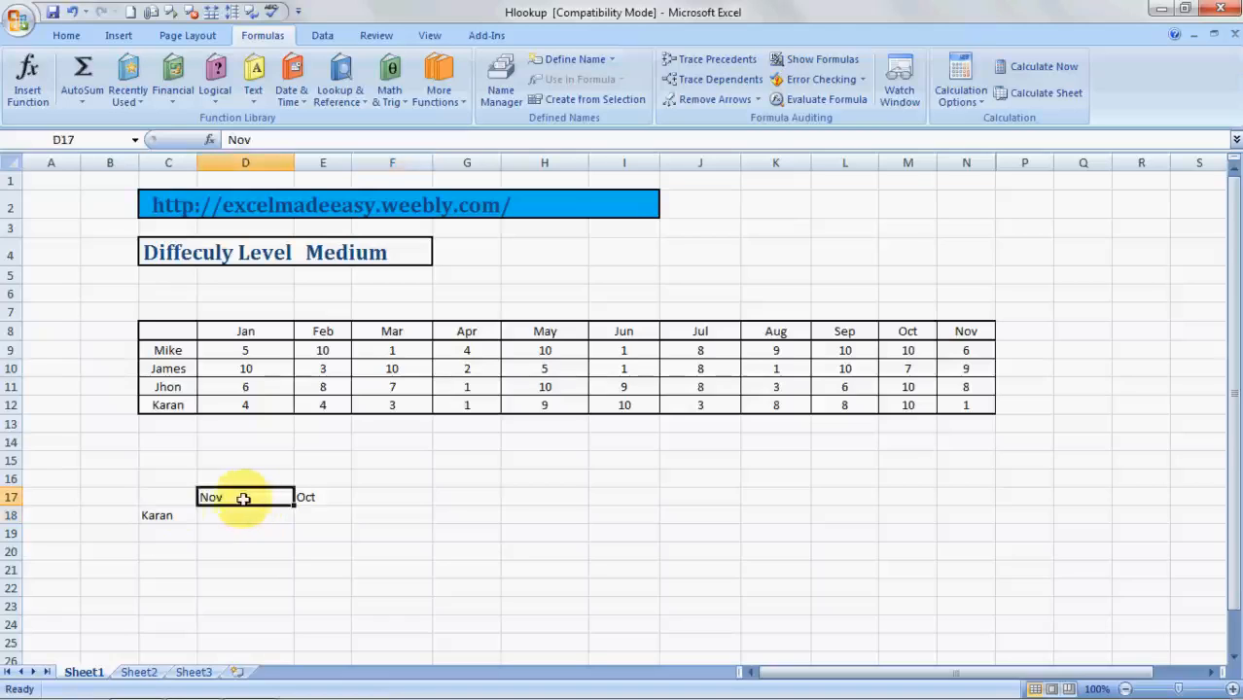
click(245, 516)
text(=)
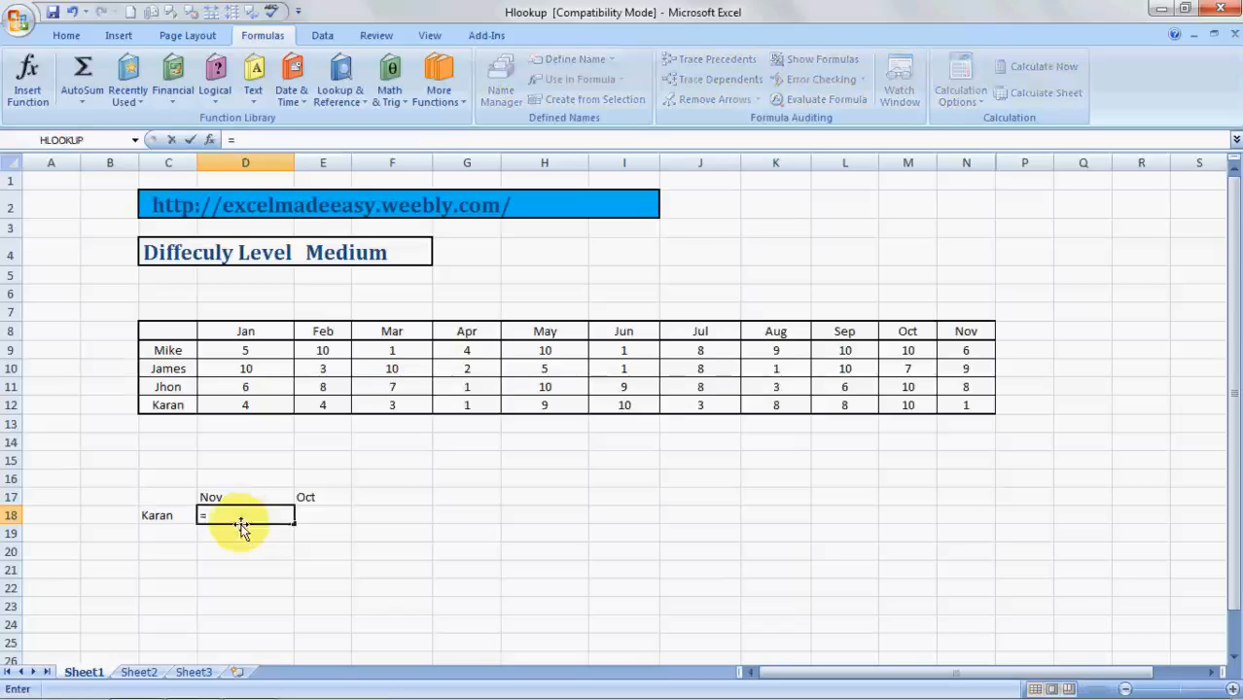
Enter =HLOOKUP(D17,C8:N12,5,0) in D18 so it returns Karan's November mark, 1.
text(h)
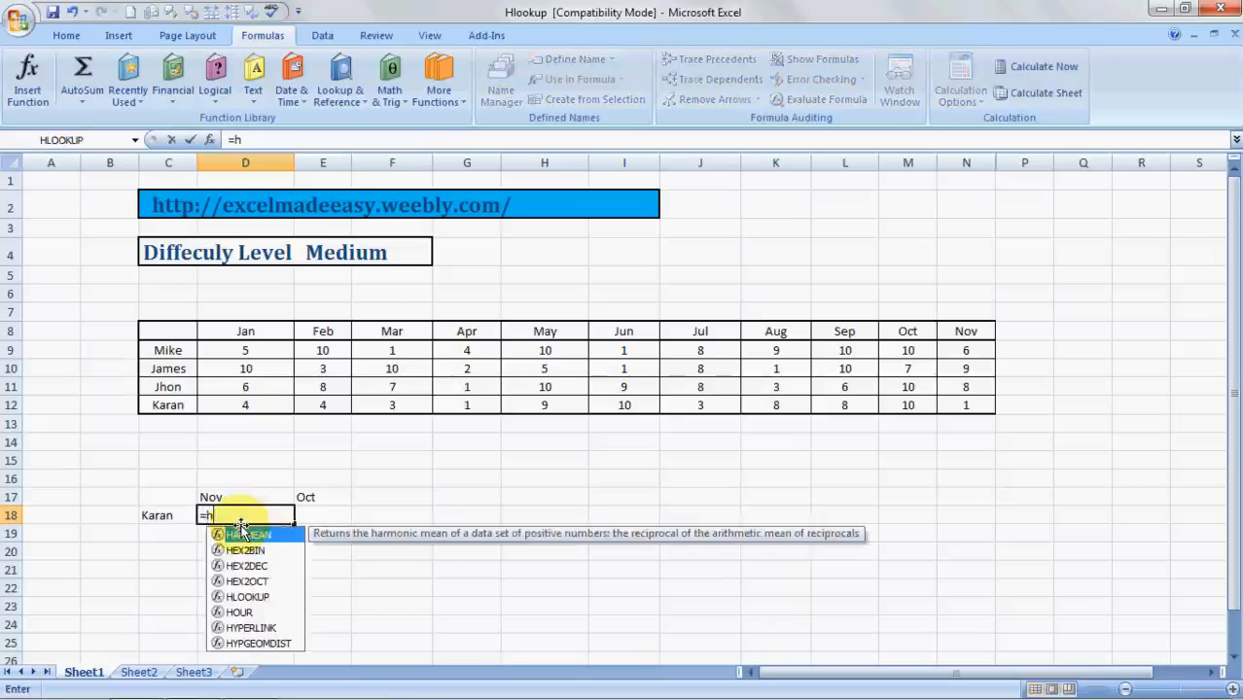
text(loo)
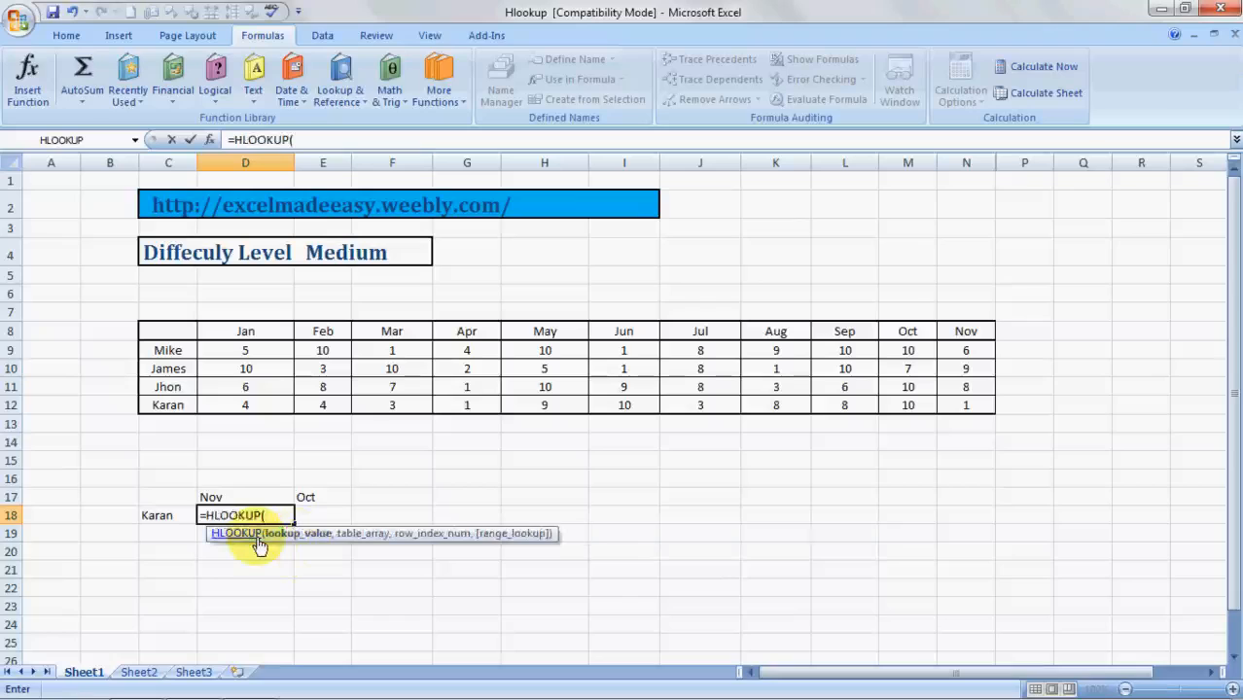
mouse_move(311, 539)
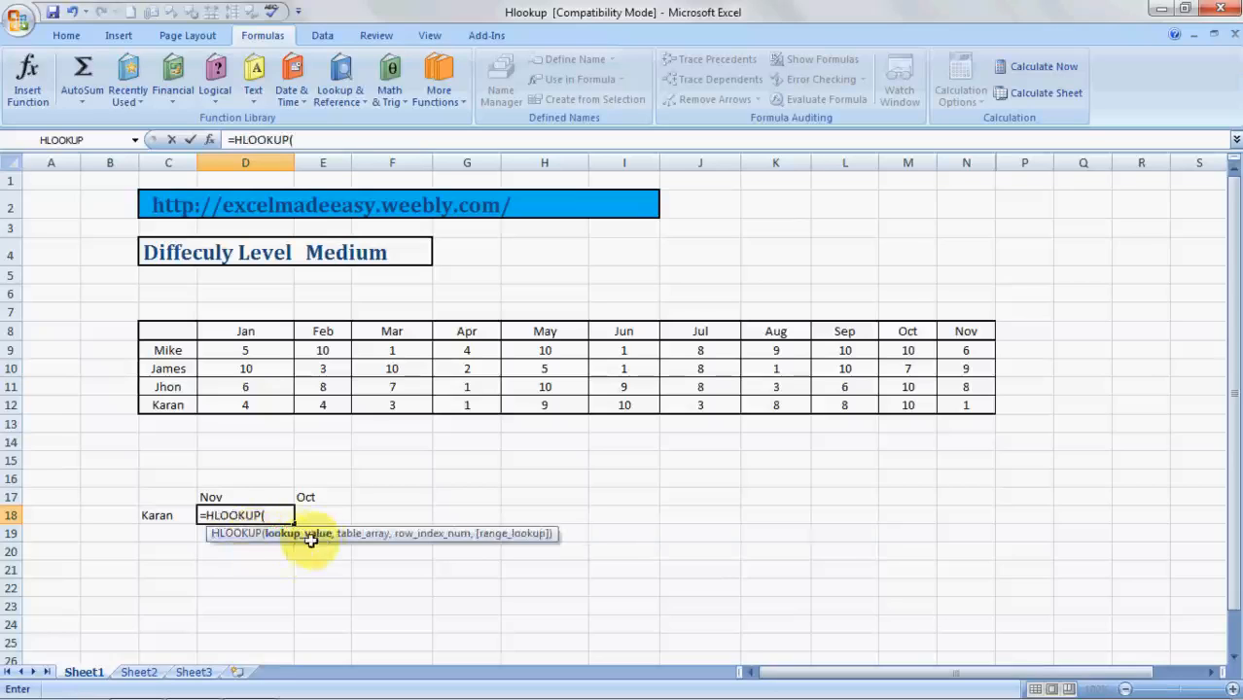
click(212, 497)
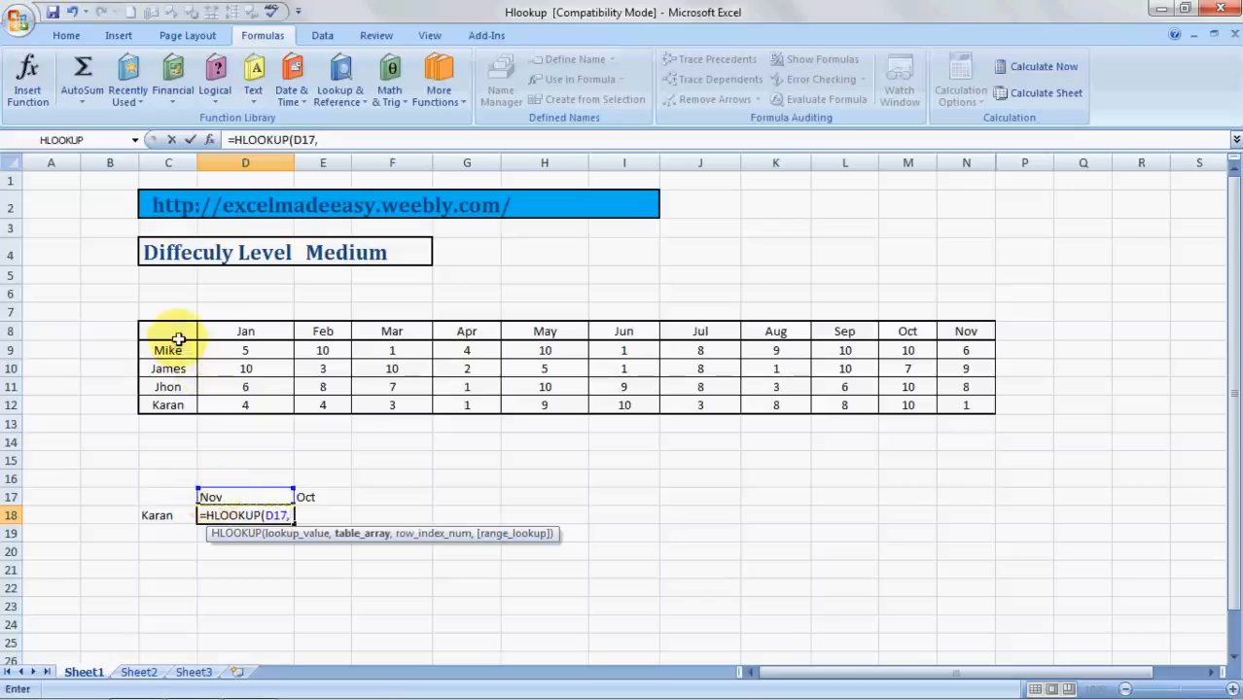
drag(168, 331, 169, 404)
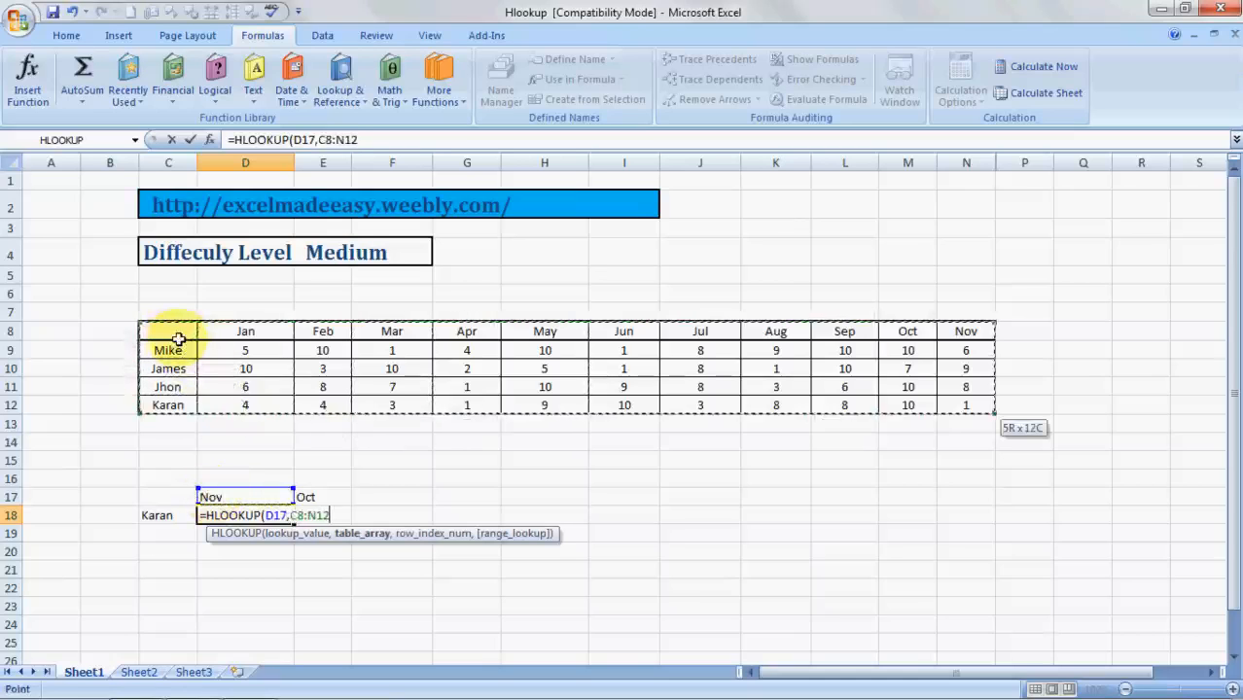
text(,,)
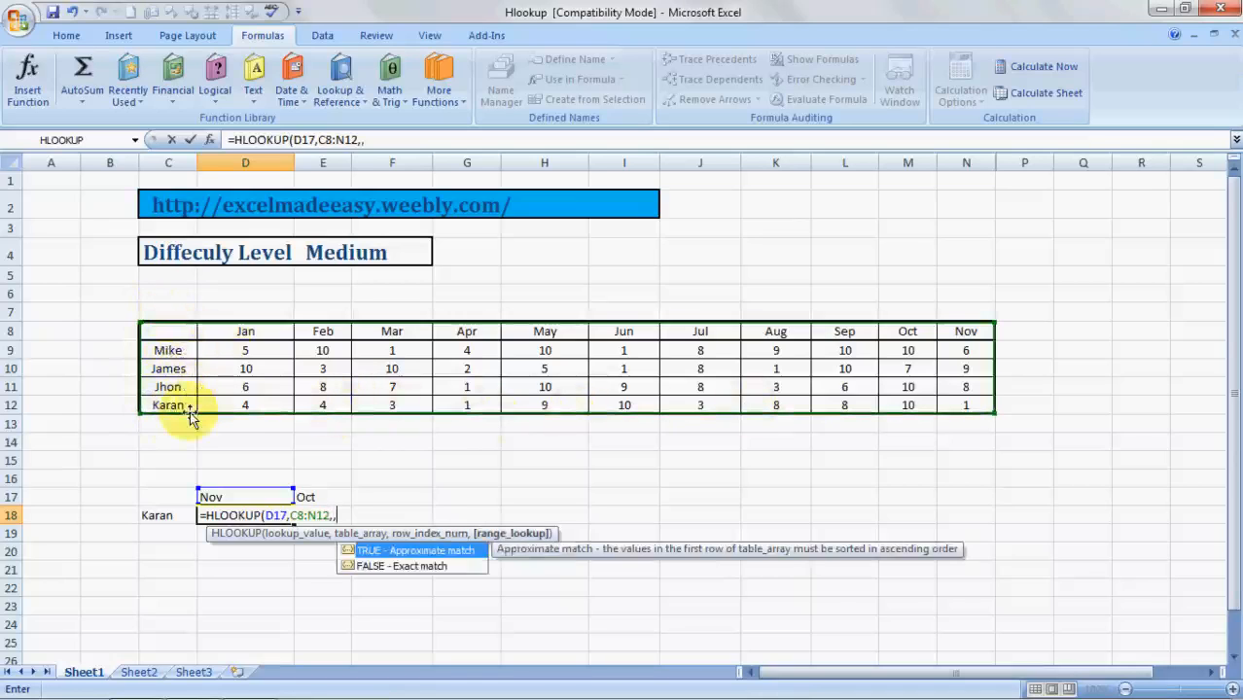
text(5)
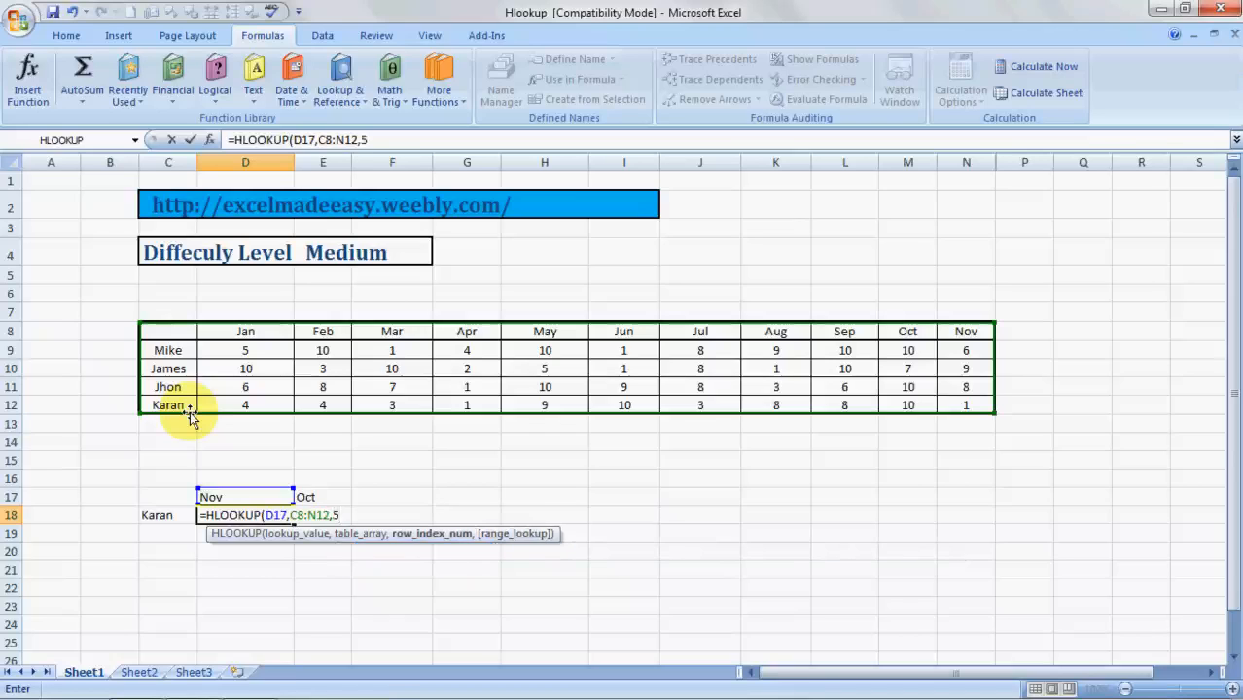
text(,0)
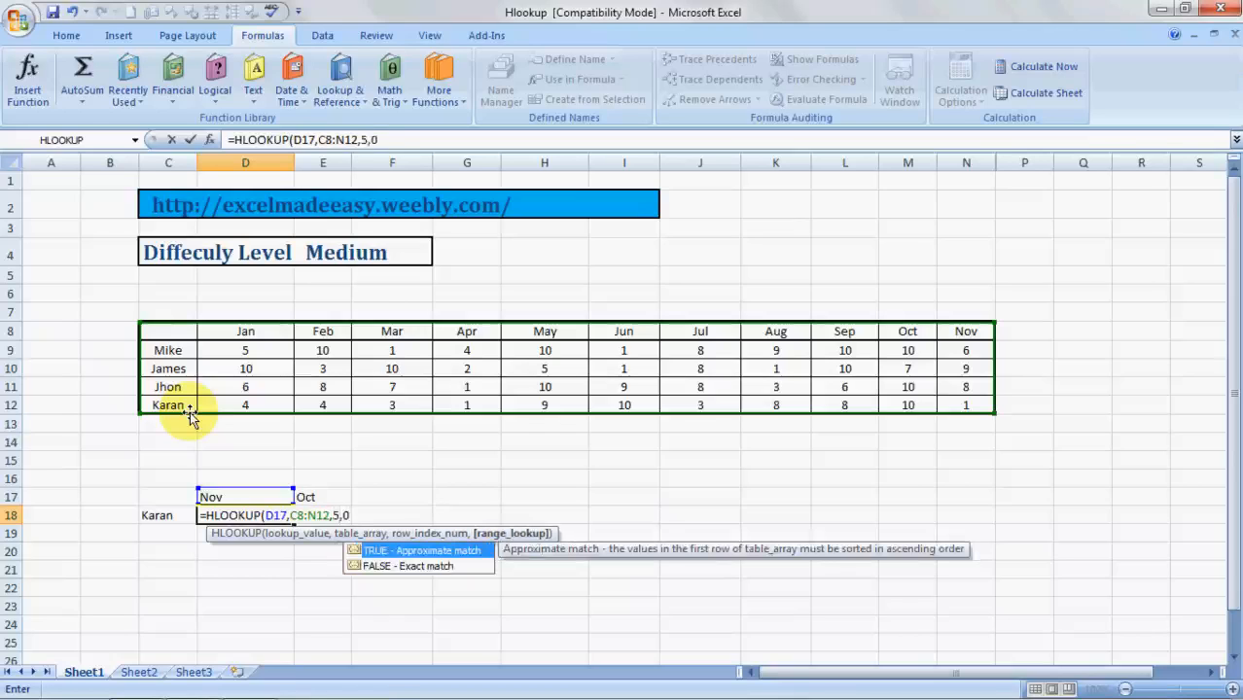
key(Enter)
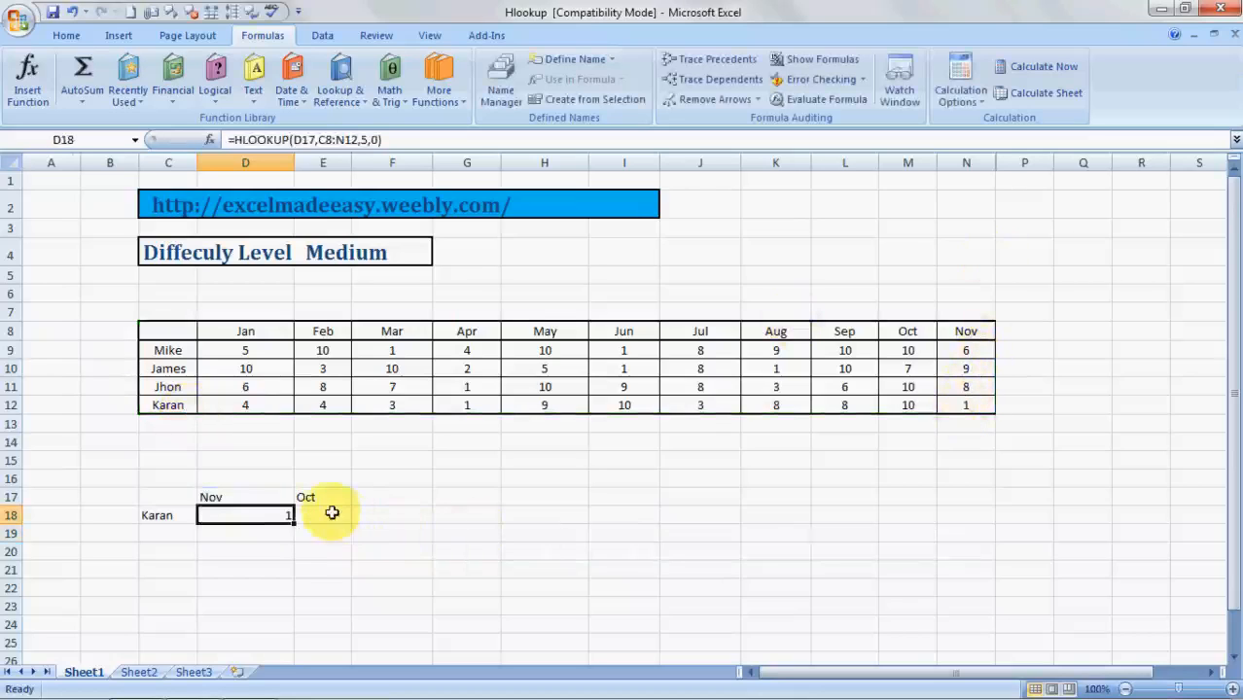
In E18, search Insert Function for hlookup and choose HLOOKUP.
click(329, 515)
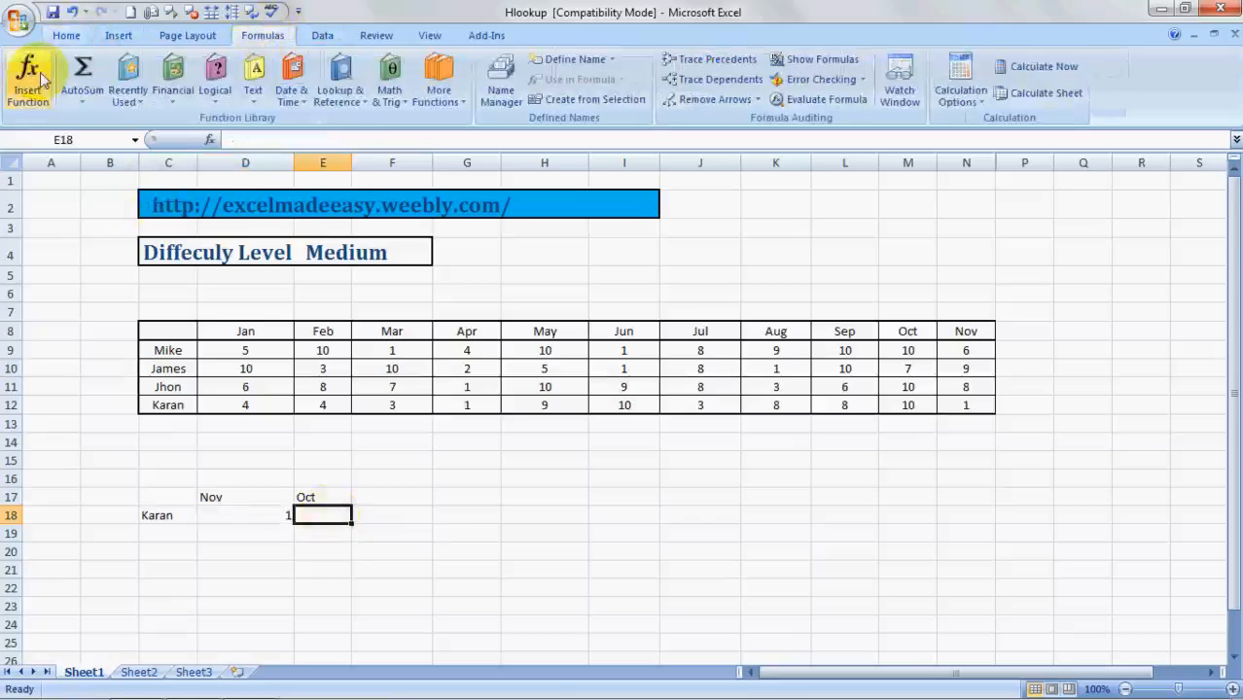
click(27, 78)
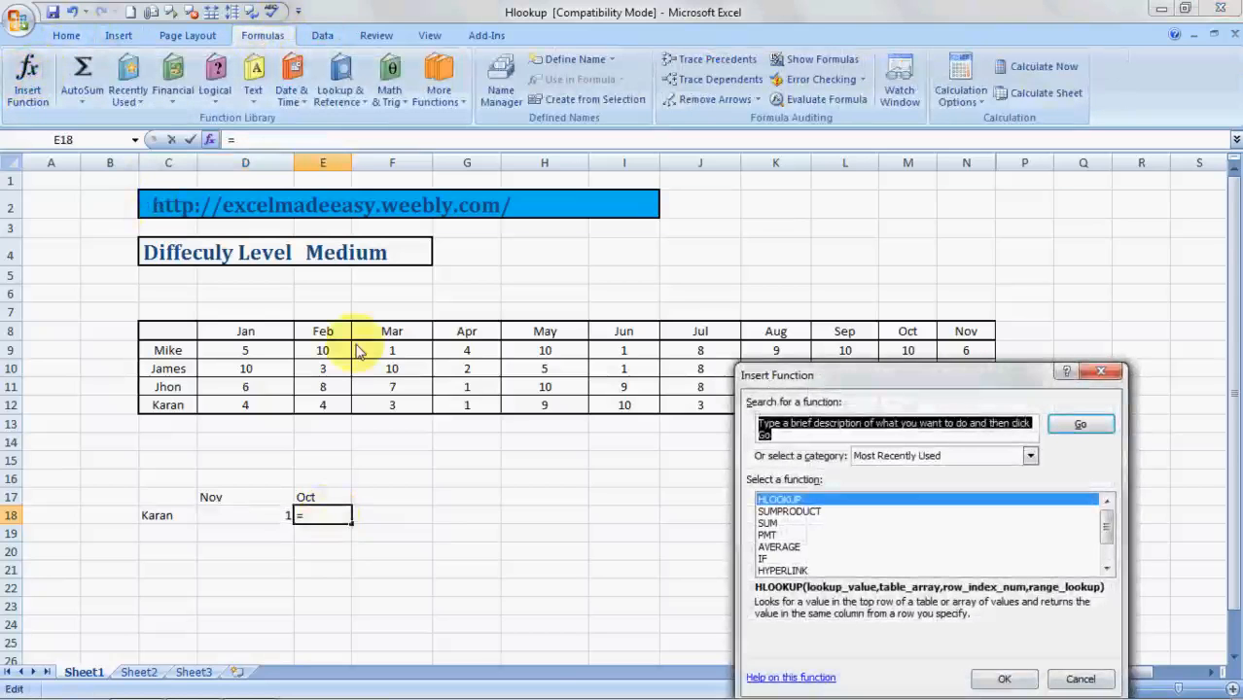
text(hlooup)
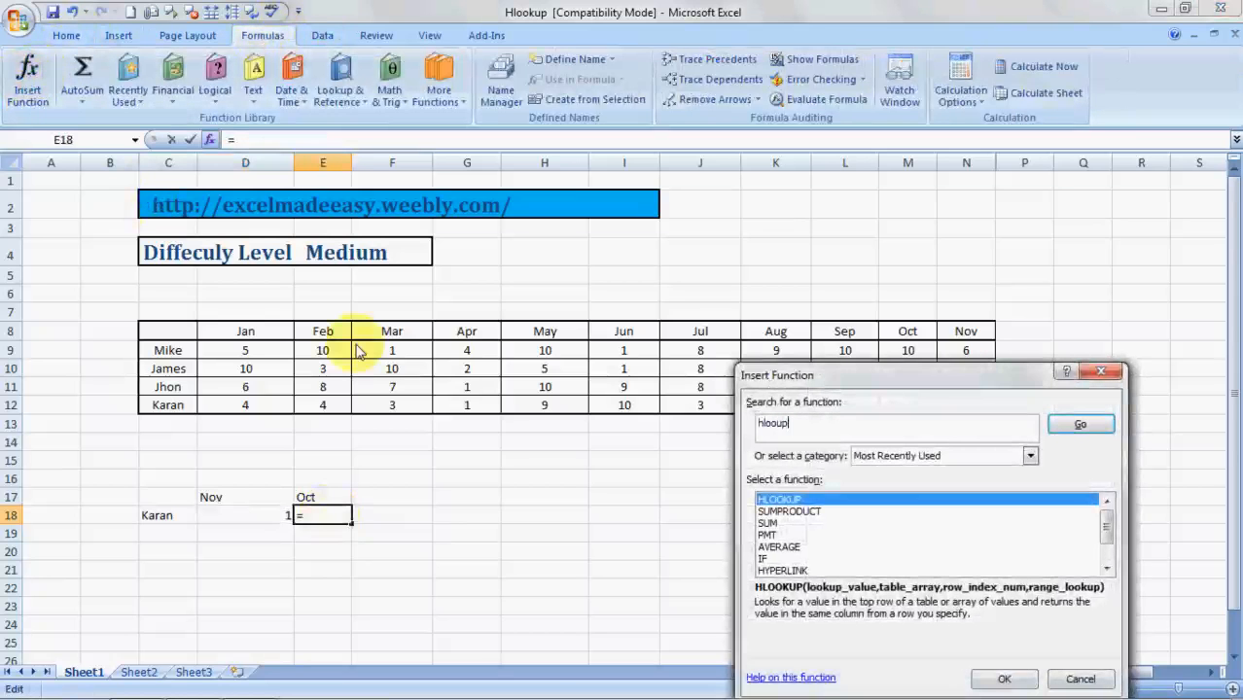
mouse_move(809, 309)
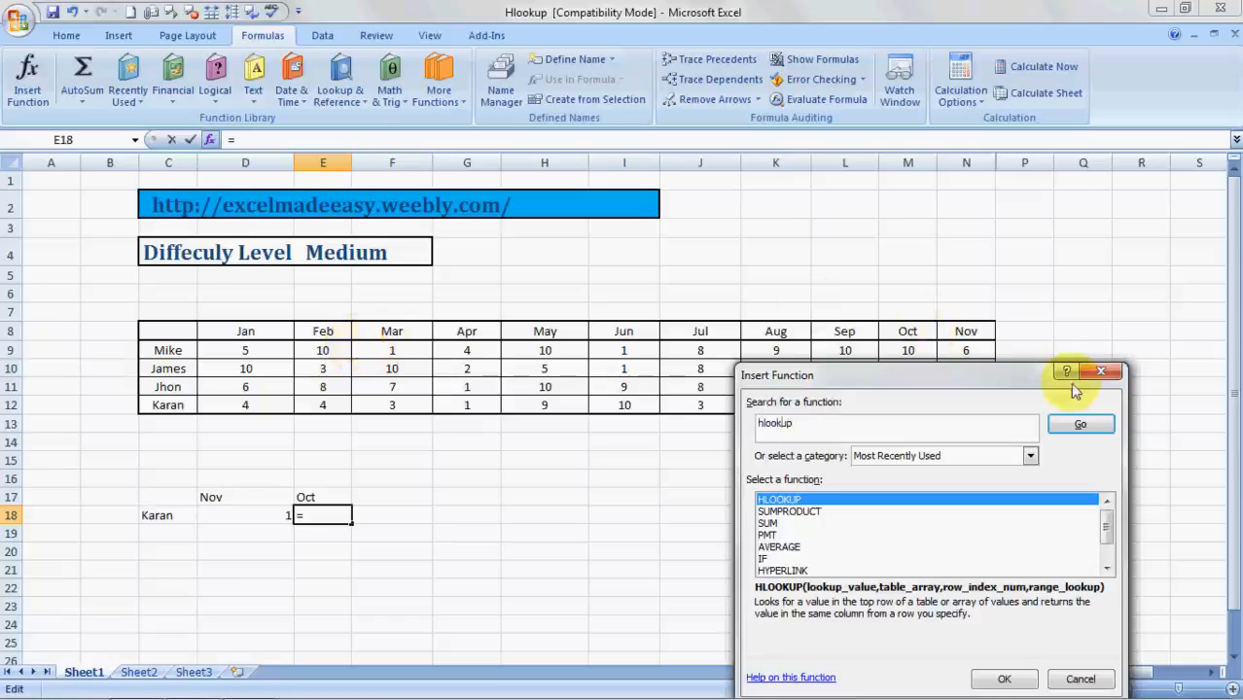
click(1079, 423)
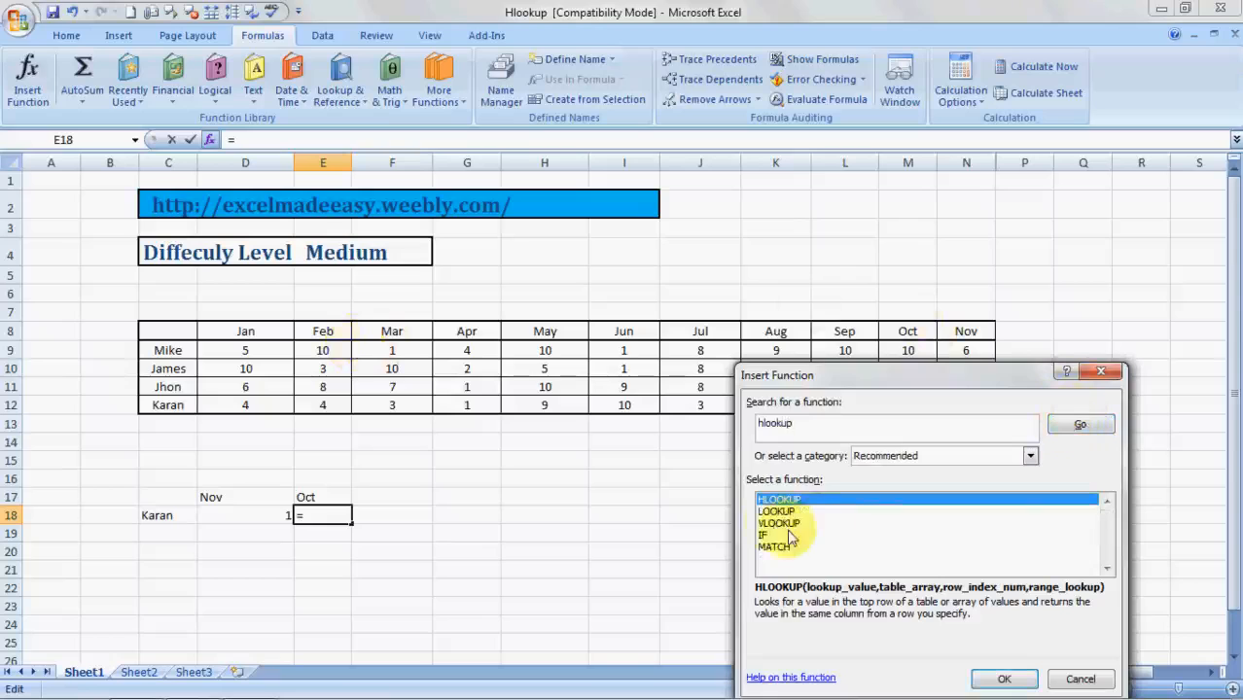
click(1005, 679)
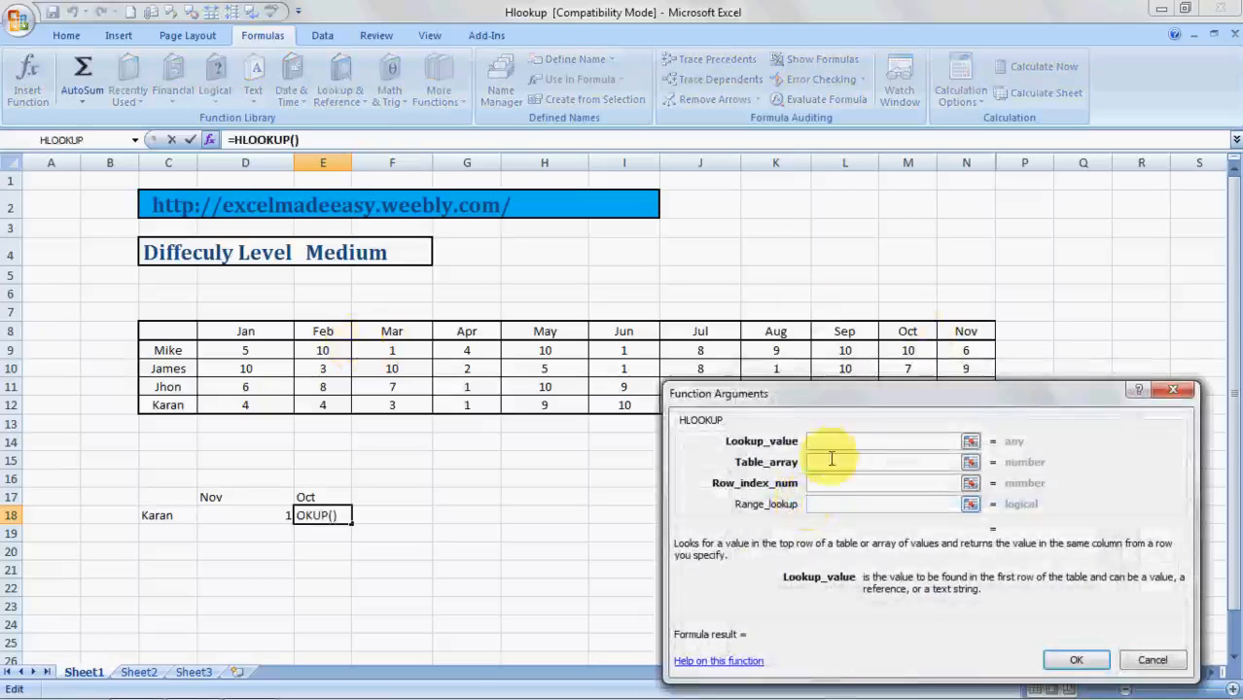
Fill HLOOKUP arguments E17, C8:N12, 5, 0 so E18 returns Karan's October mark, 10.
click(322, 497)
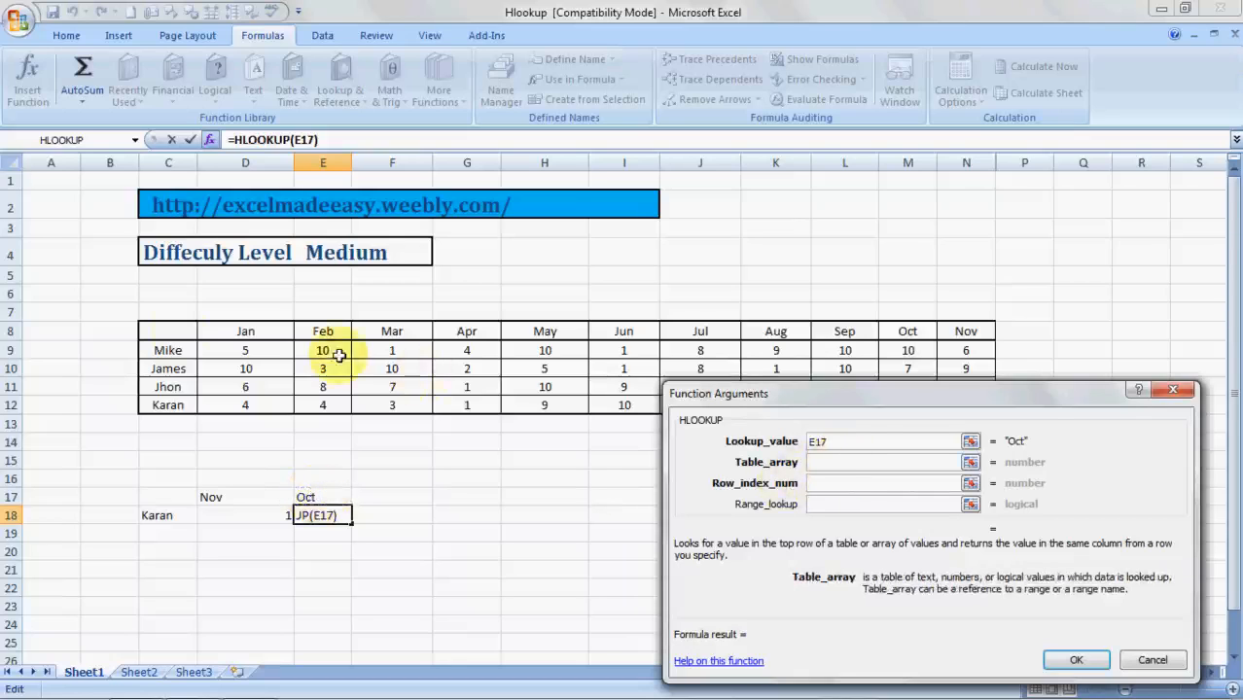
drag(168, 331, 168, 405)
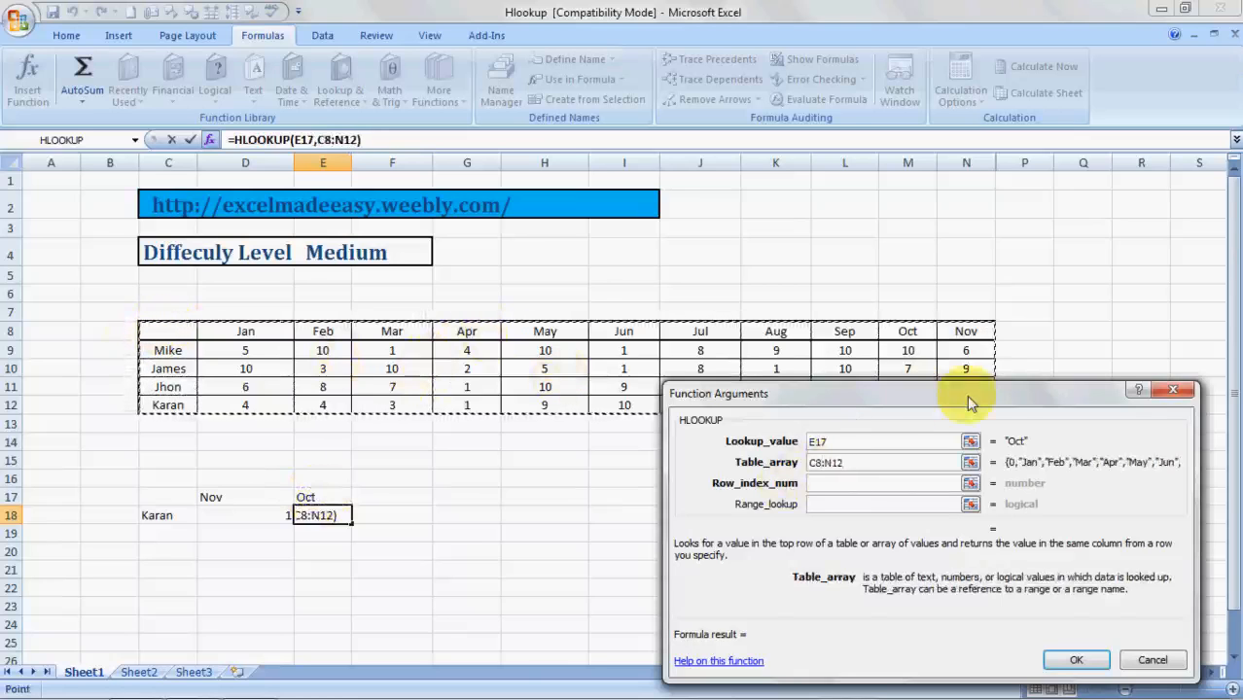
drag(968, 393, 856, 454)
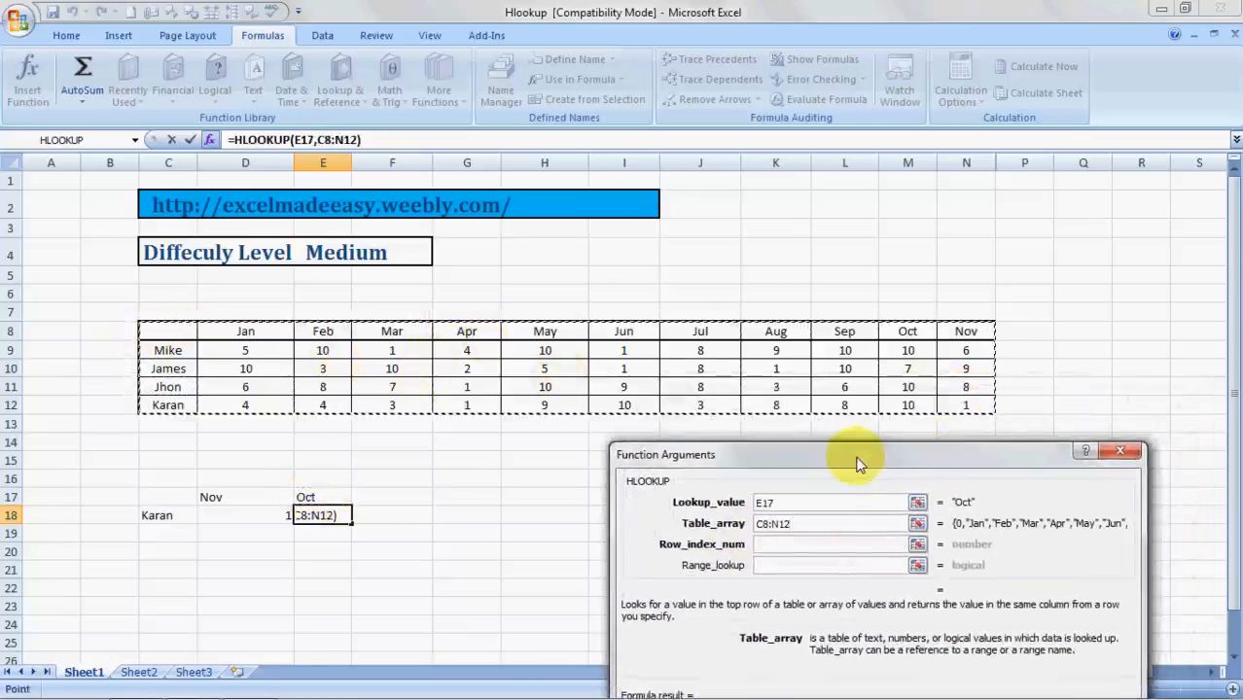
click(826, 544)
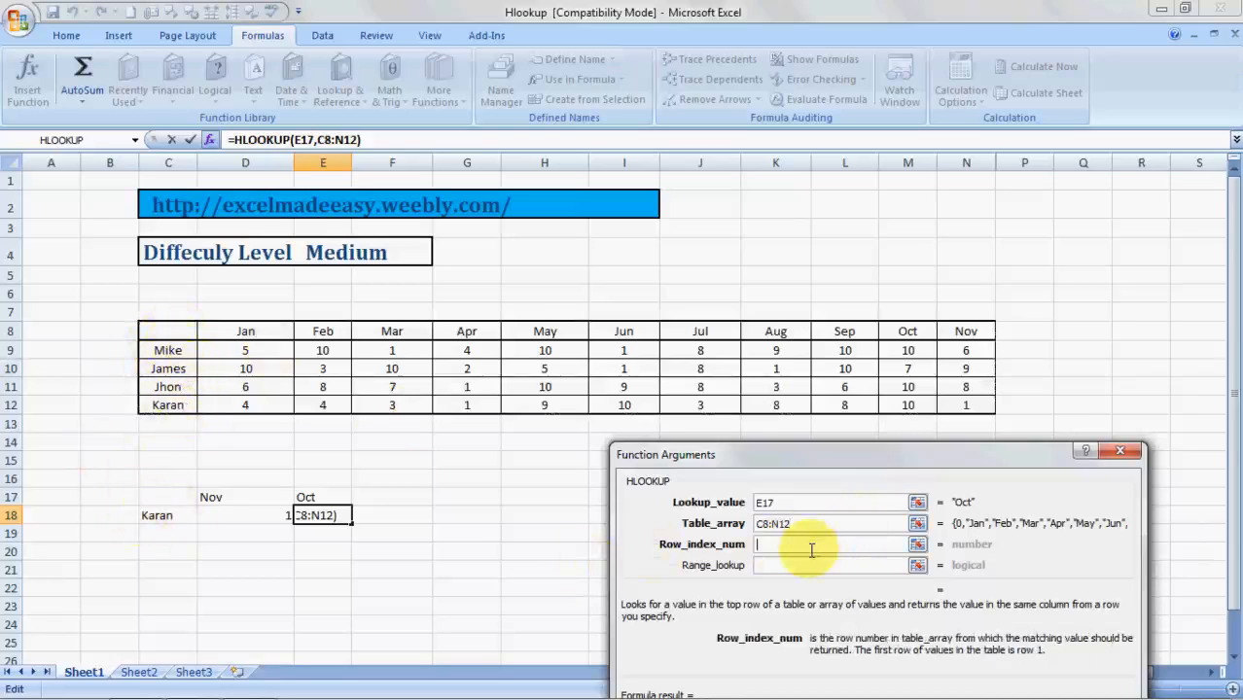
text(4)
click(830, 565)
text(0)
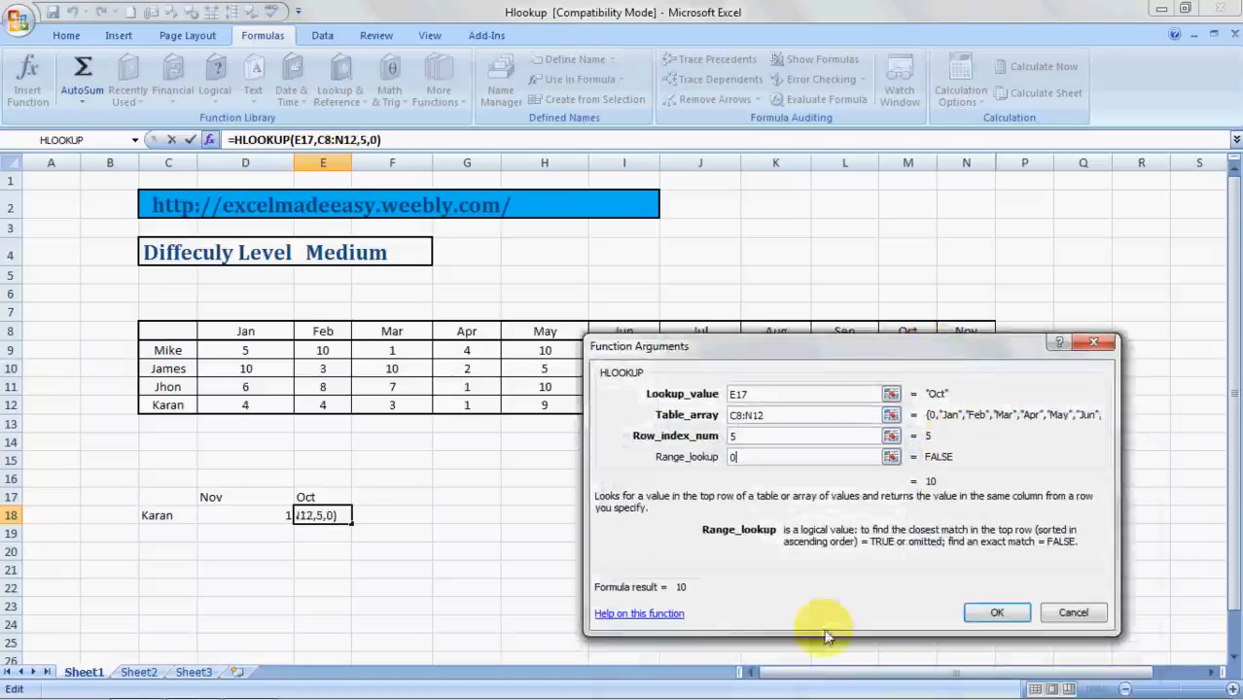
click(997, 613)
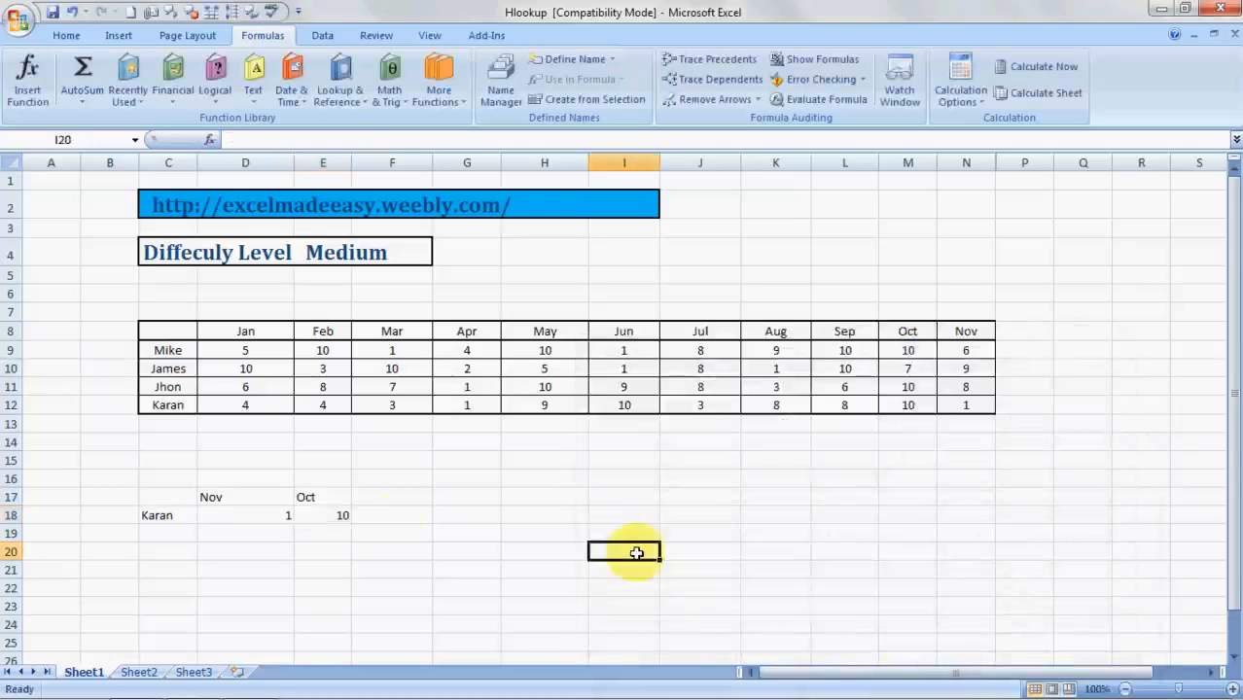
click(340, 515)
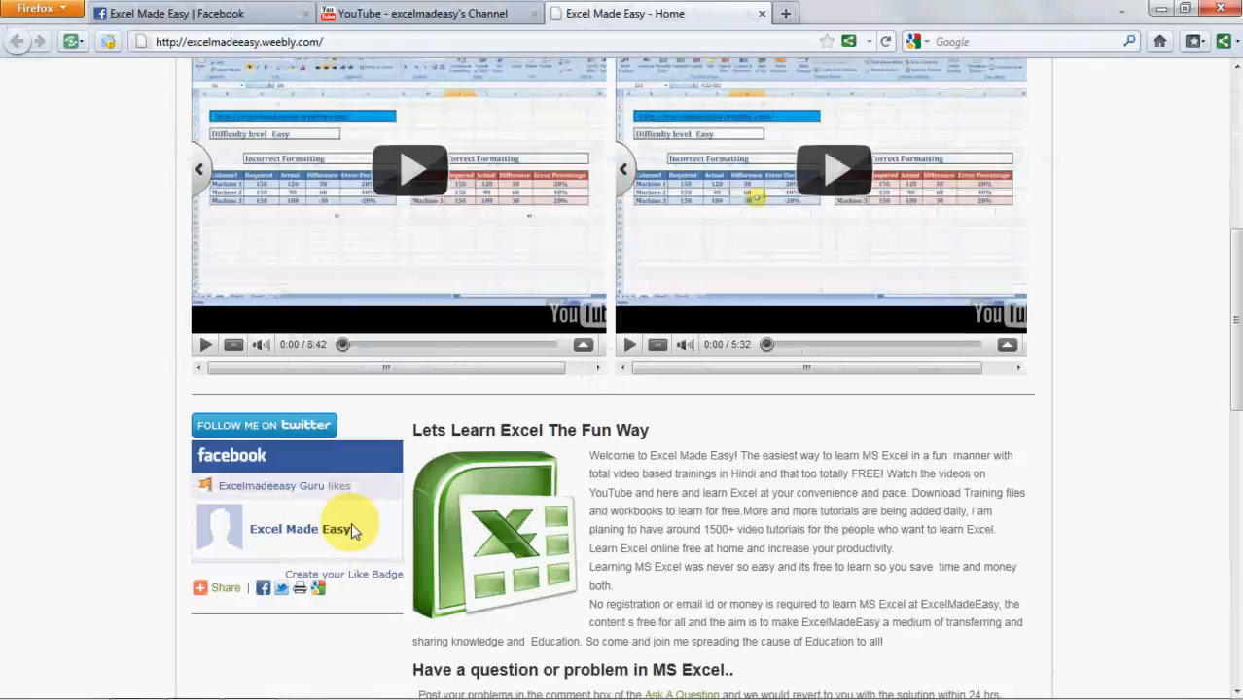
Scroll through the Excel Made Easy home page and its English and Hindi video collections.
scroll(up, 3)
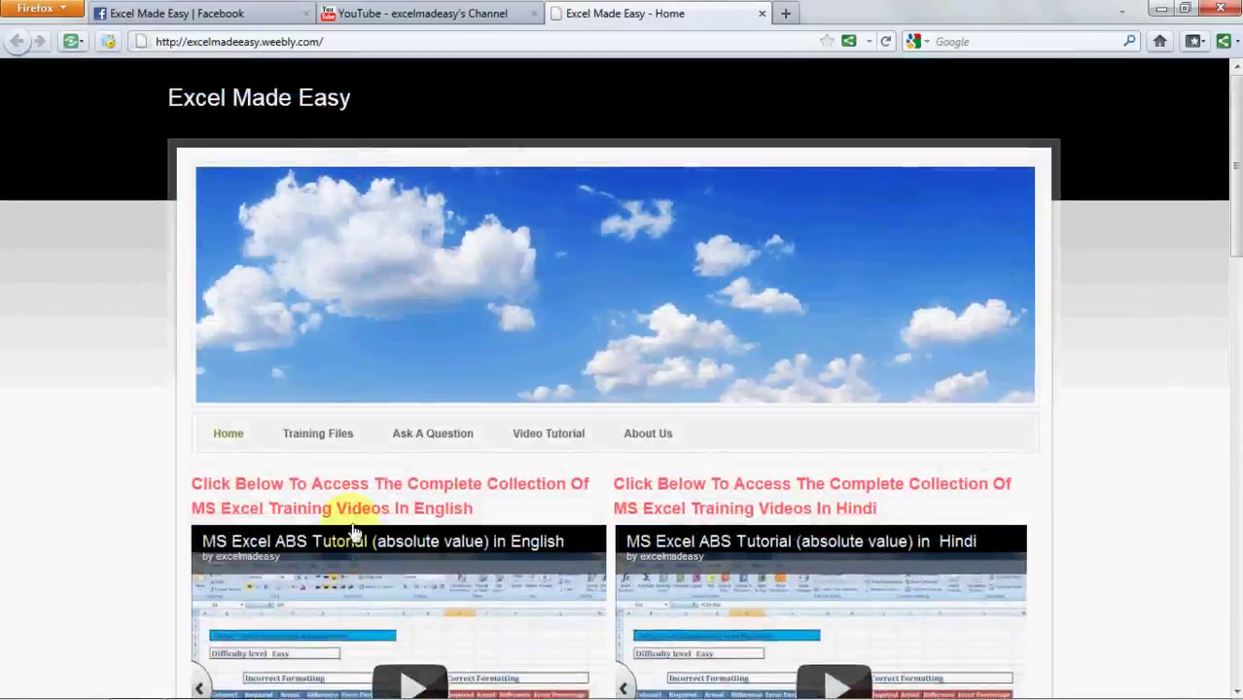
mouse_move(330, 430)
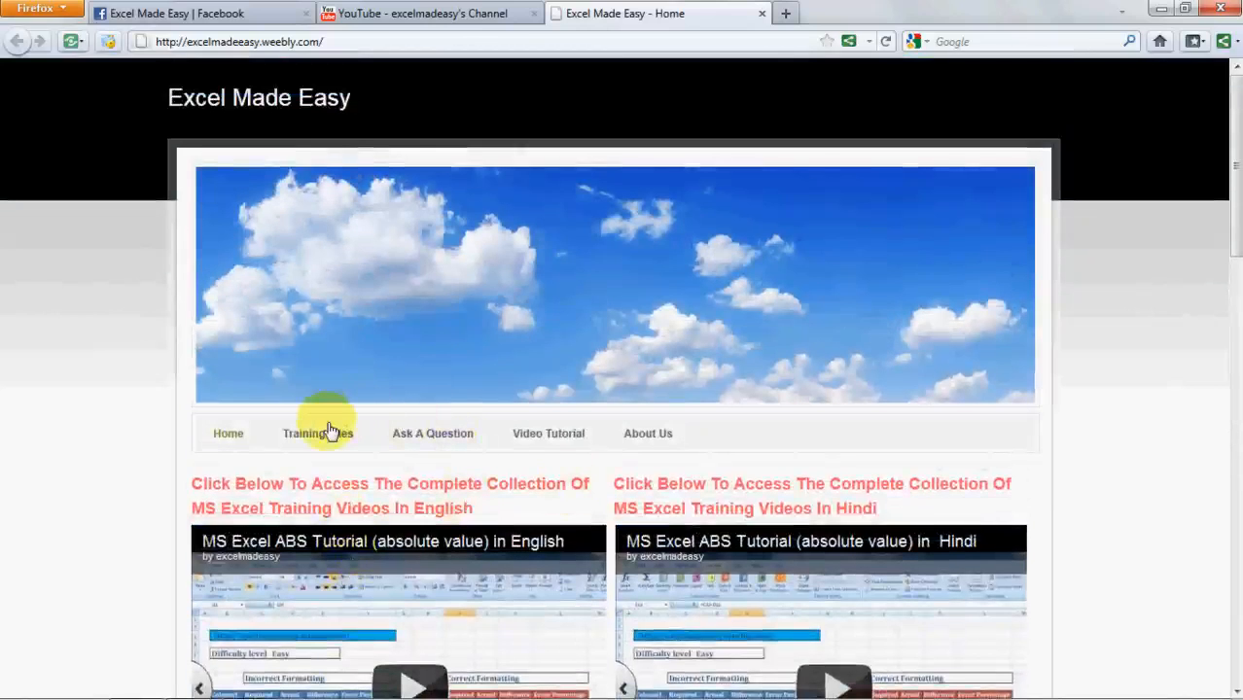
scroll(down, 3)
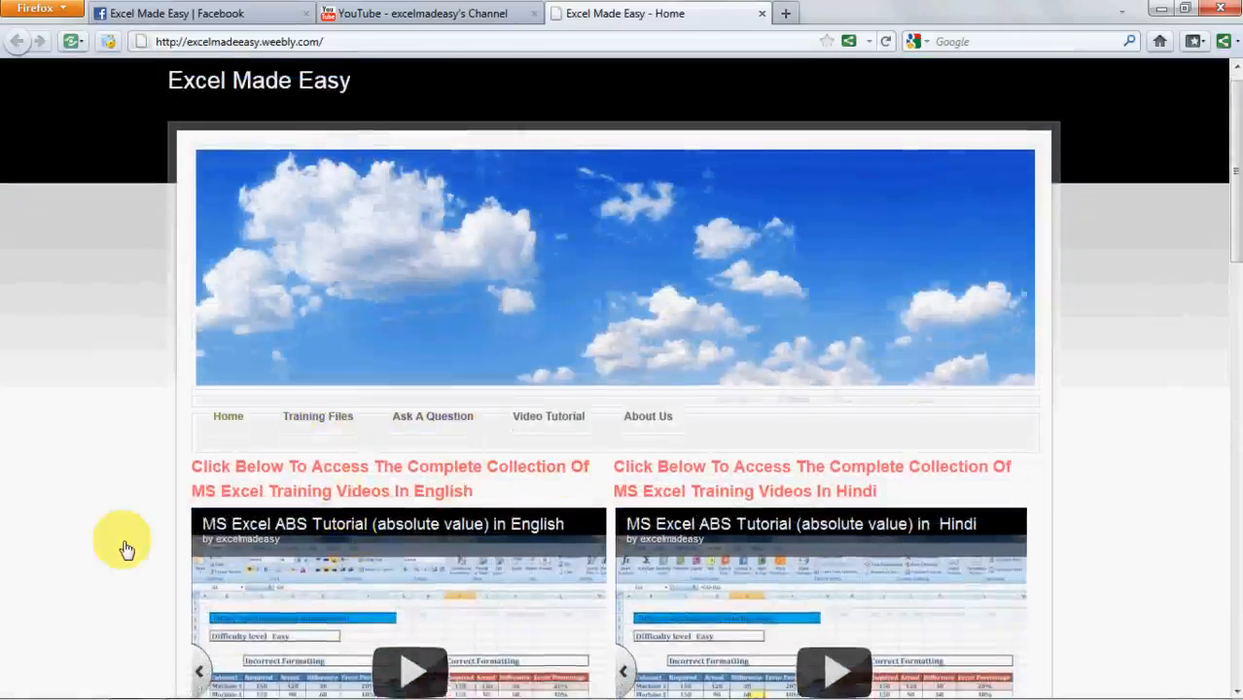
scroll(down, 3)
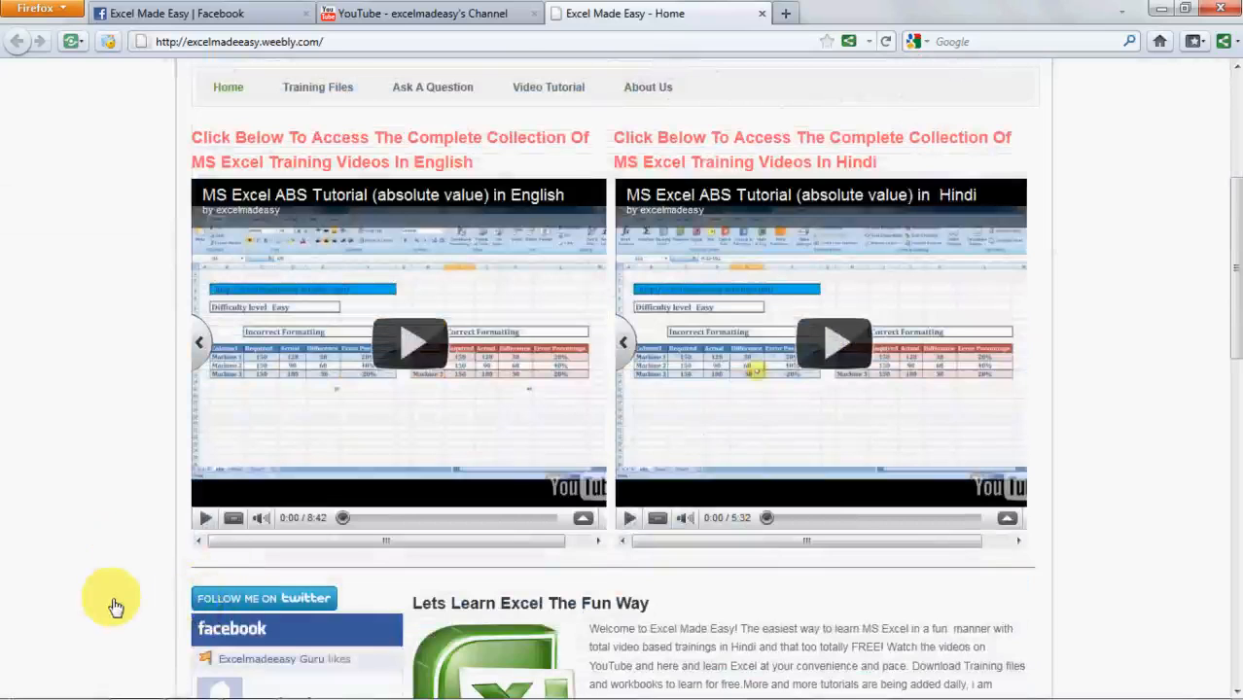
scroll(down, 3)
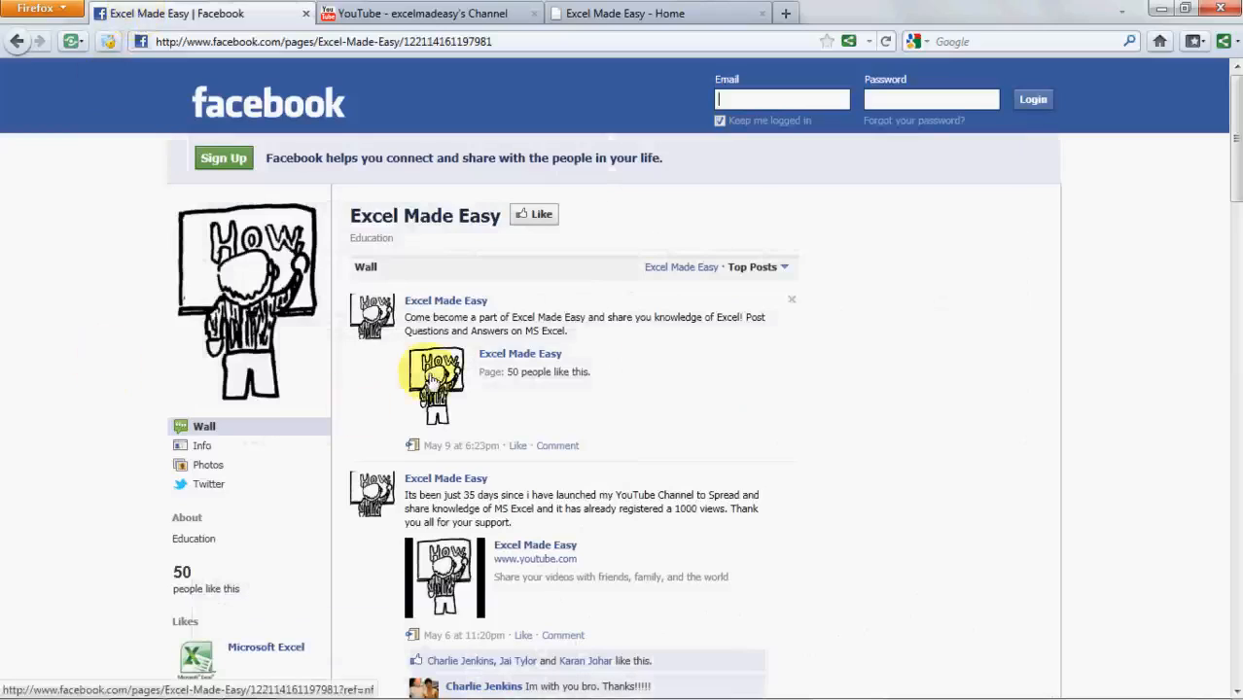
mouse_move(625, 360)
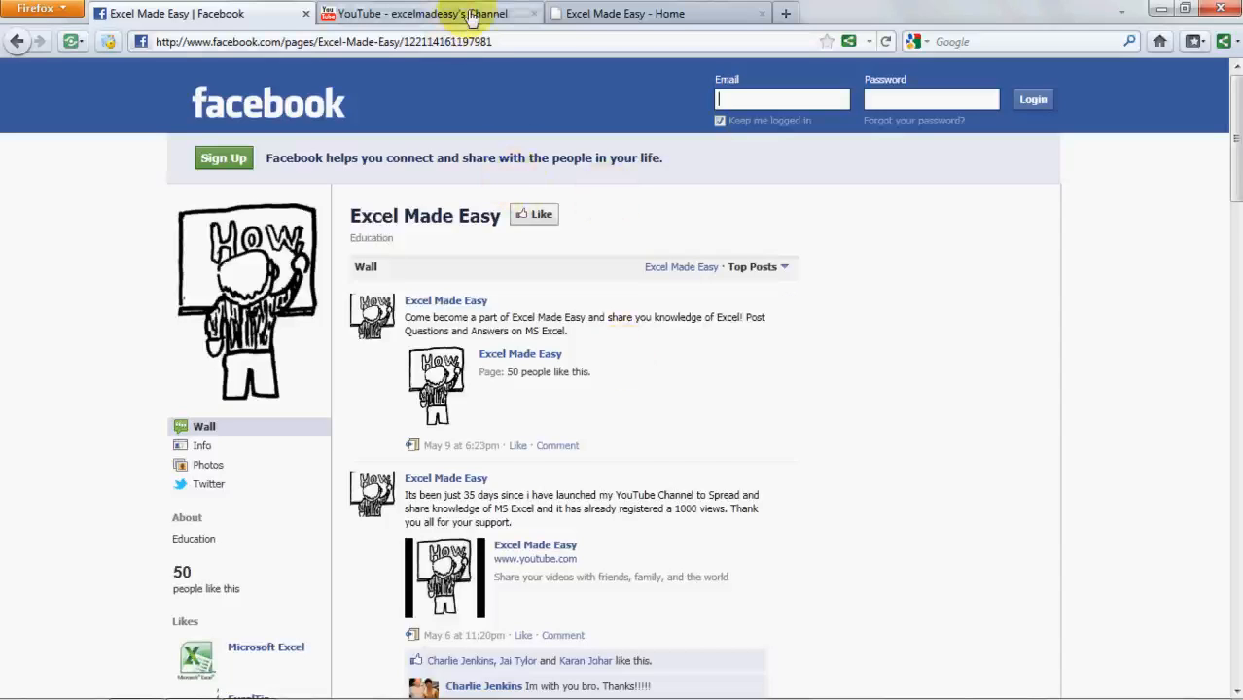
Switch to the excelmadeeasy YouTube channel tab in Firefox.
click(442, 13)
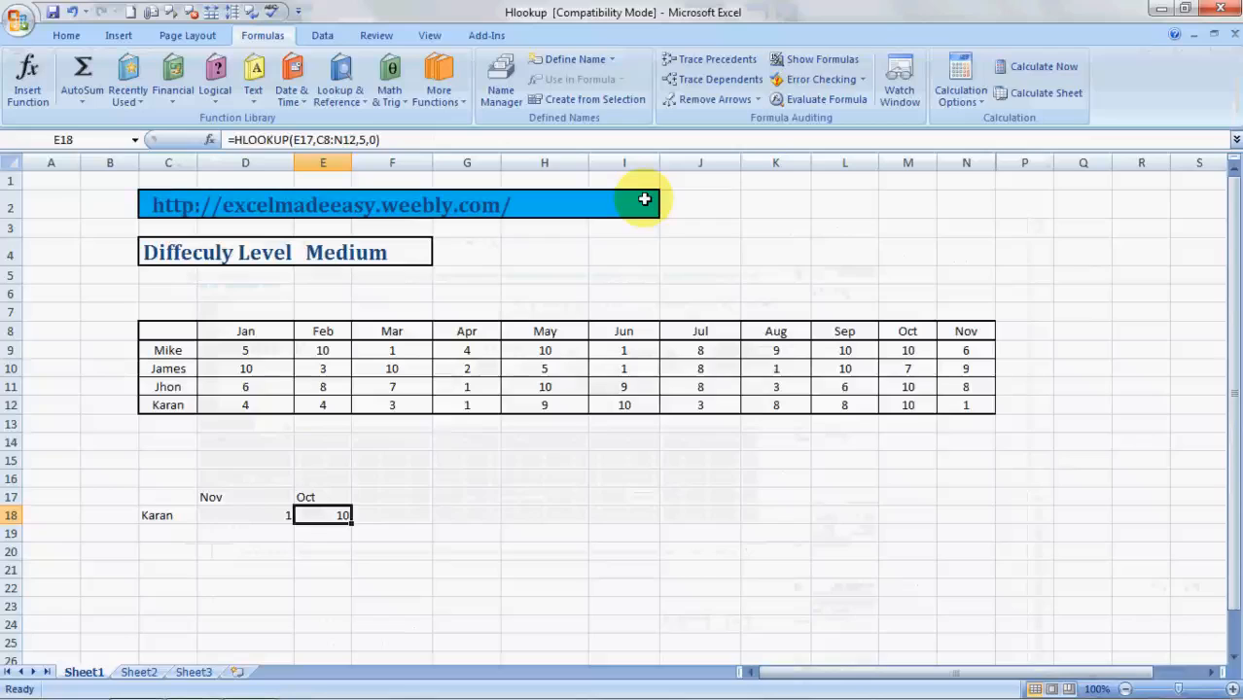
mouse_move(409, 521)
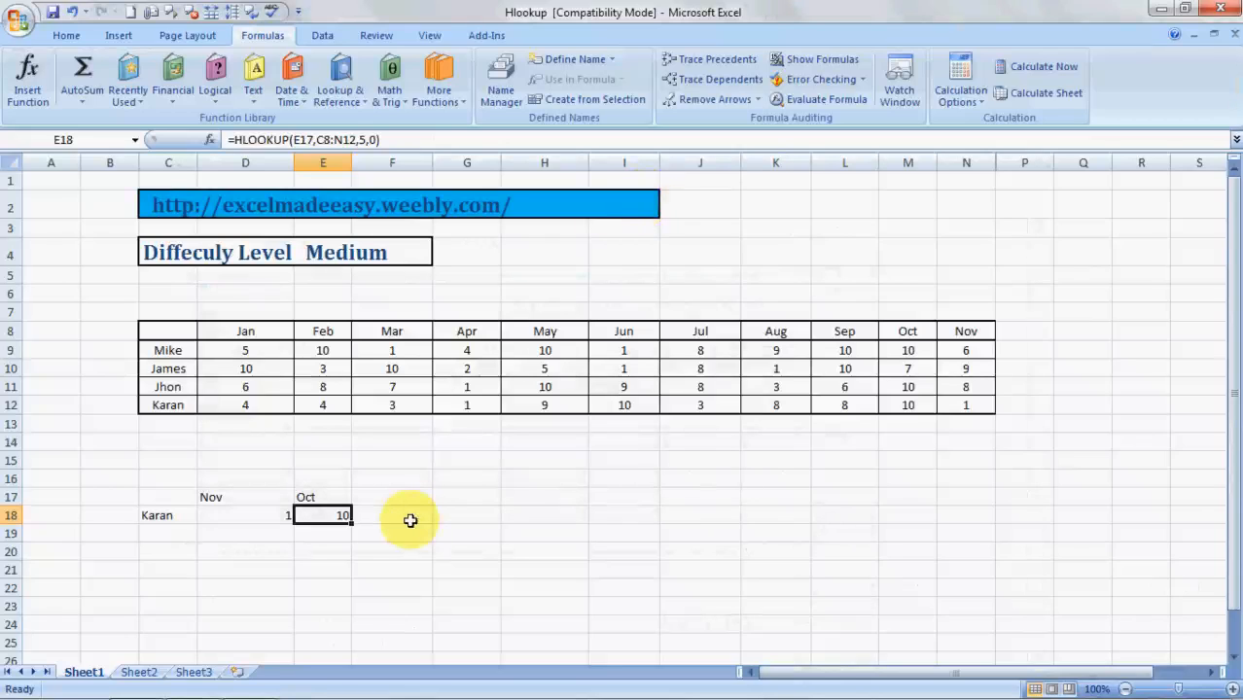